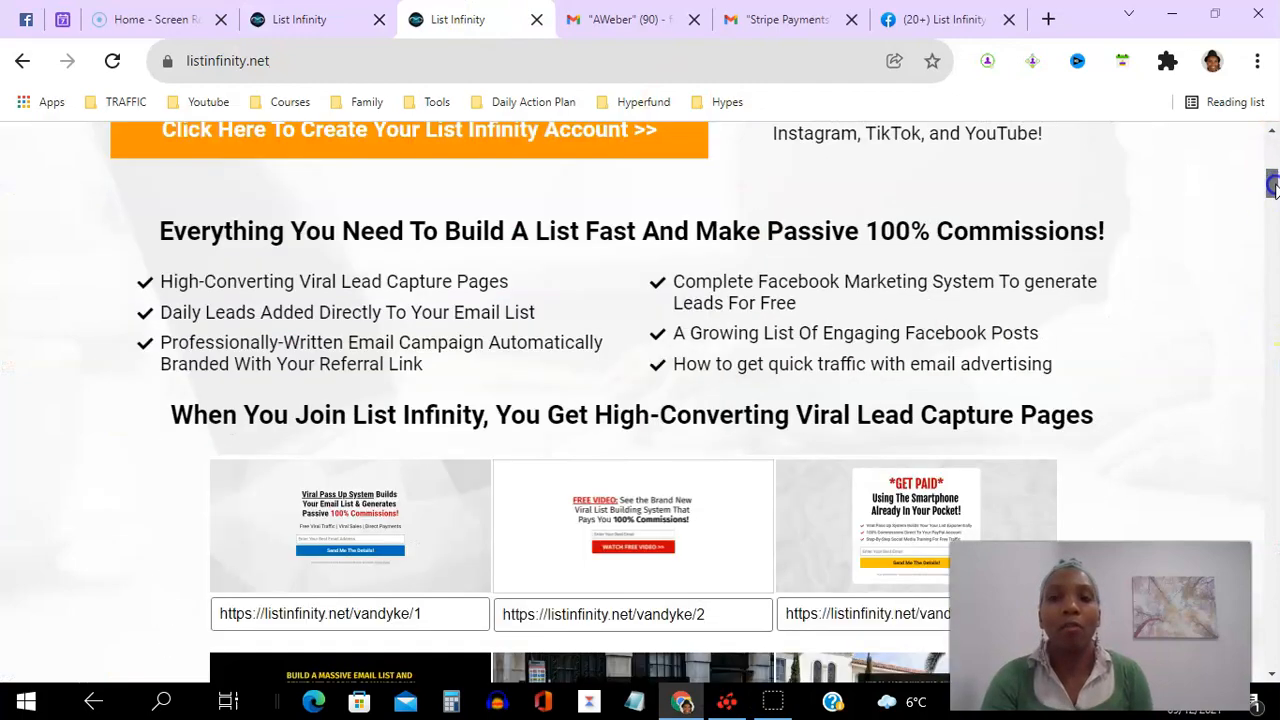
Scroll the listinfinity.net sales page to the testimonials below the orange create-account button
scroll(down, 3)
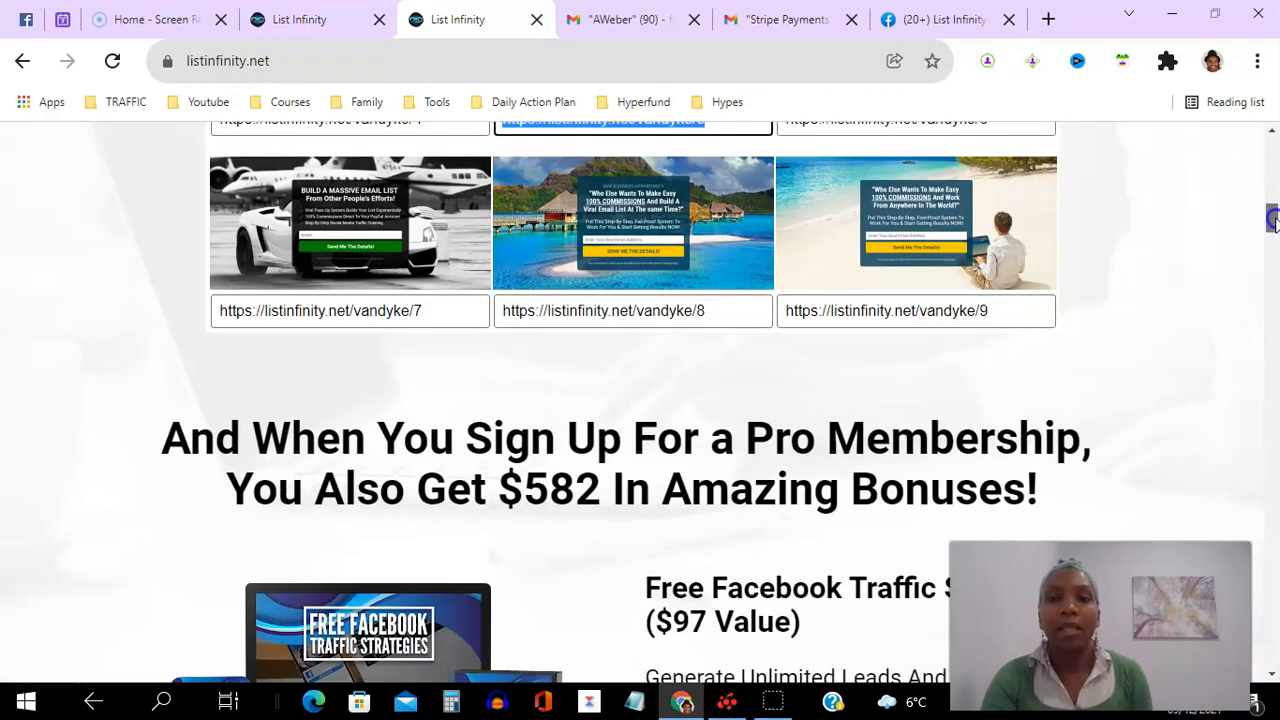
scroll(down, 3)
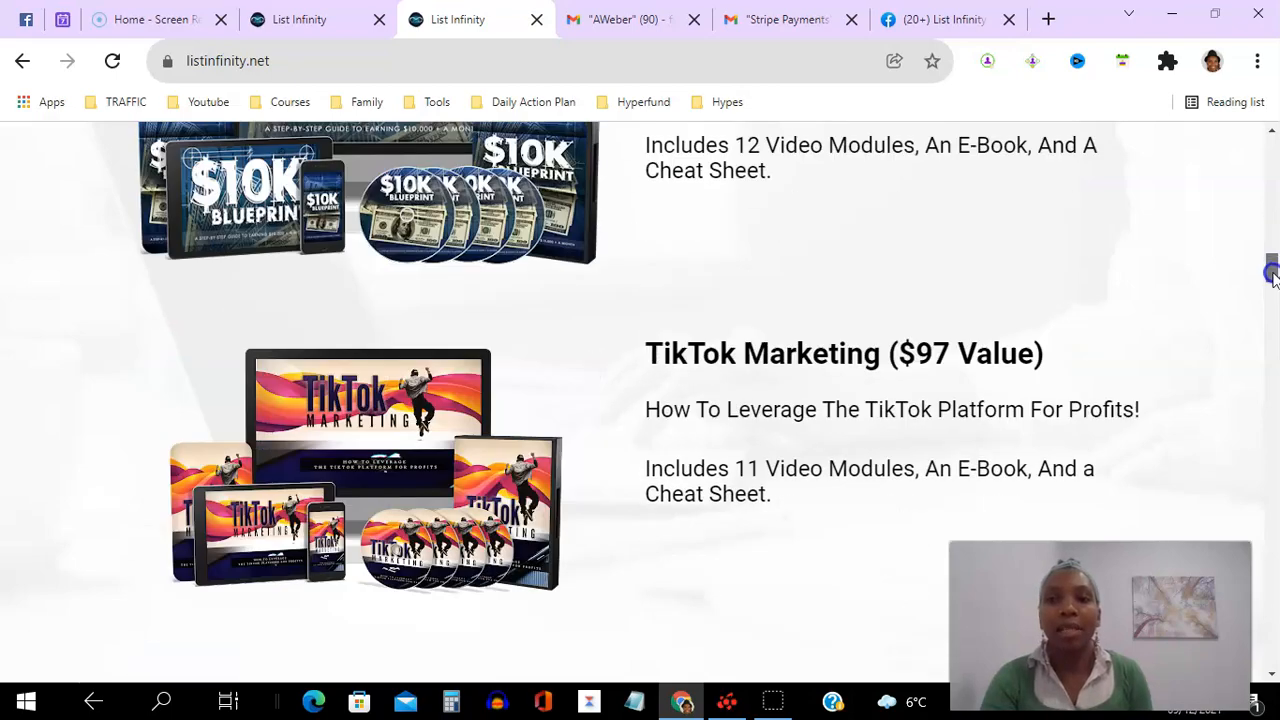
scroll(down, 3)
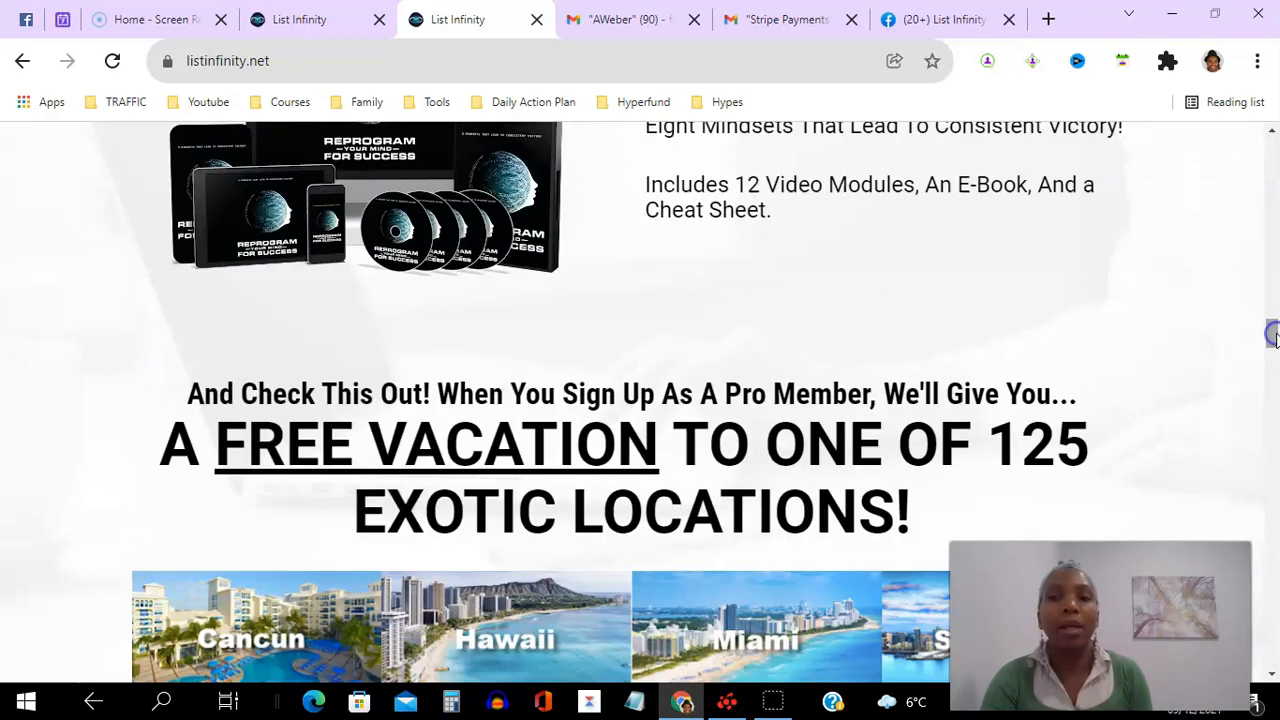
scroll(down, 3)
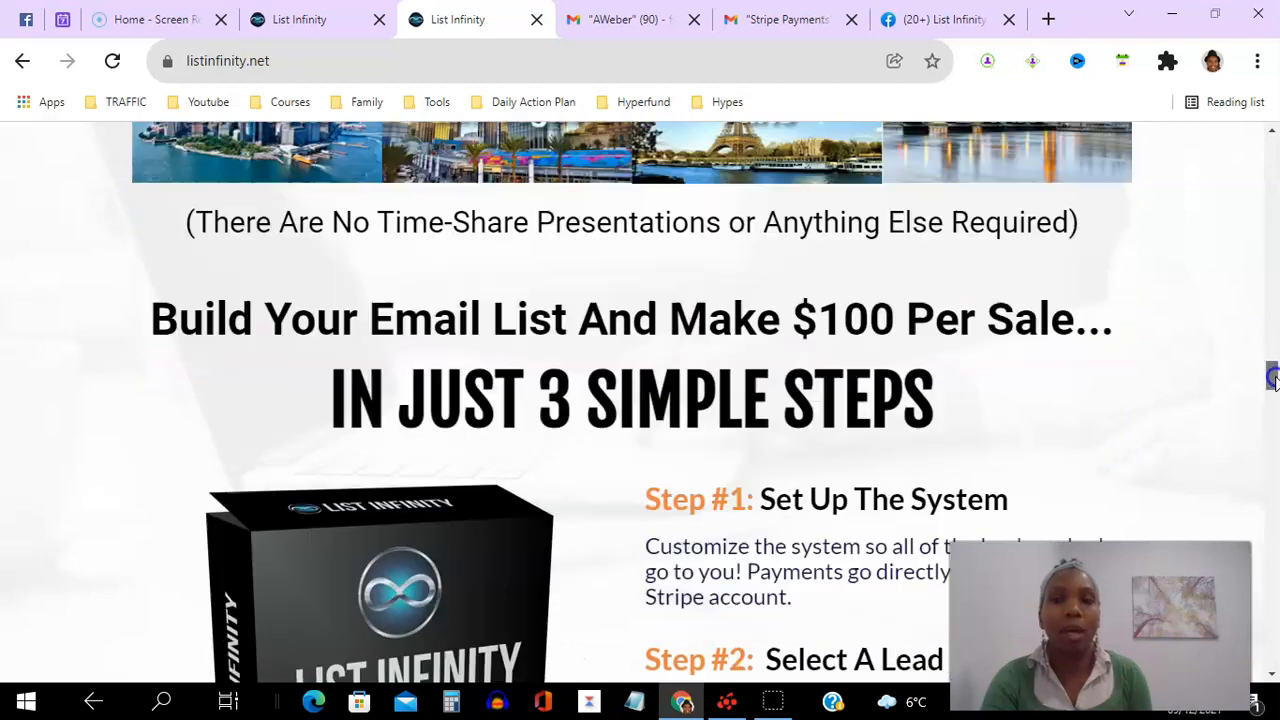
scroll(down, 3)
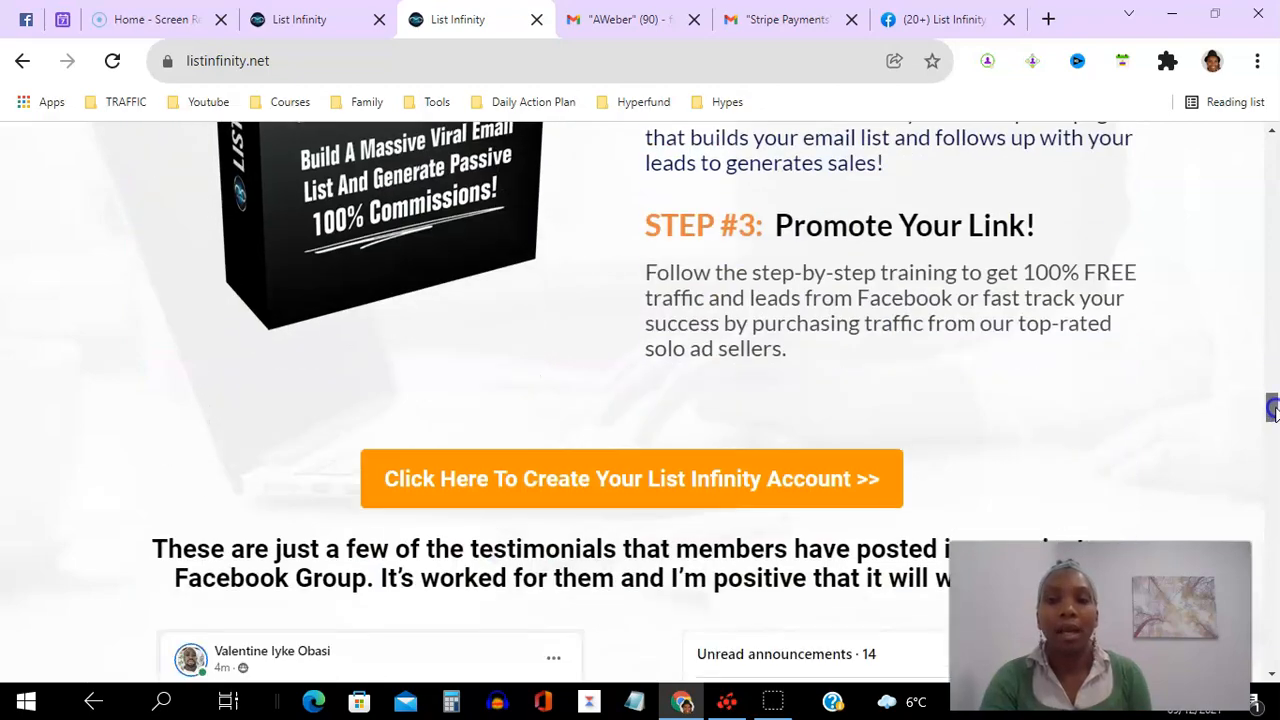
scroll(down, 3)
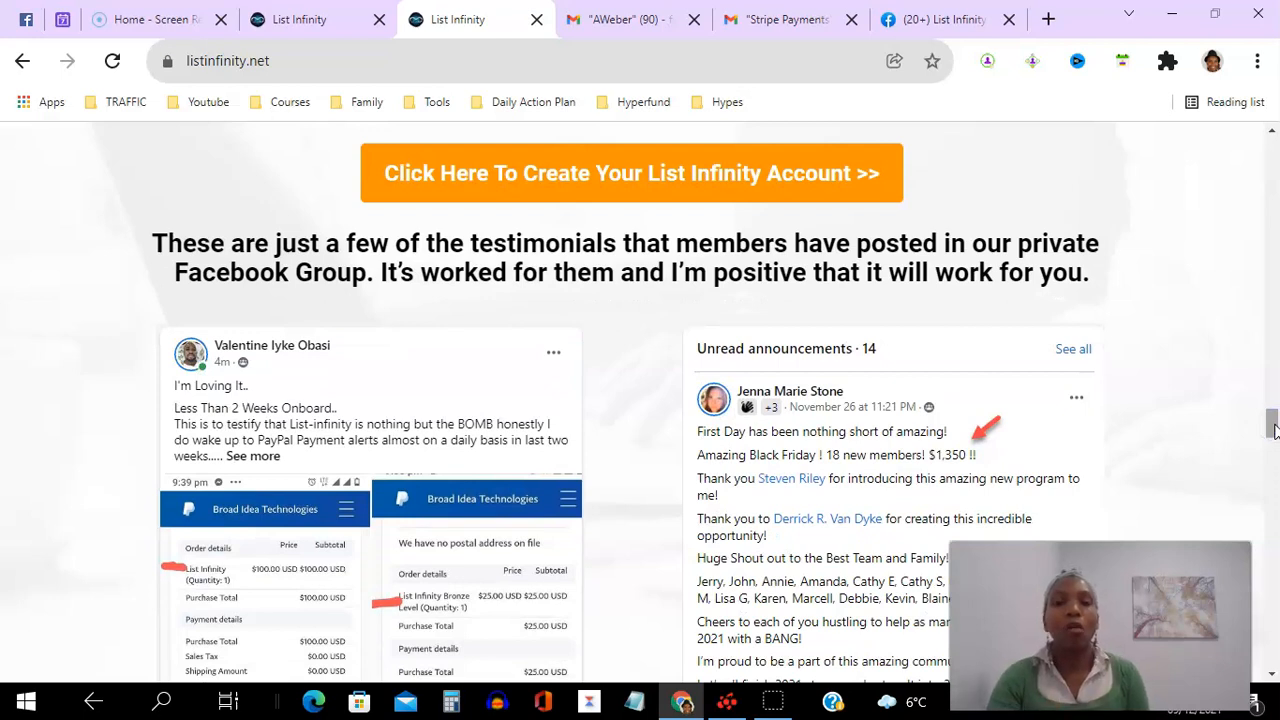
Scroll through the testimonial posts to the $100 PayPal and Stripe payment screenshots
scroll(down, 3)
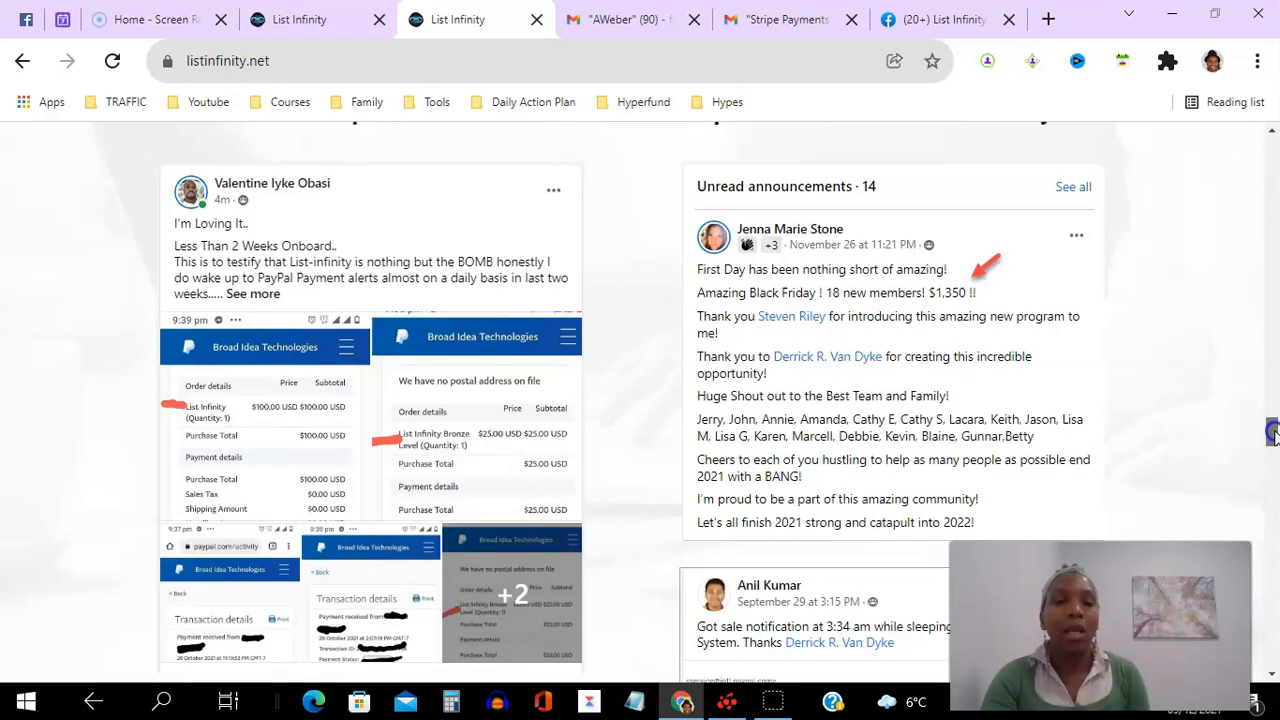
mouse_move(448, 205)
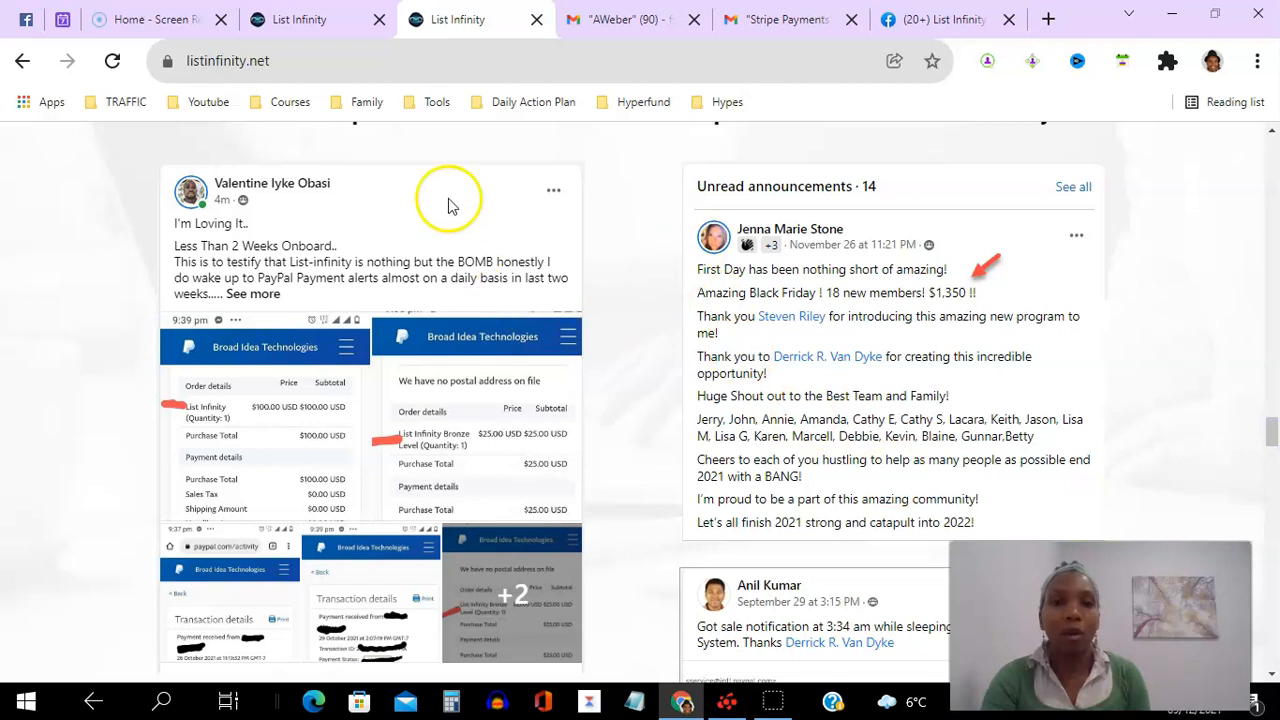
mouse_move(310, 232)
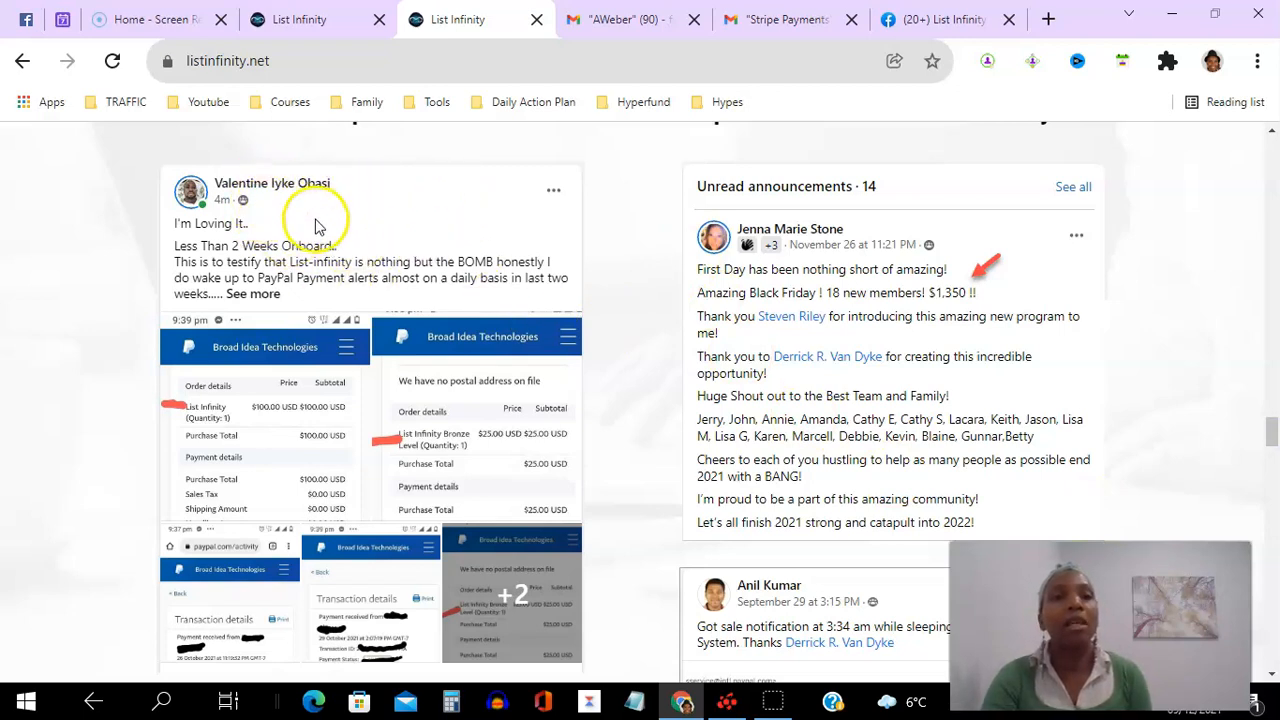
mouse_move(250, 245)
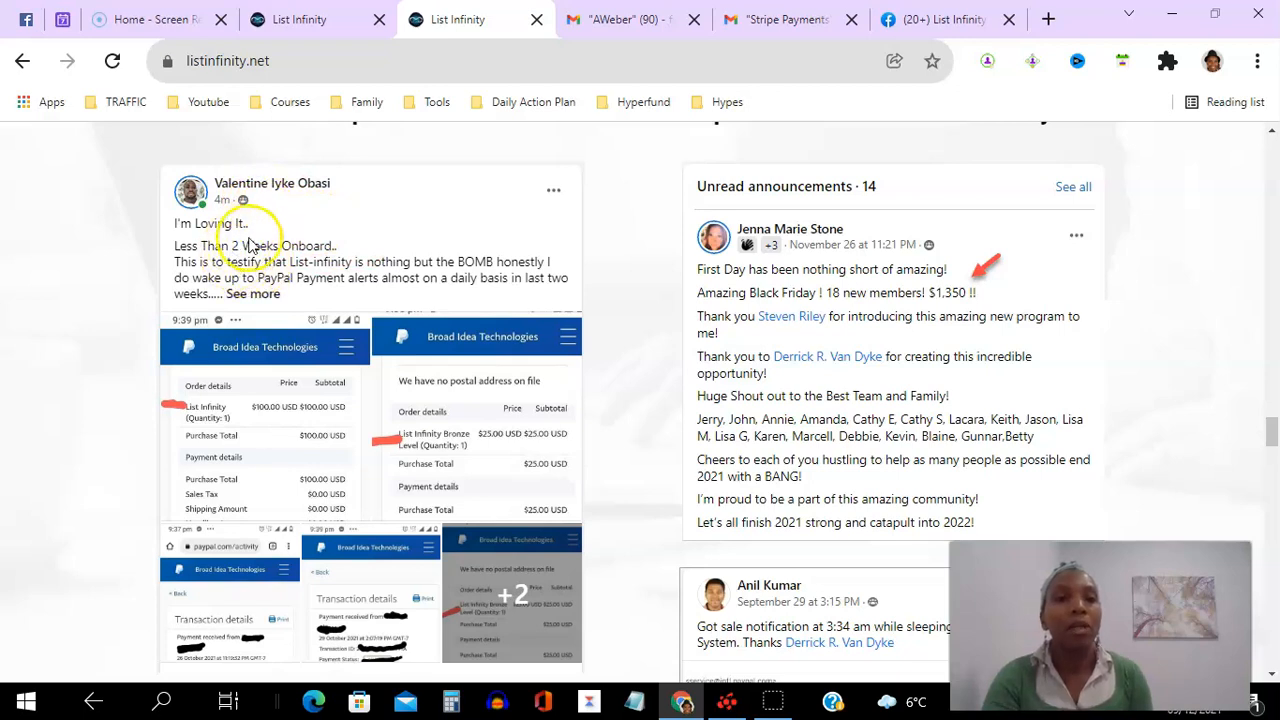
mouse_move(360, 494)
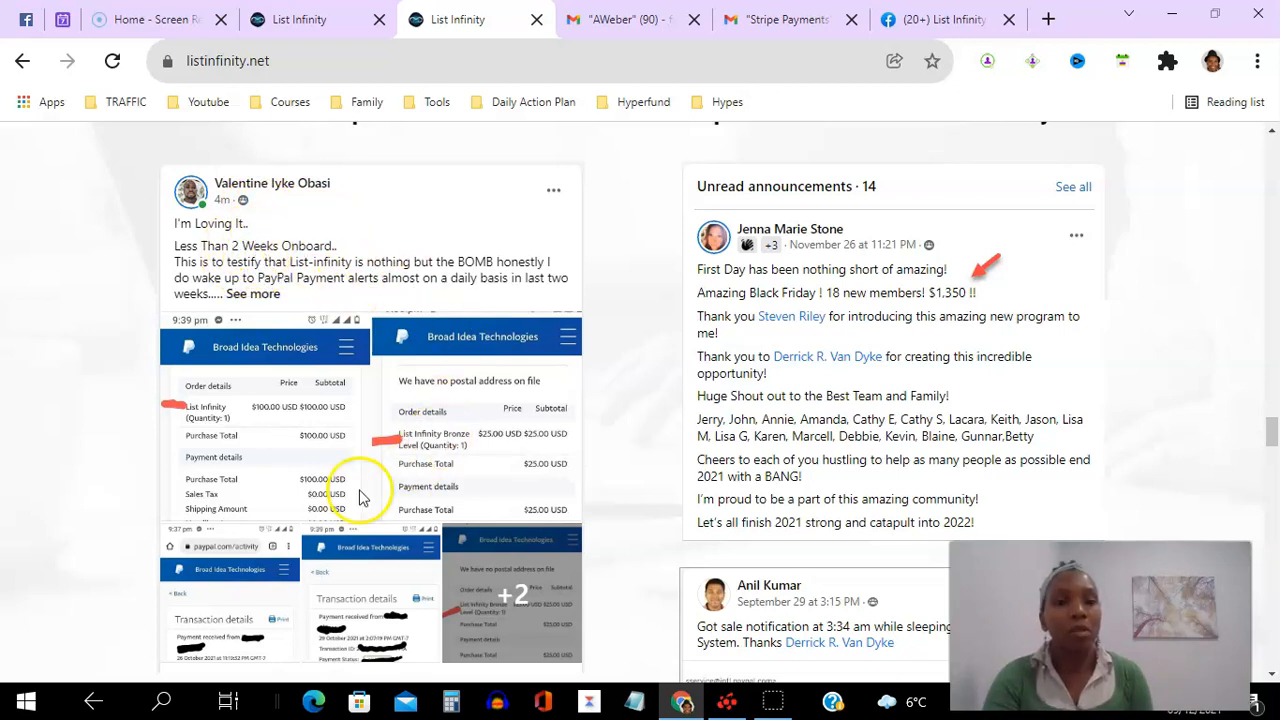
mouse_move(833, 457)
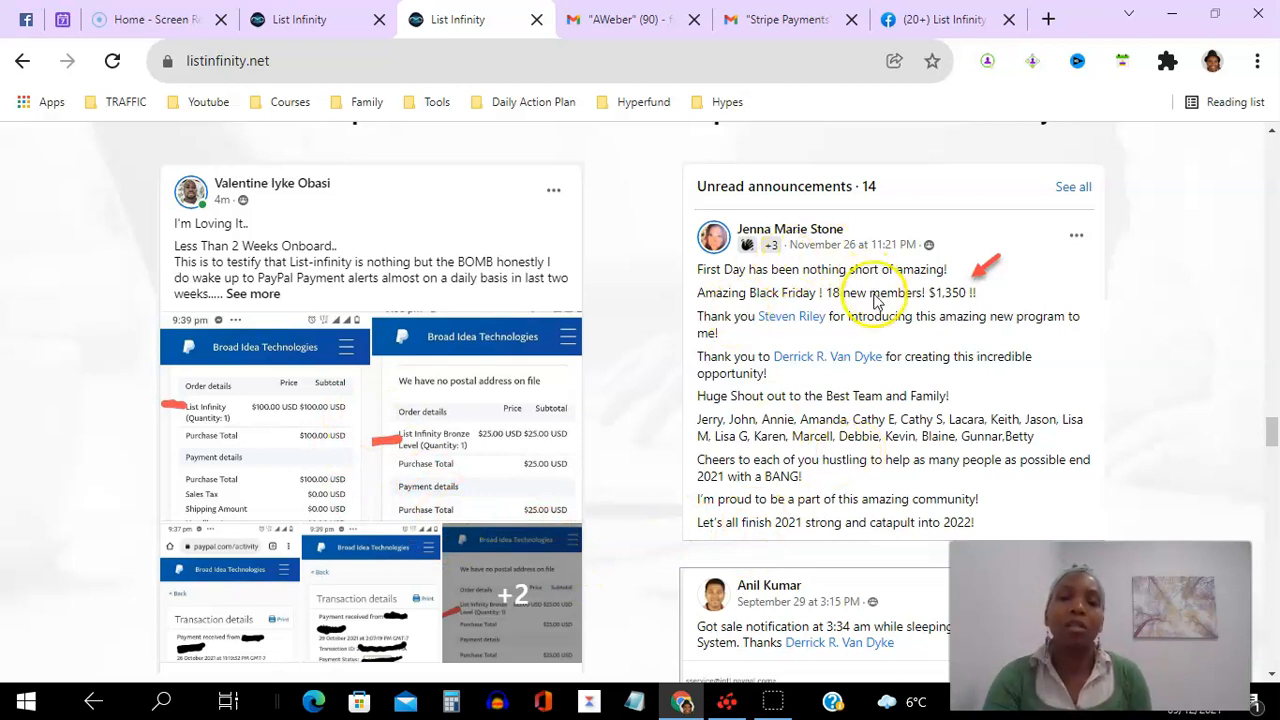
mouse_move(847, 300)
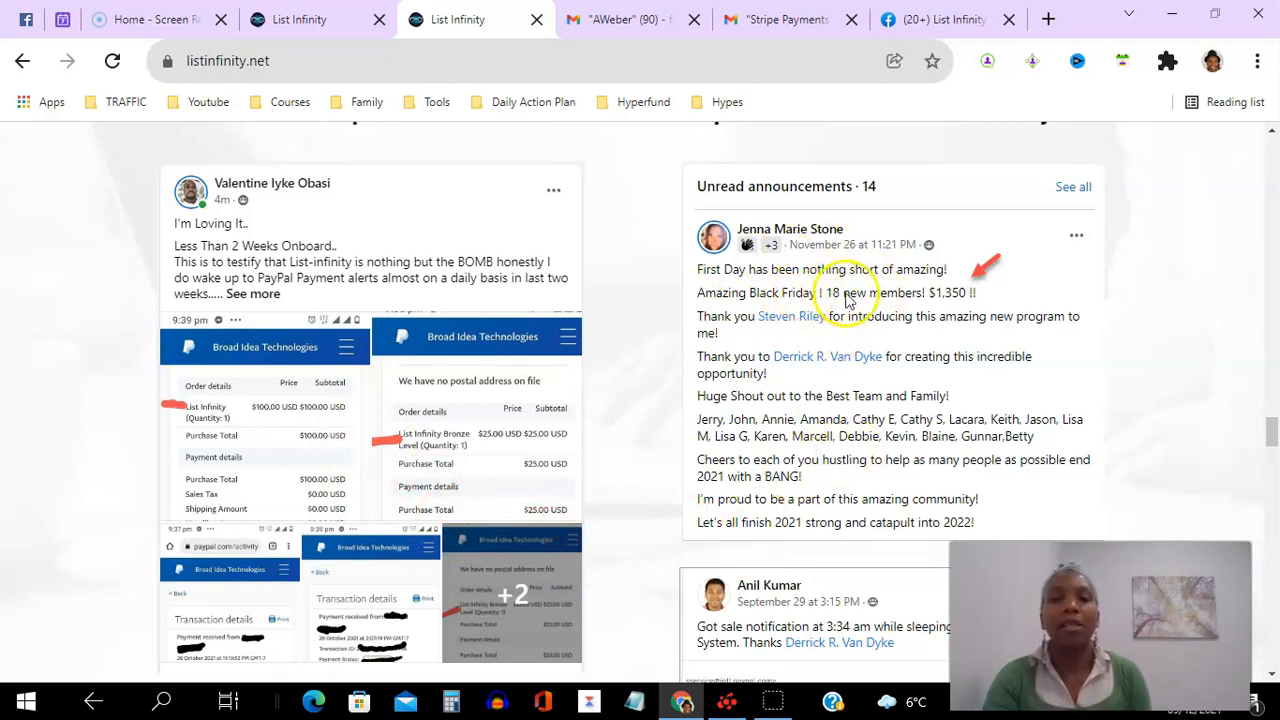
mouse_move(950, 278)
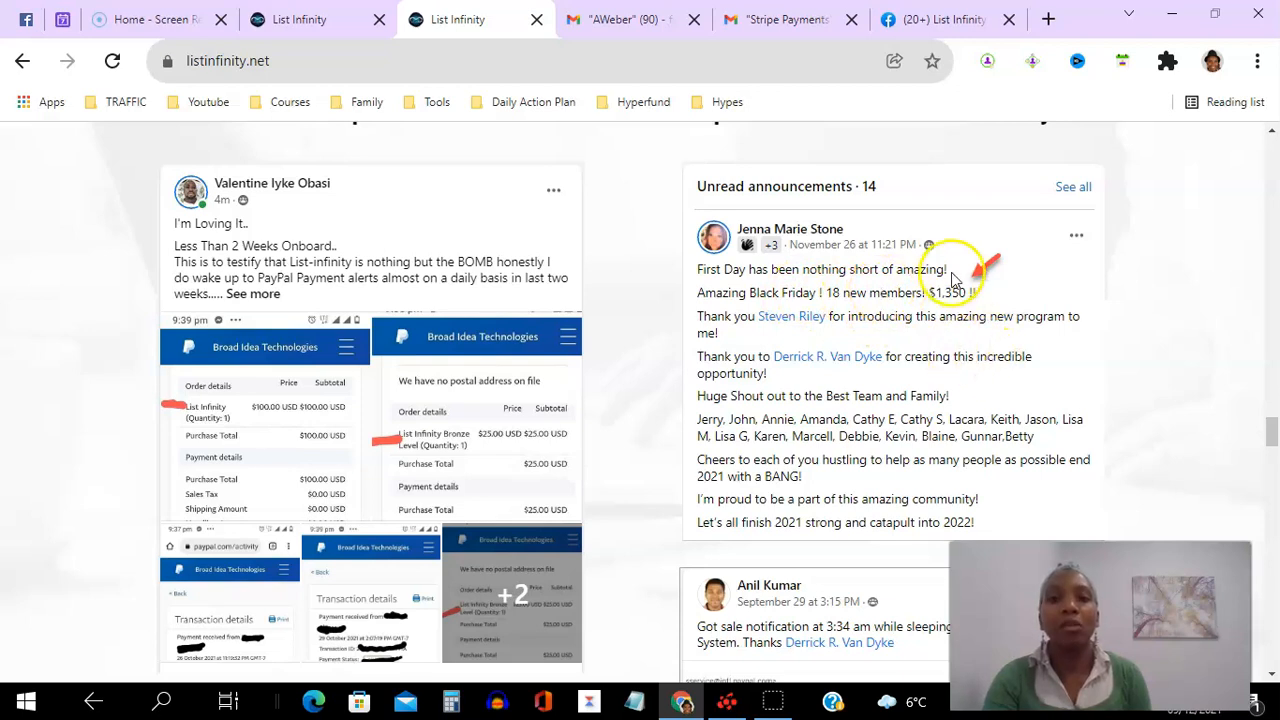
mouse_move(1239, 401)
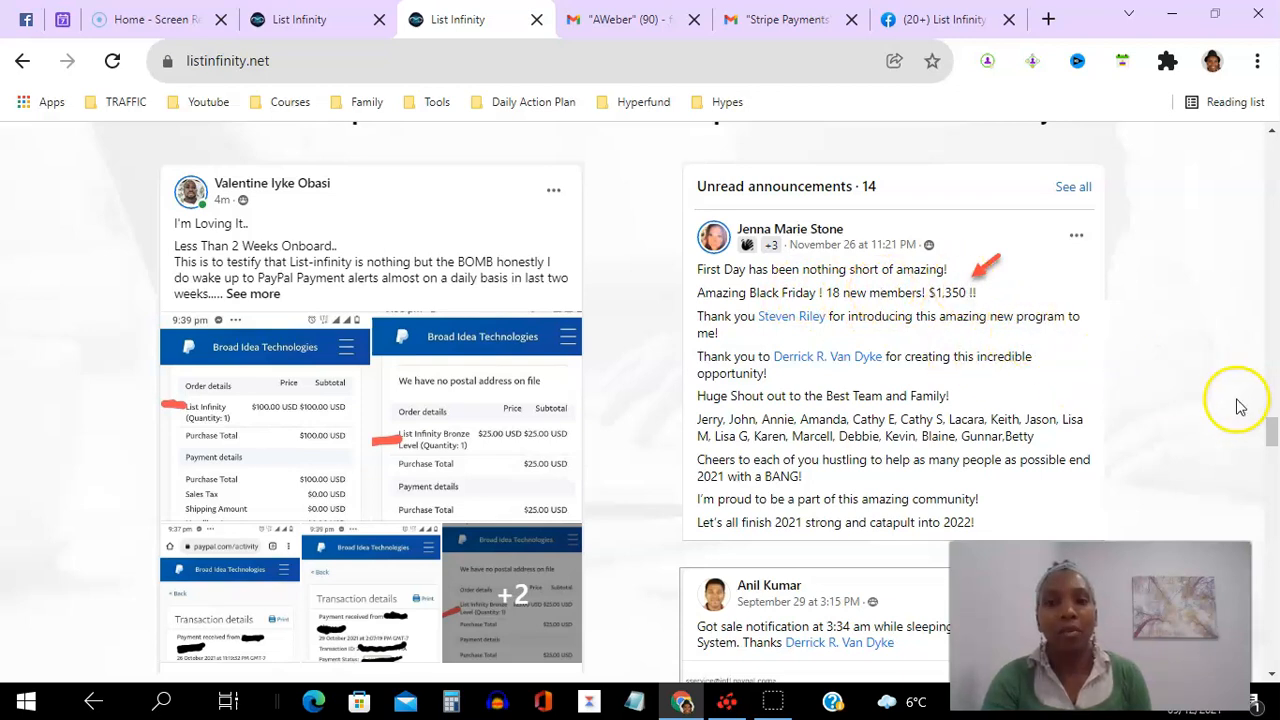
scroll(down, 3)
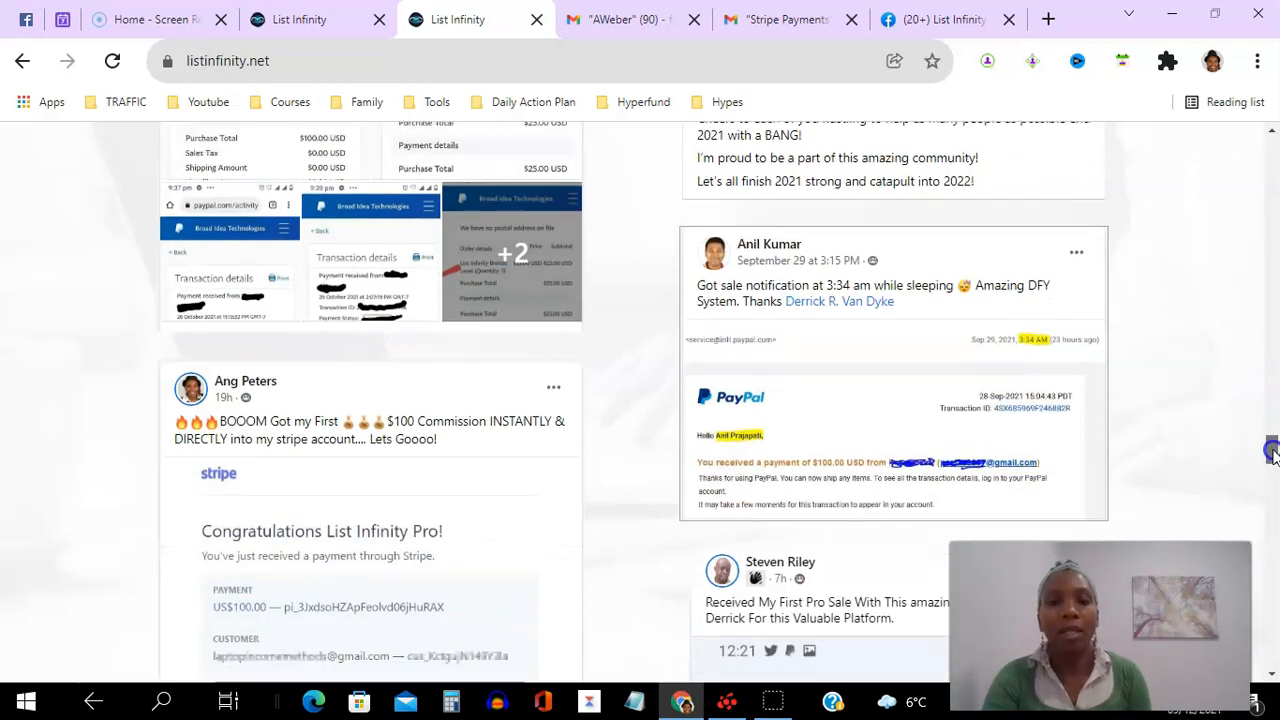
scroll(down, 3)
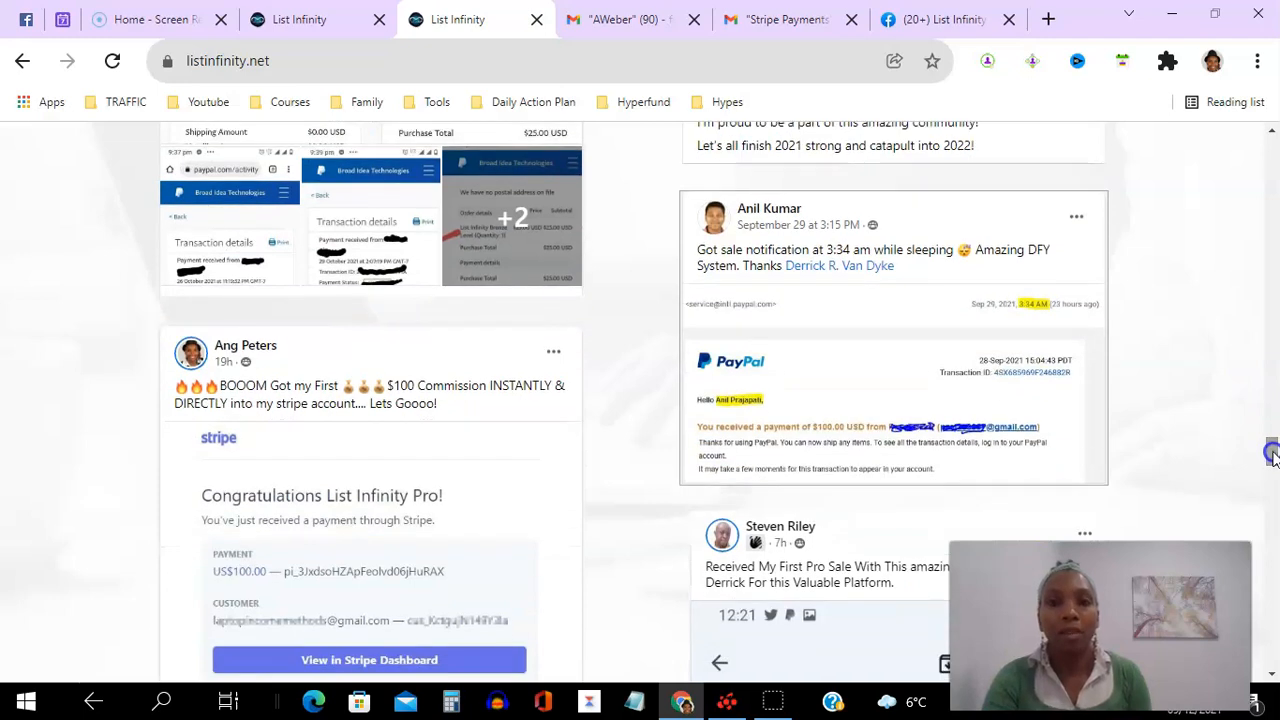
mouse_move(852, 264)
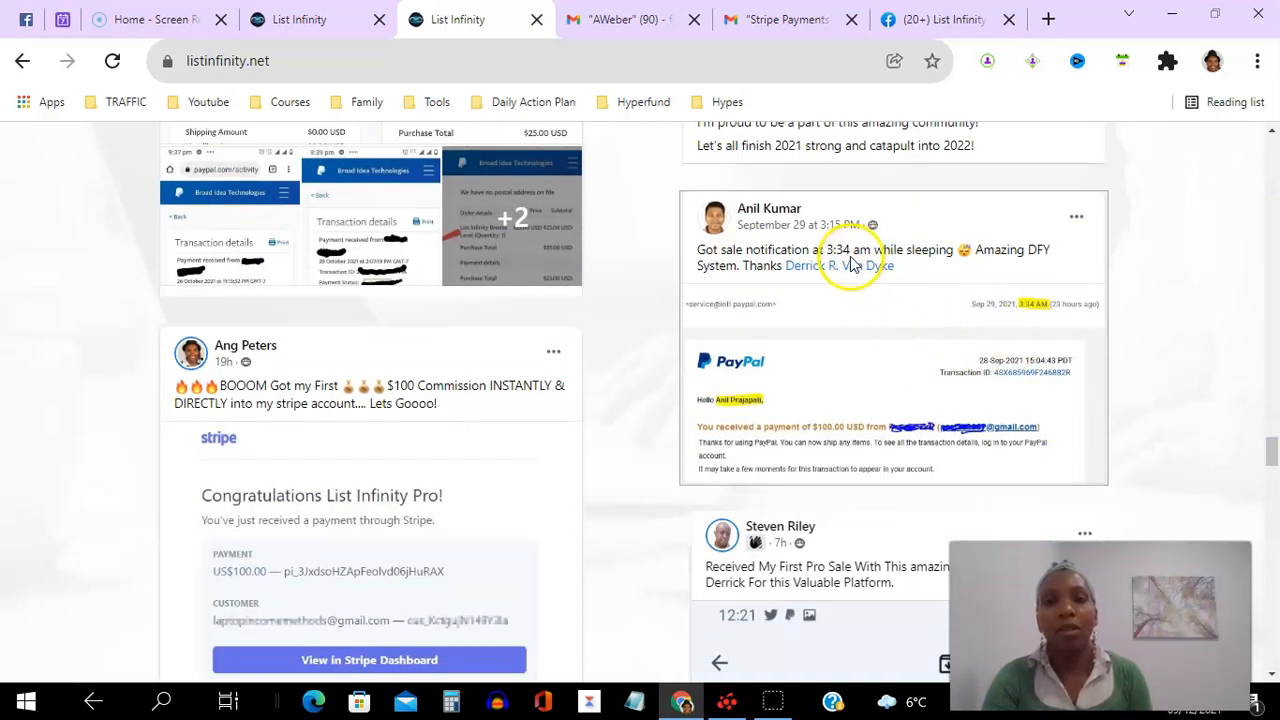
mouse_move(910, 295)
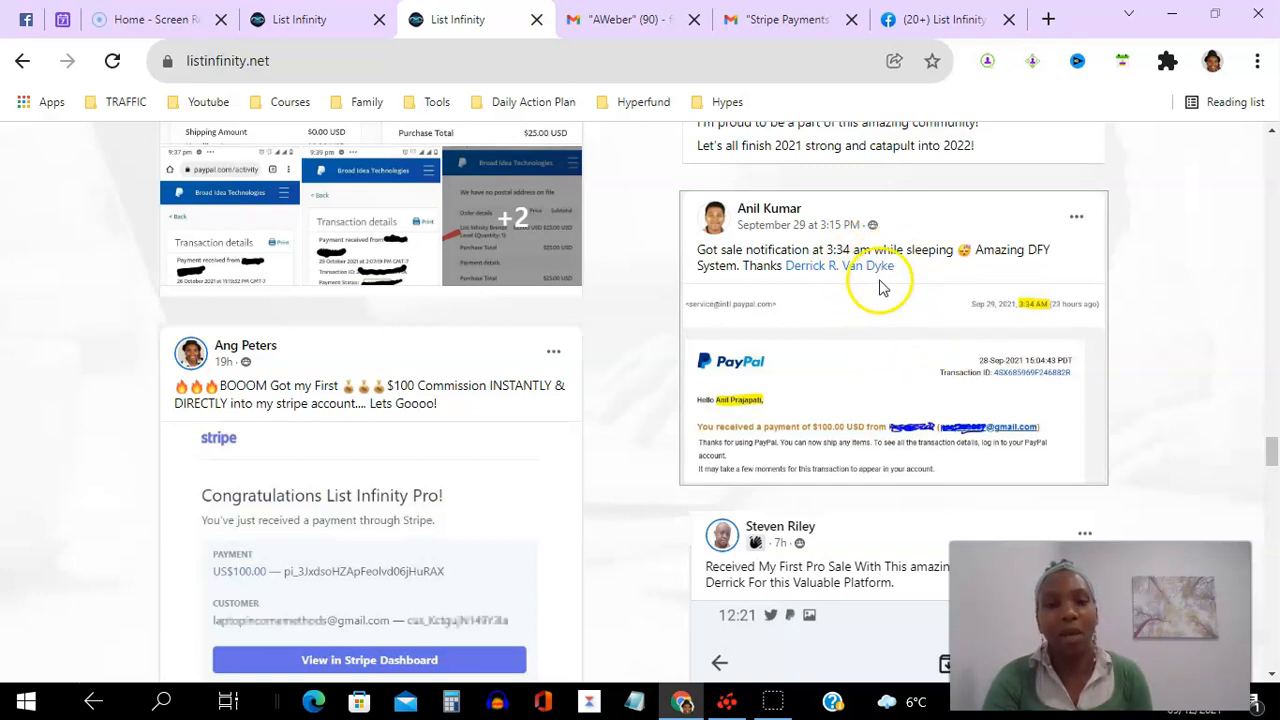
mouse_move(1157, 382)
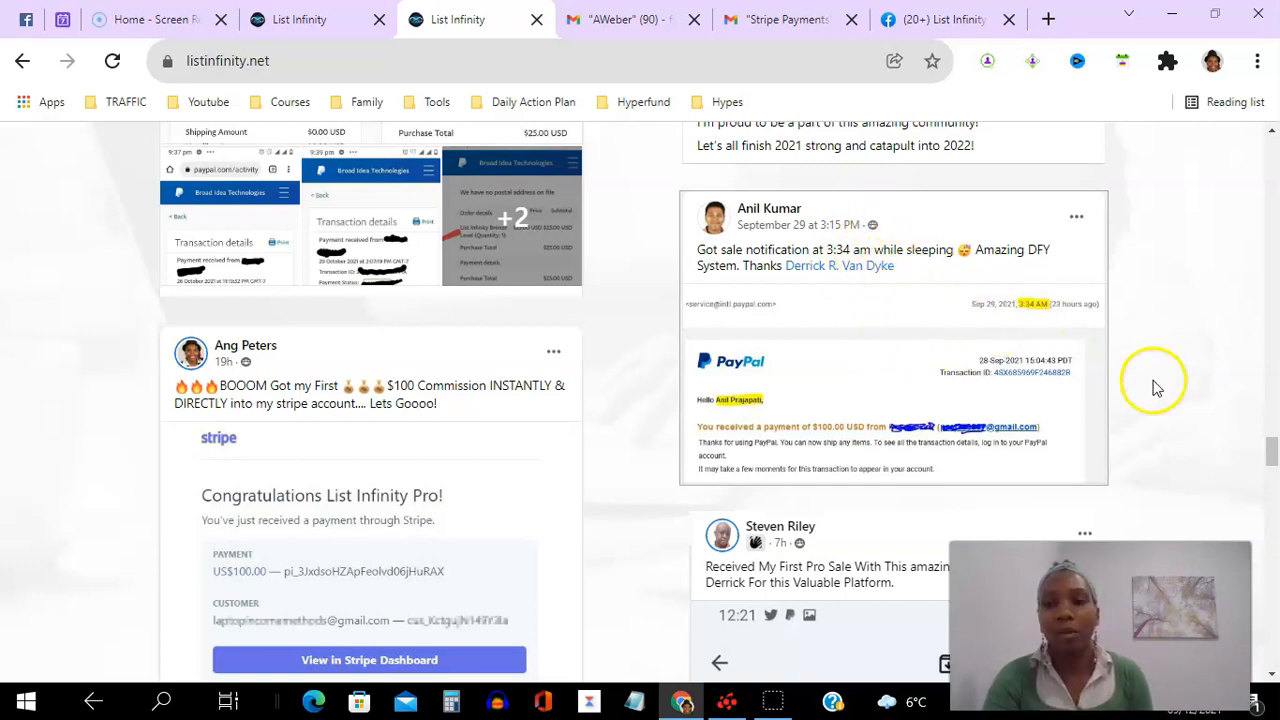
scroll(down, 3)
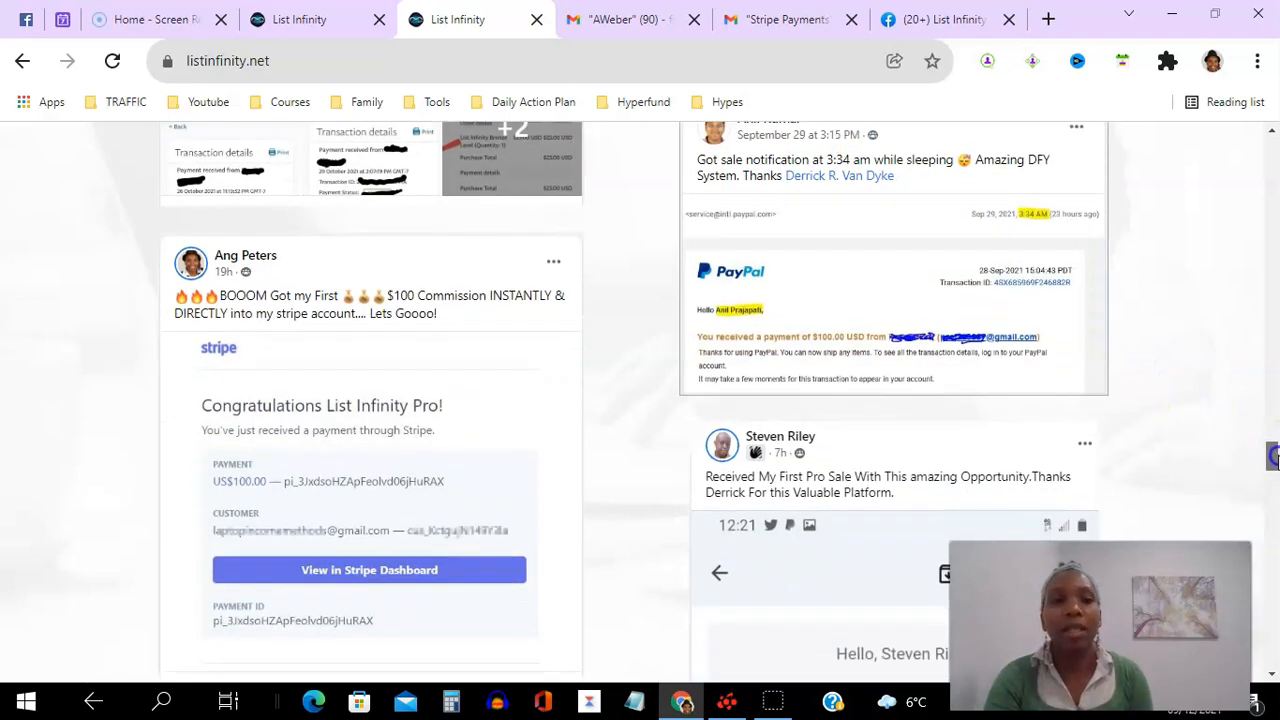
scroll(down, 3)
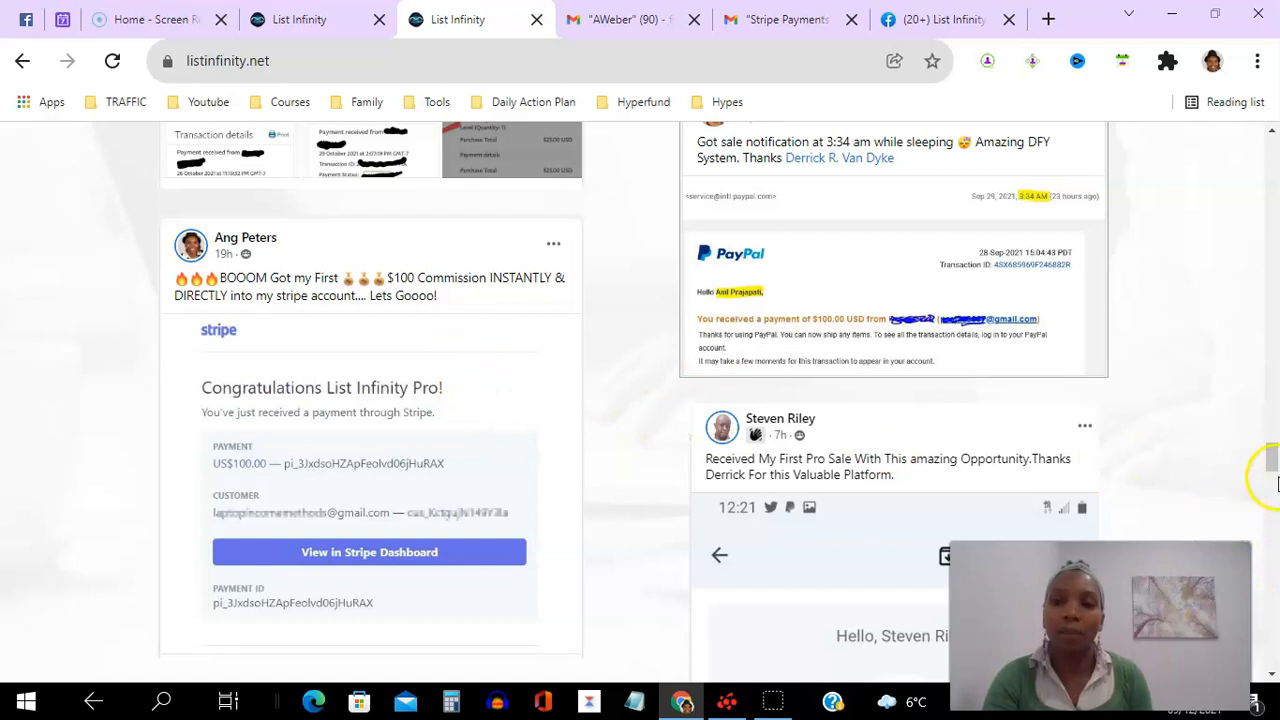
scroll(down, 3)
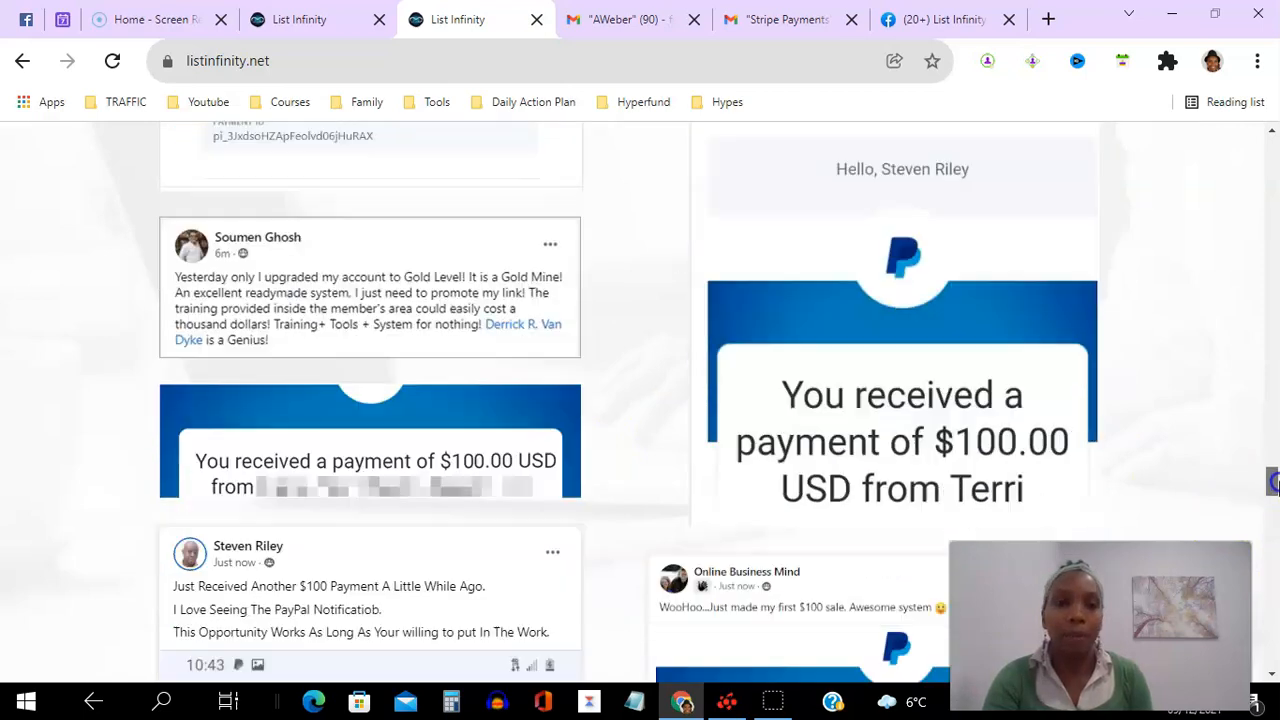
scroll(down, 3)
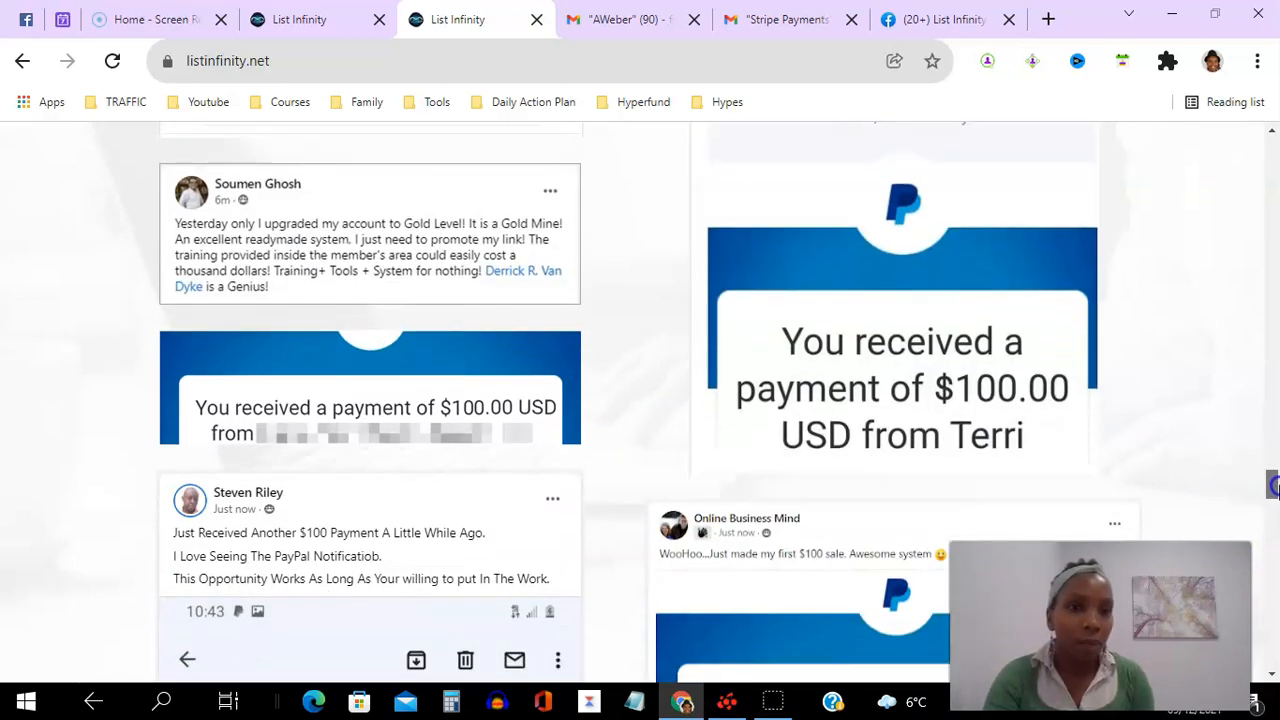
scroll(up, 3)
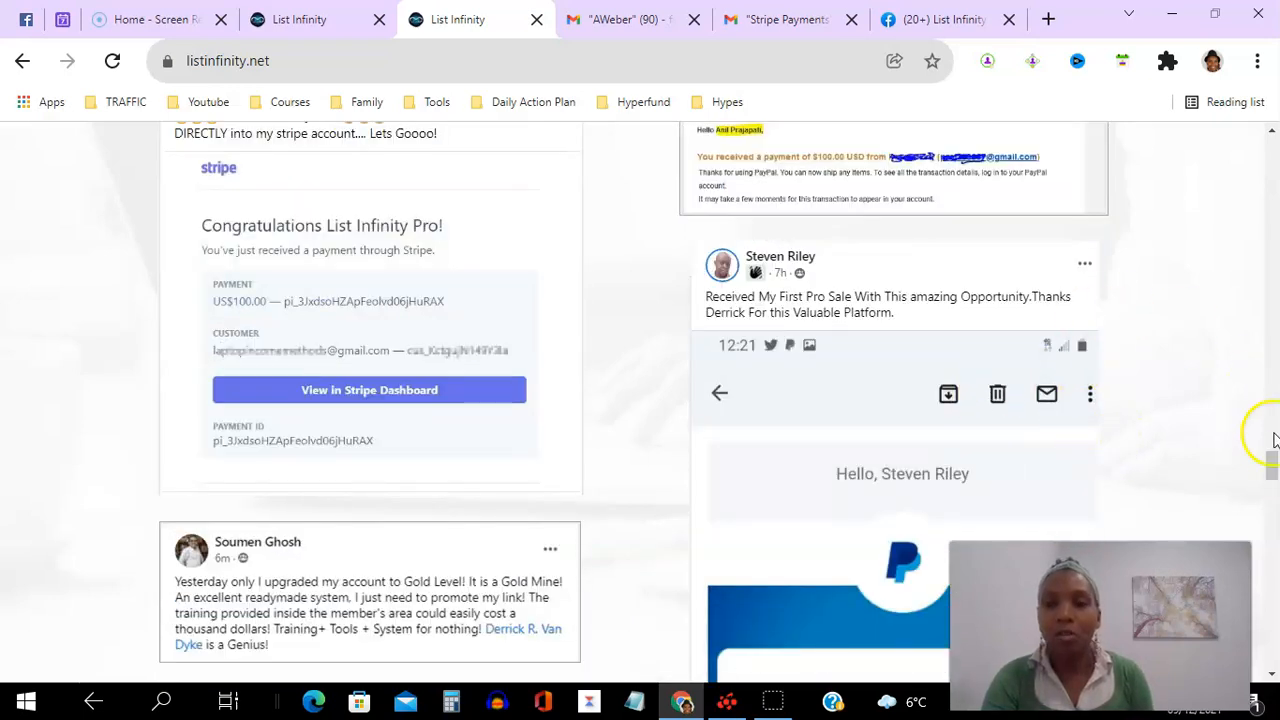
scroll(down, 3)
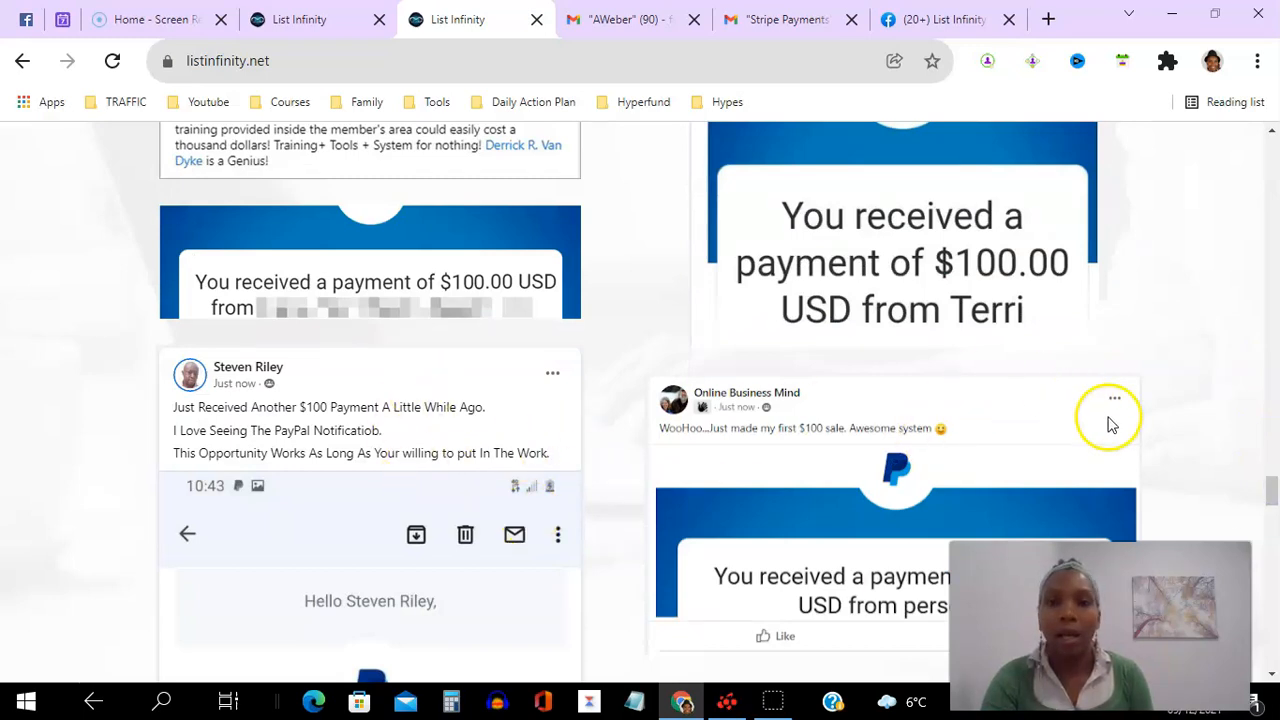
scroll(down, 3)
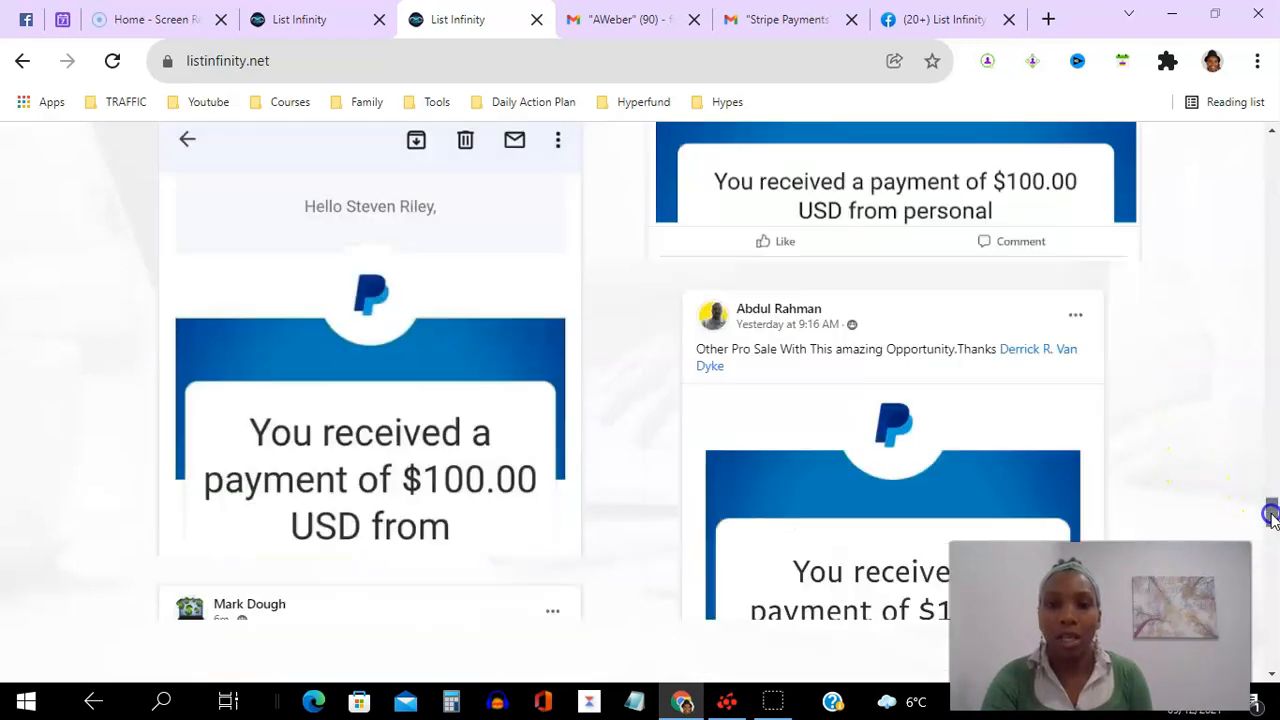
scroll(down, 3)
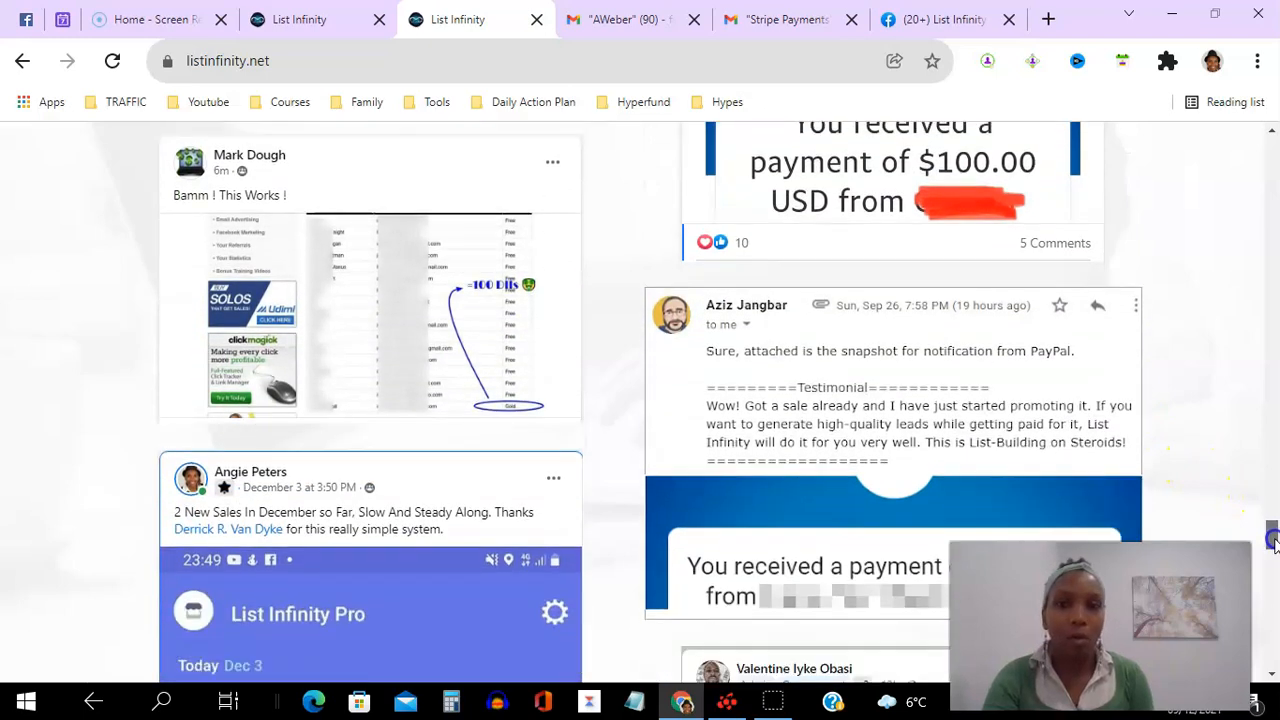
scroll(down, 3)
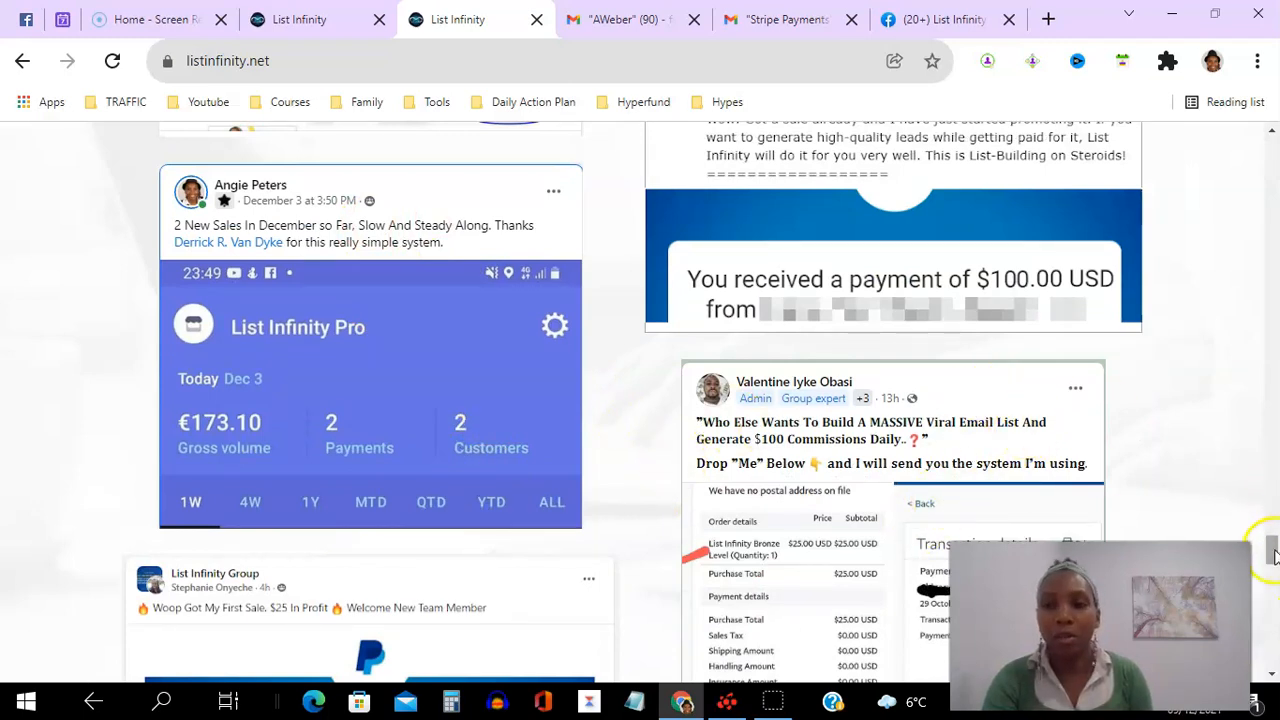
scroll(down, 3)
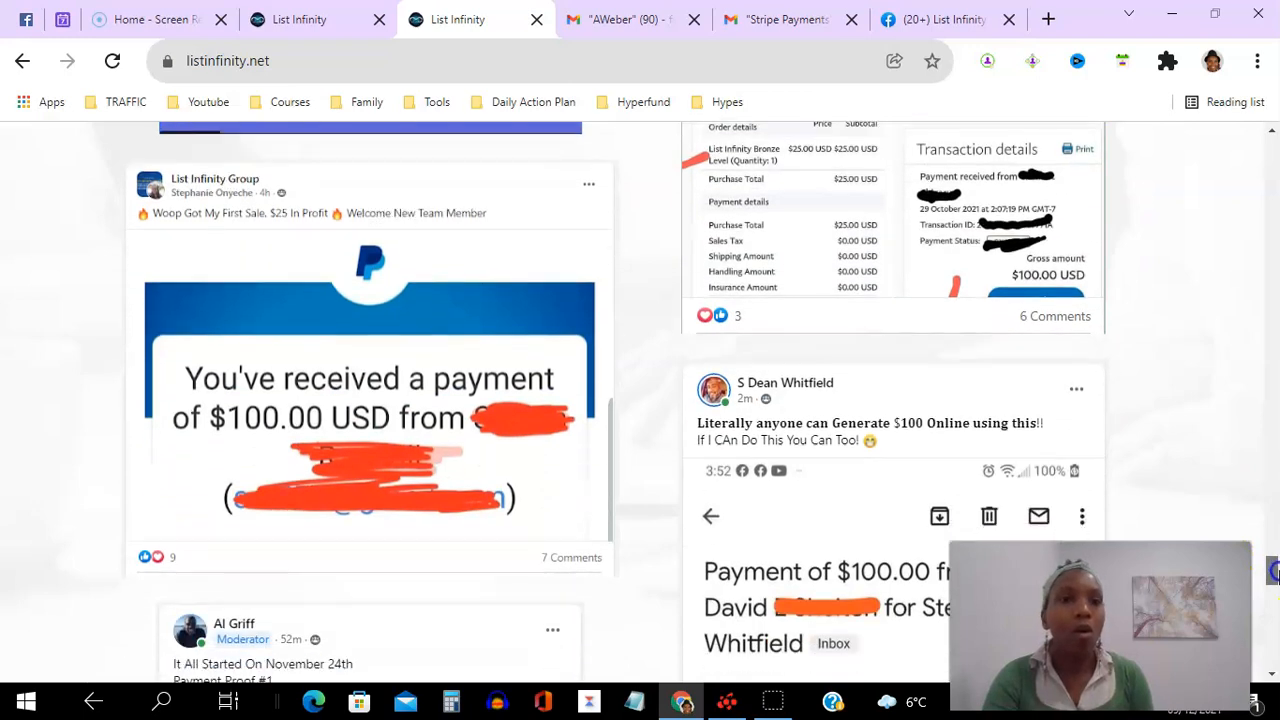
scroll(down, 3)
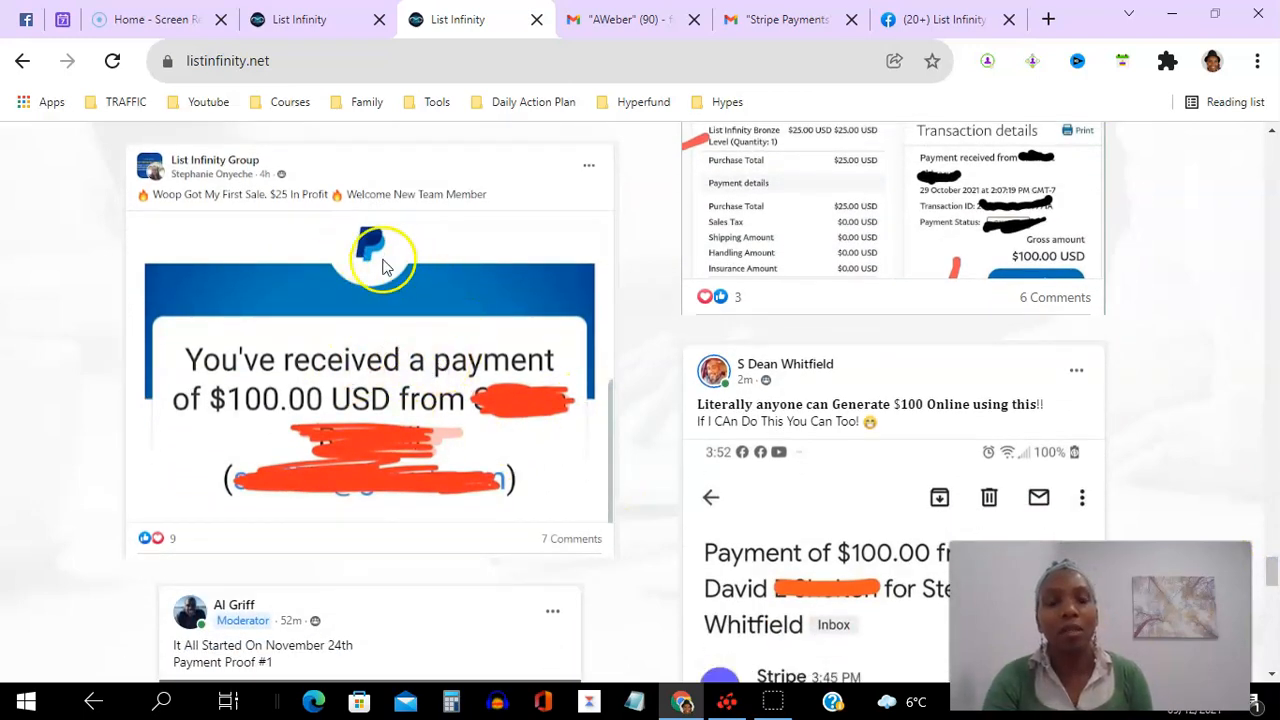
mouse_move(475, 370)
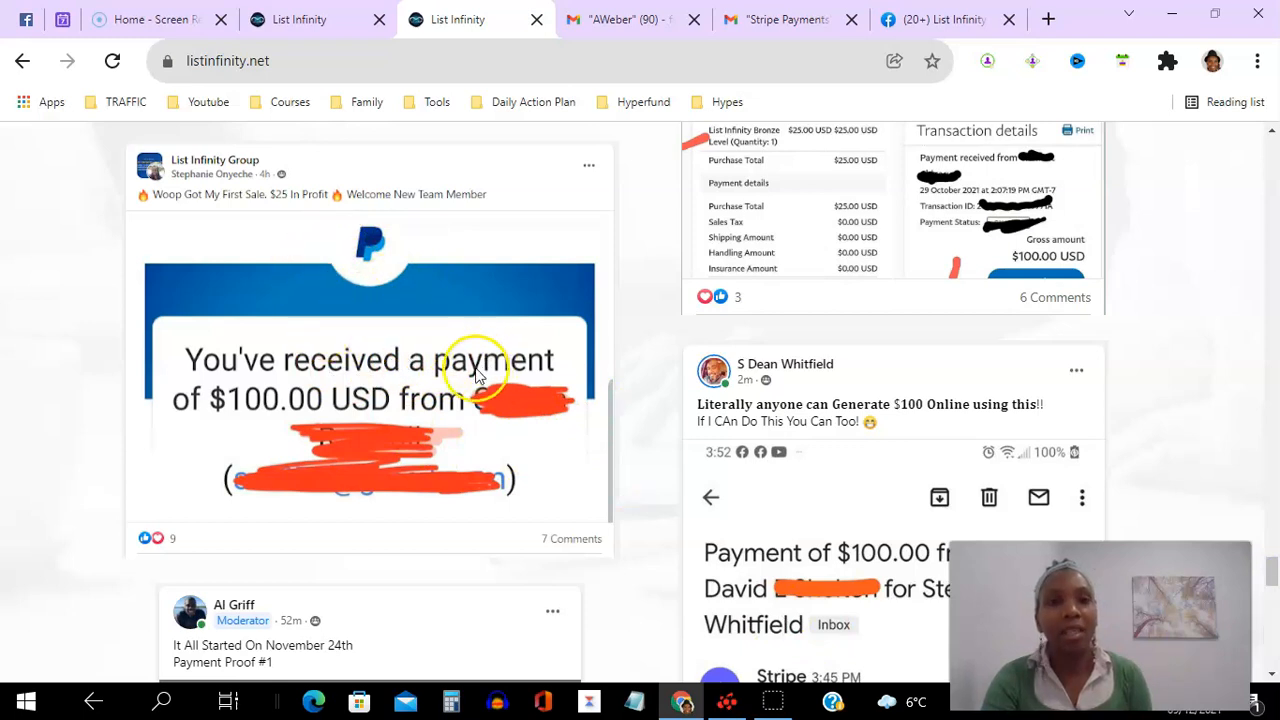
mouse_move(1240, 507)
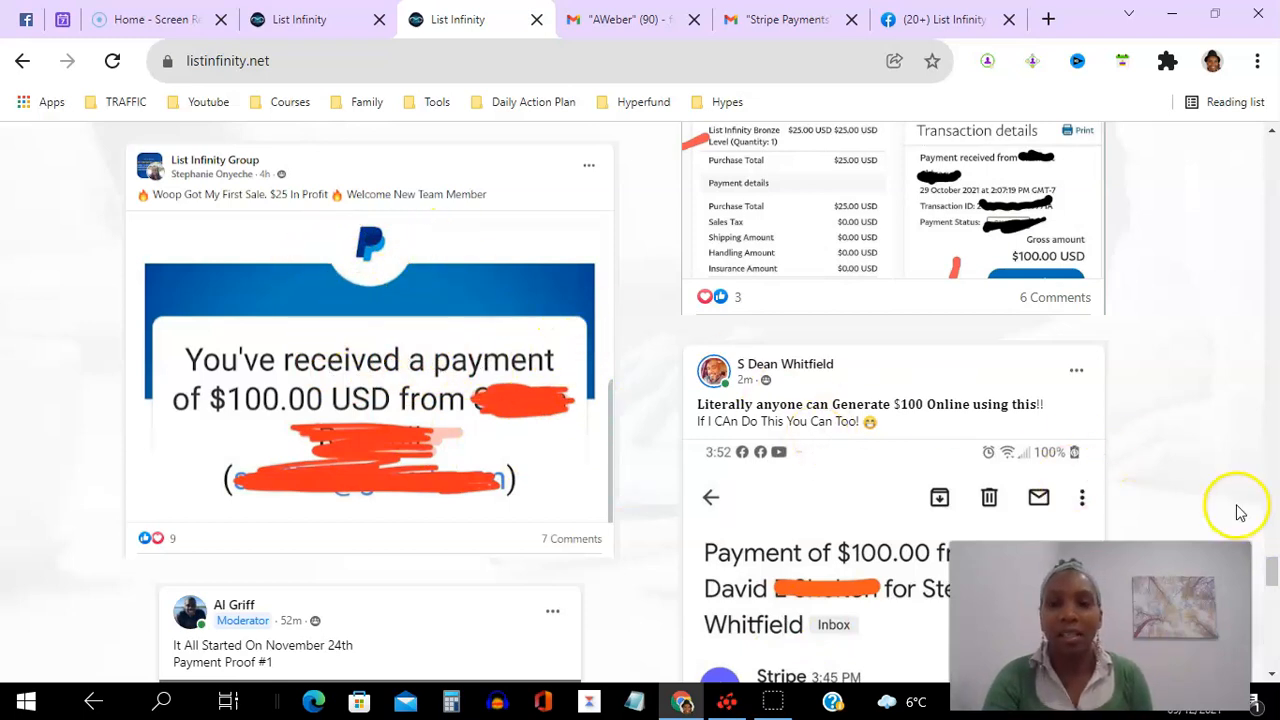
scroll(down, 3)
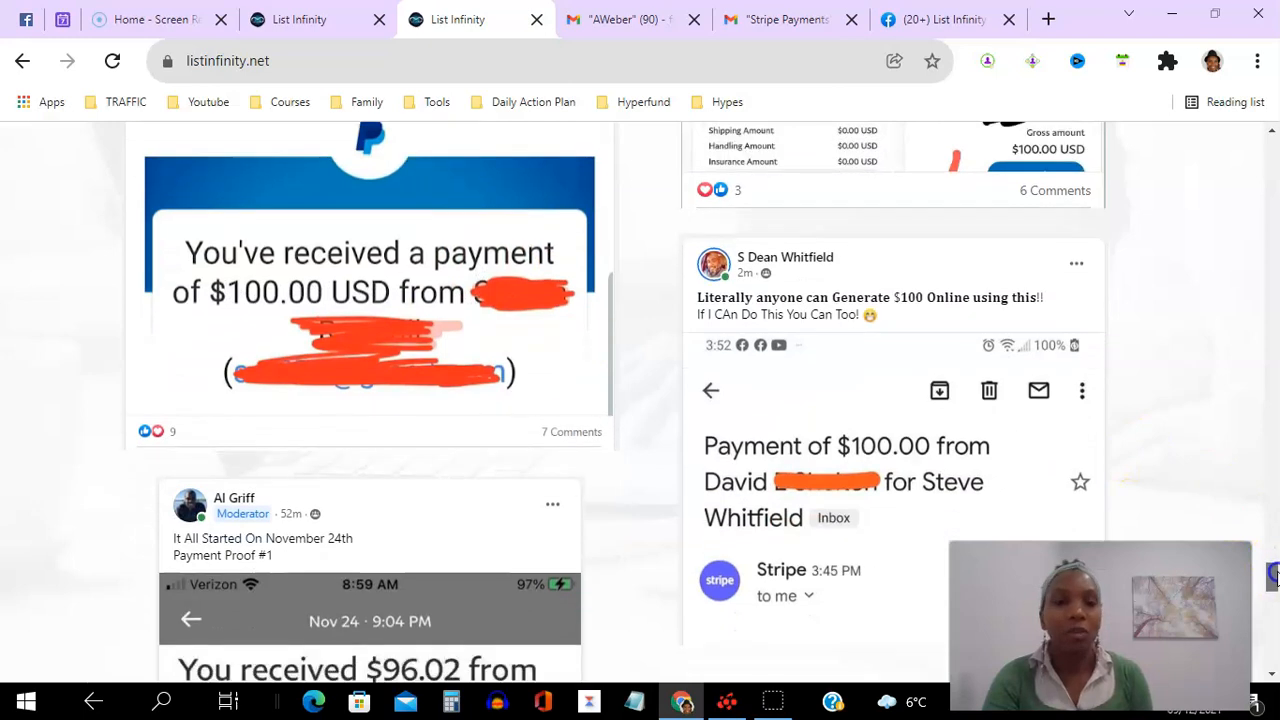
scroll(down, 3)
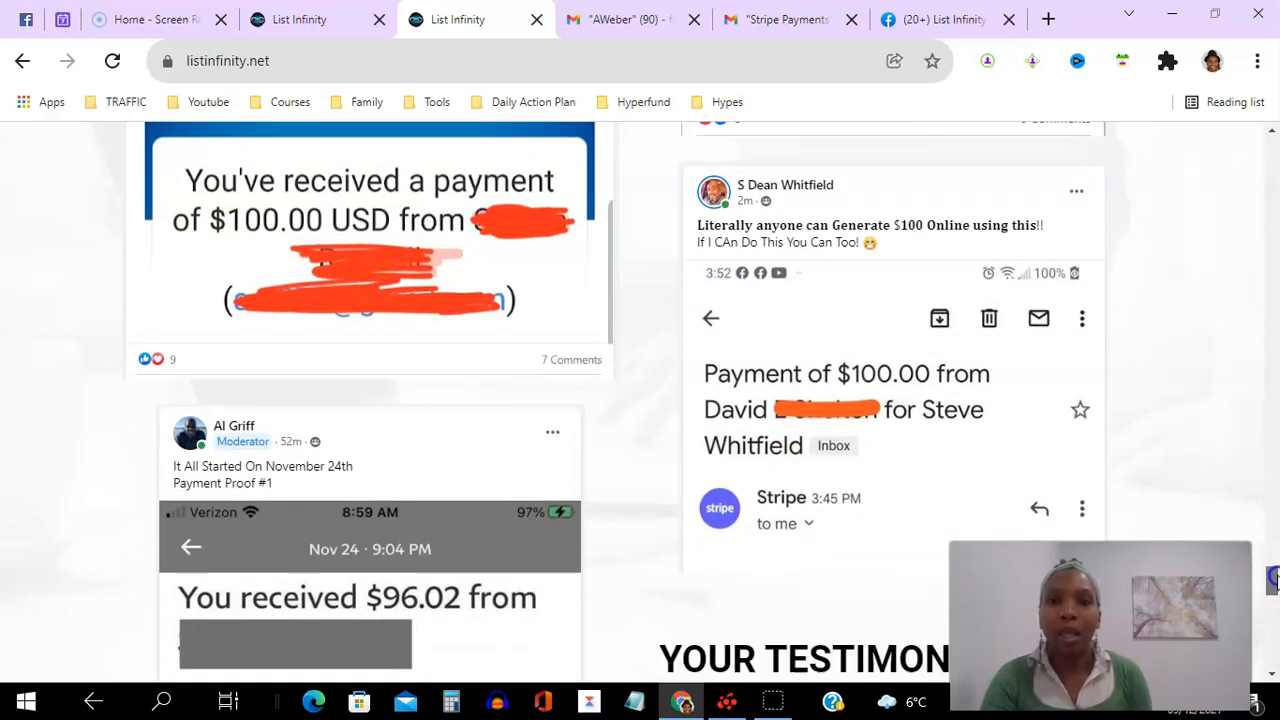
scroll(down, 3)
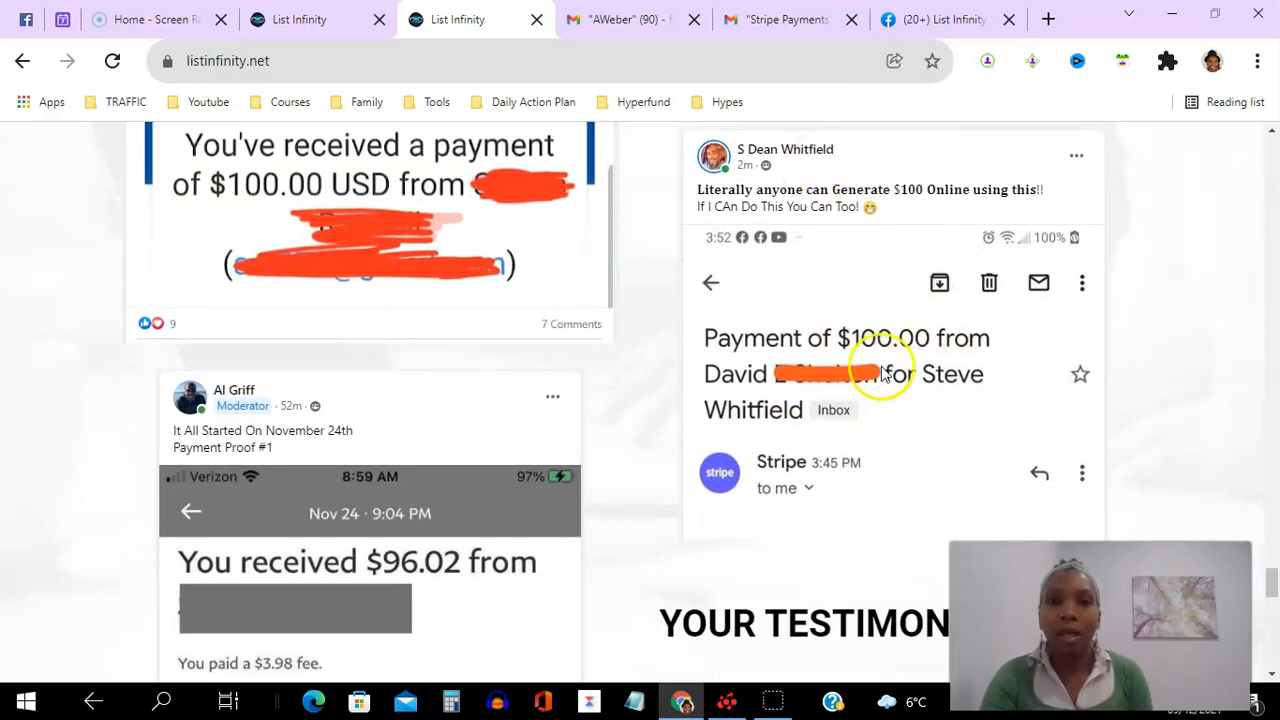
mouse_move(1172, 507)
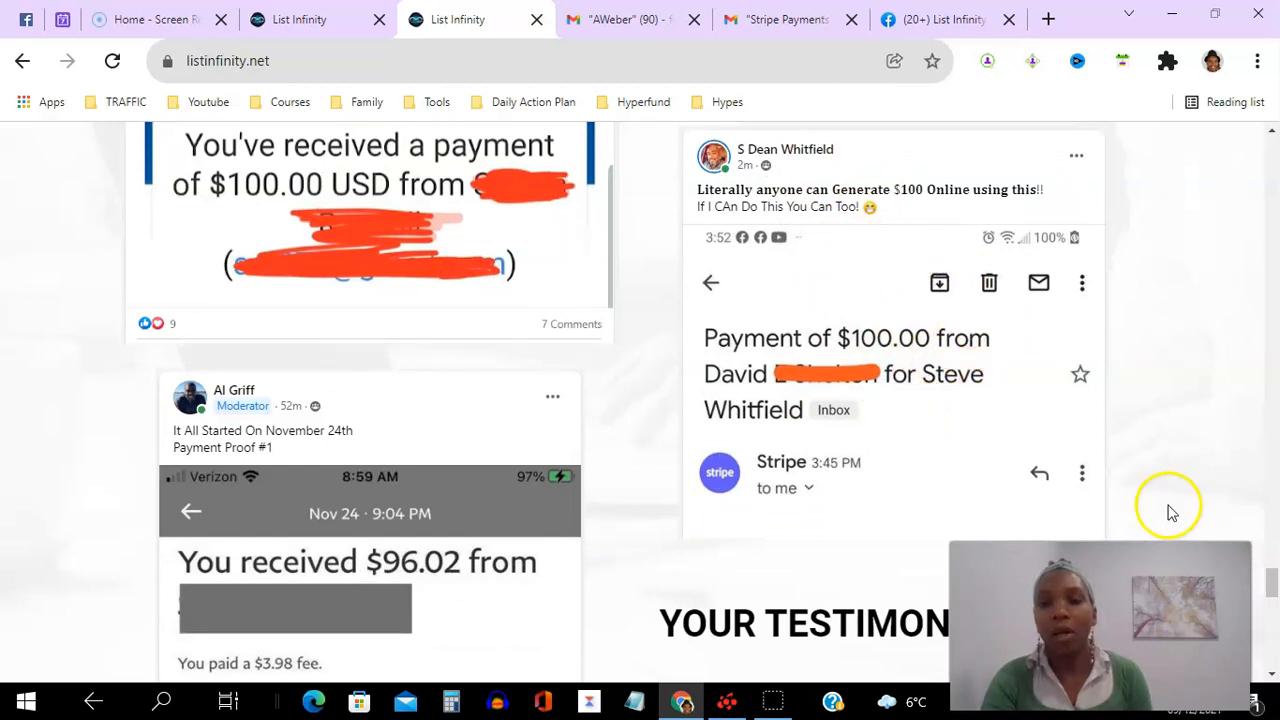
scroll(down, 3)
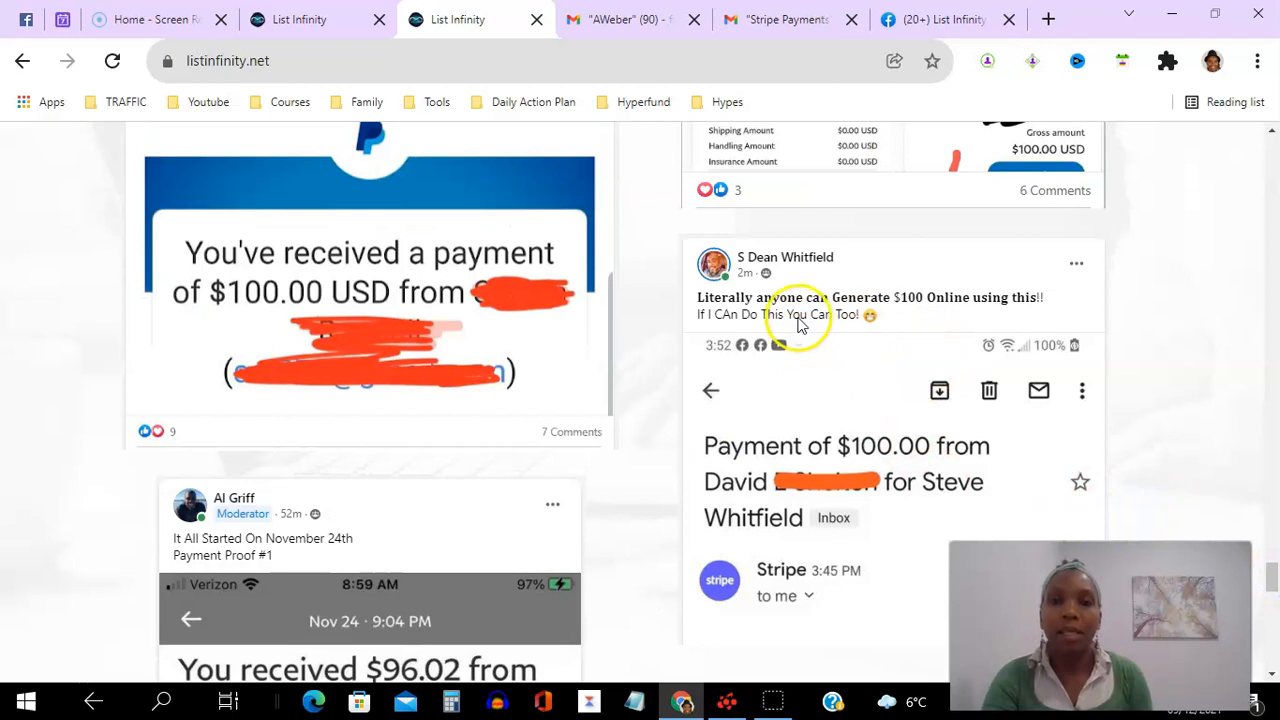
mouse_move(1268, 573)
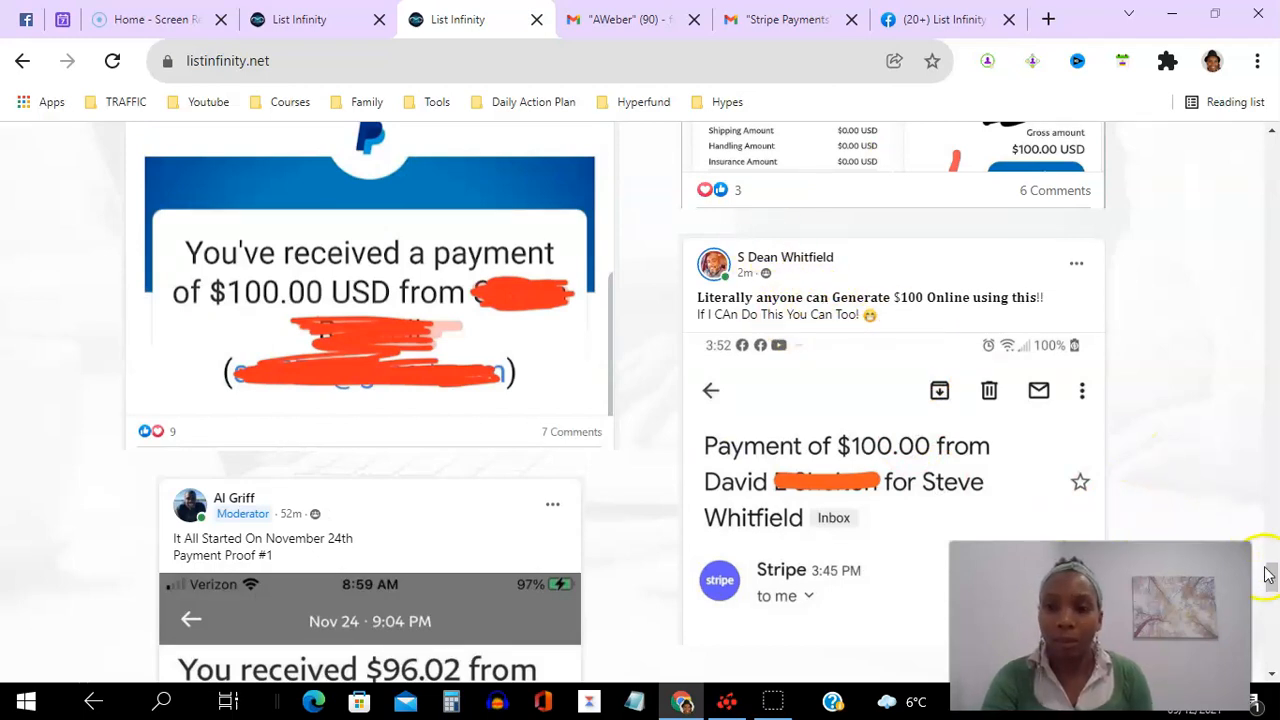
scroll(down, 3)
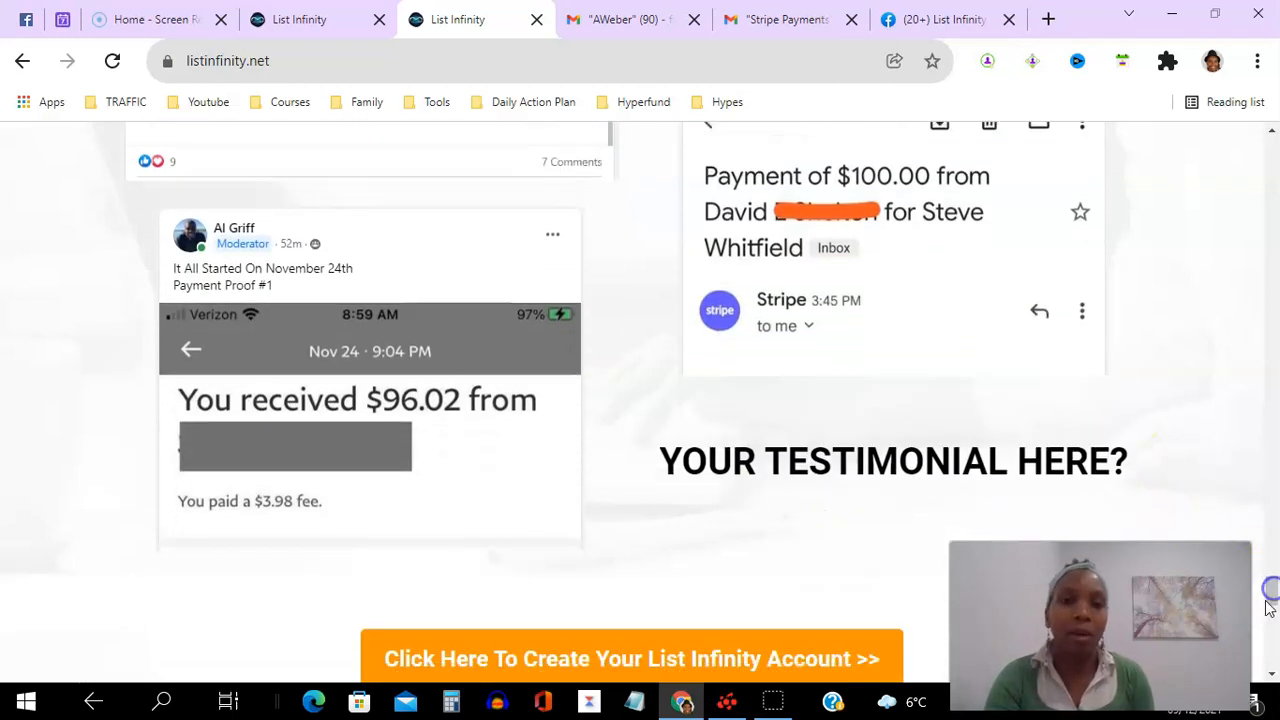
mouse_move(313, 259)
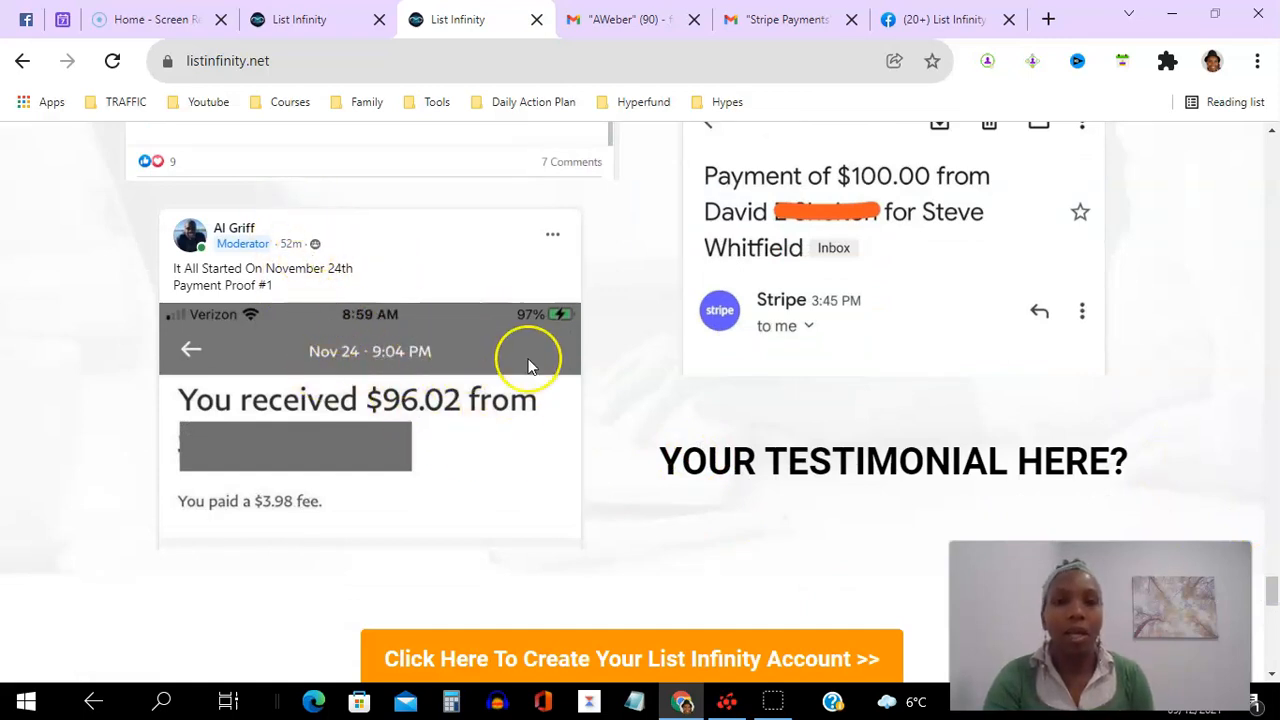
mouse_move(880, 462)
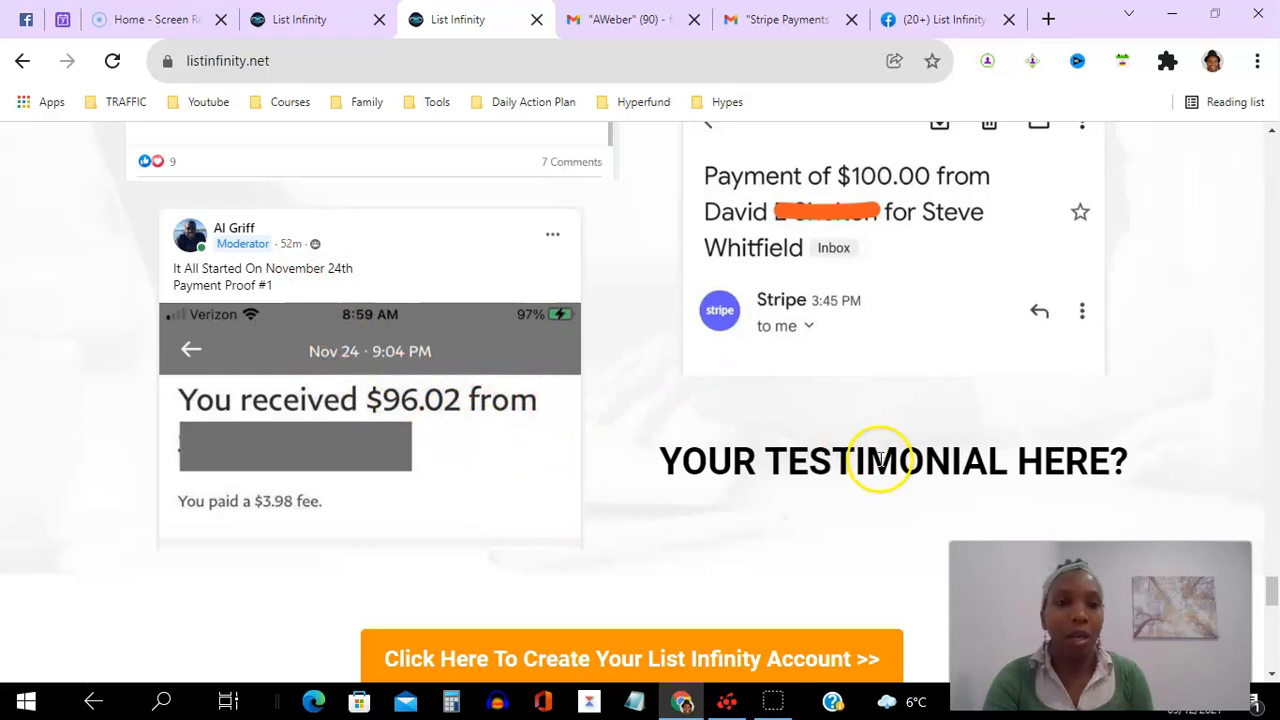
mouse_move(540, 323)
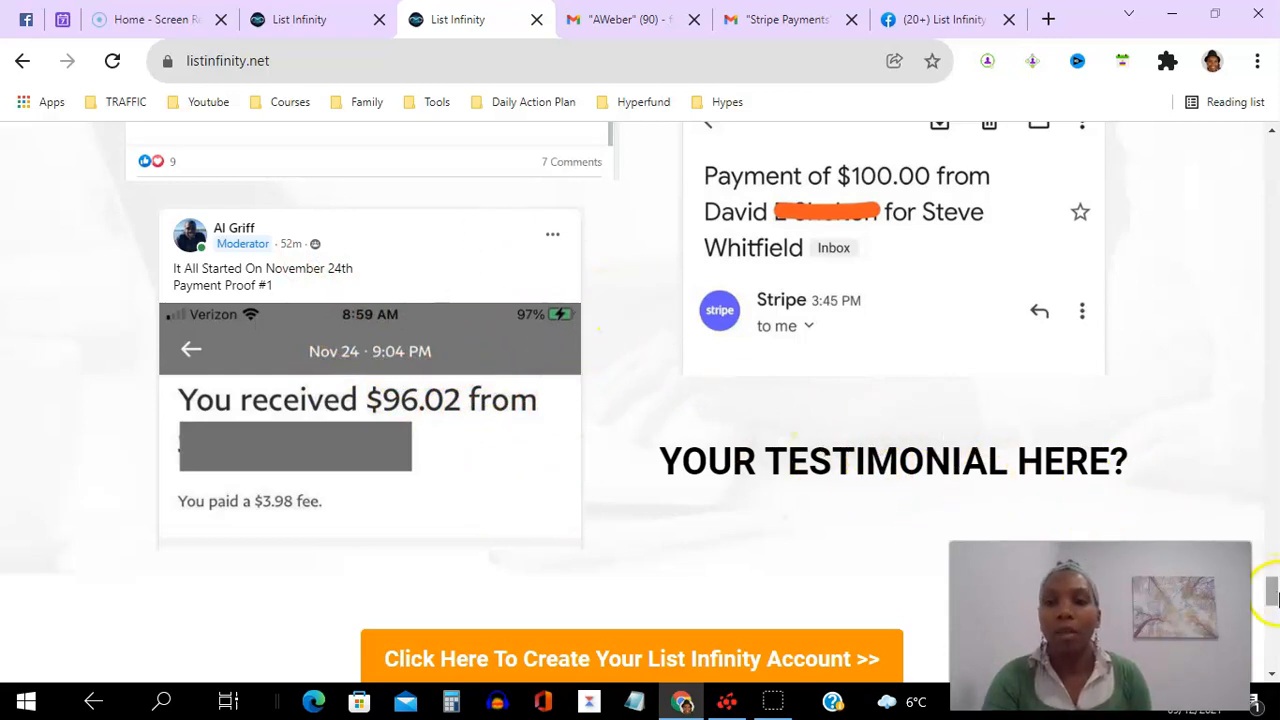
scroll(down, 3)
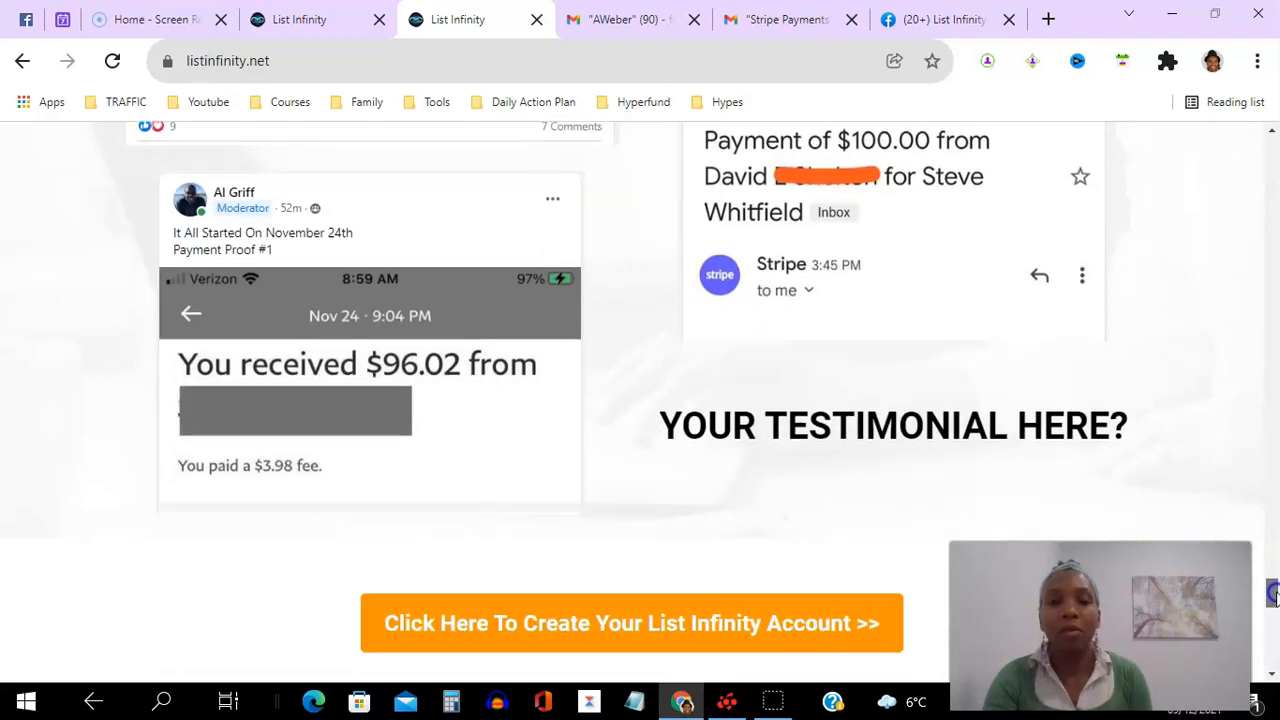
scroll(down, 3)
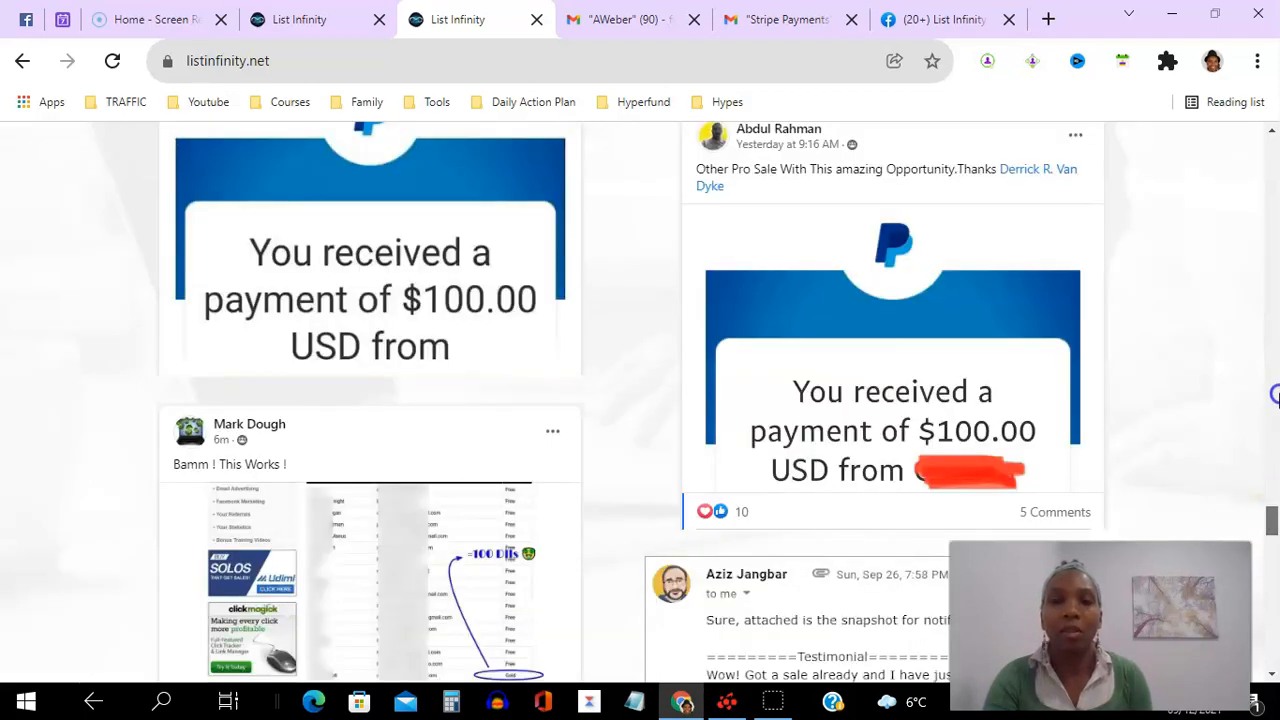
scroll(down, 3)
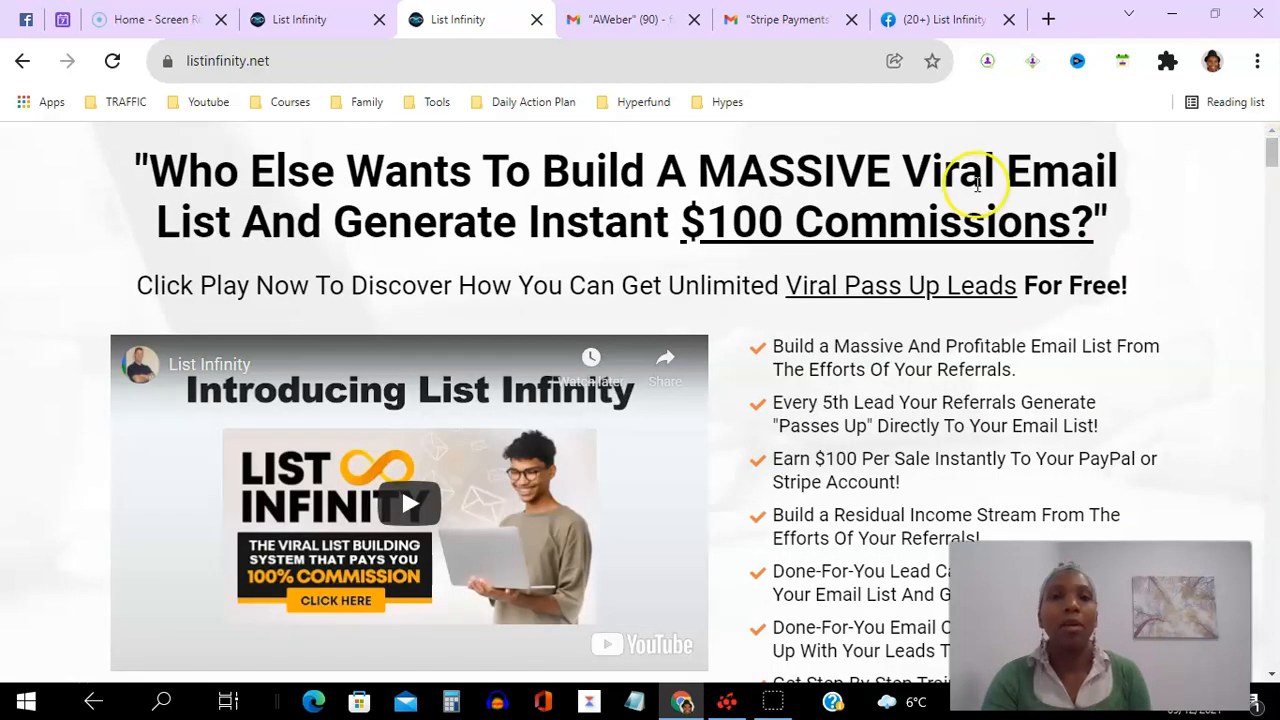
mouse_move(587, 210)
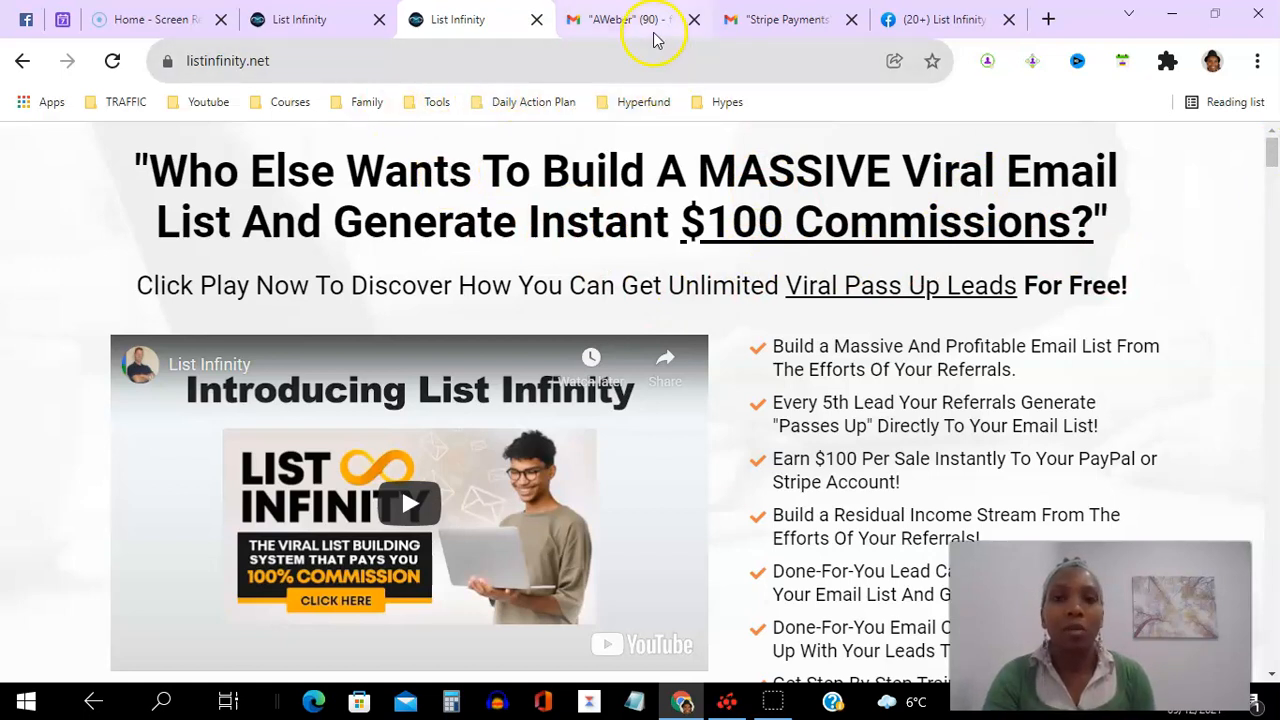
Bring up the AWeber label and scroll its subscriber-added notification emails
click(630, 19)
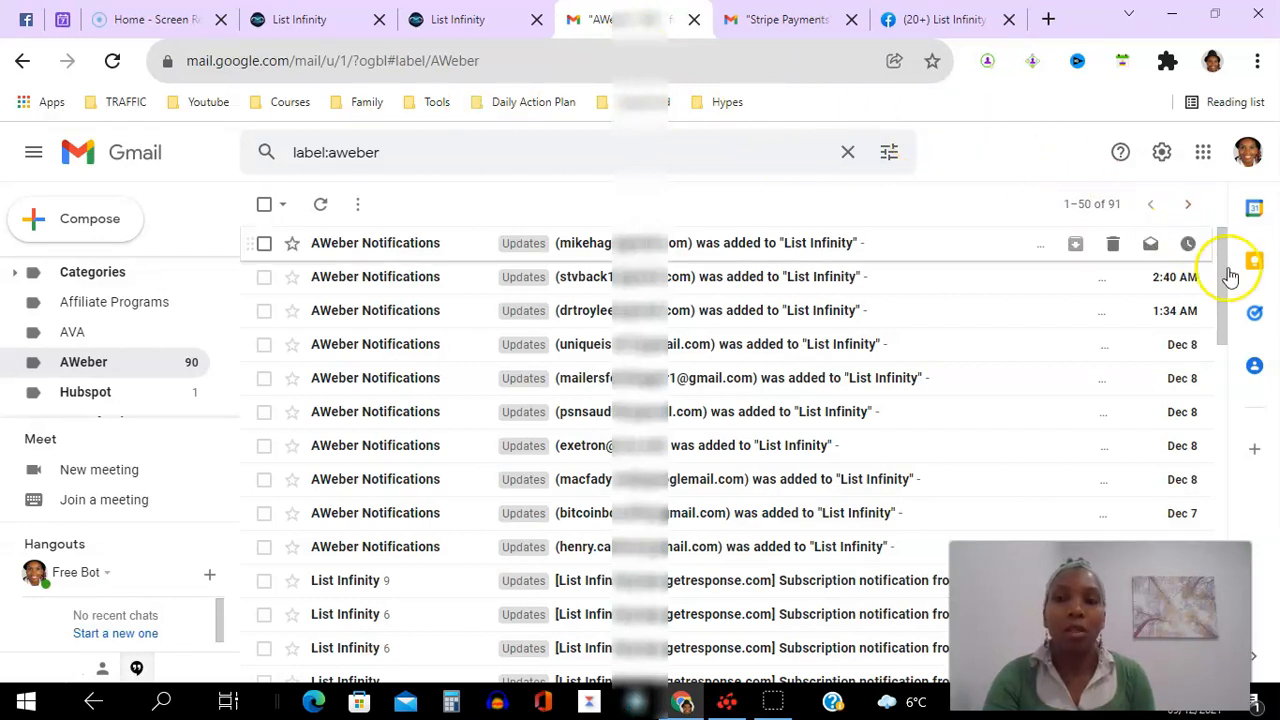
scroll(down, 3)
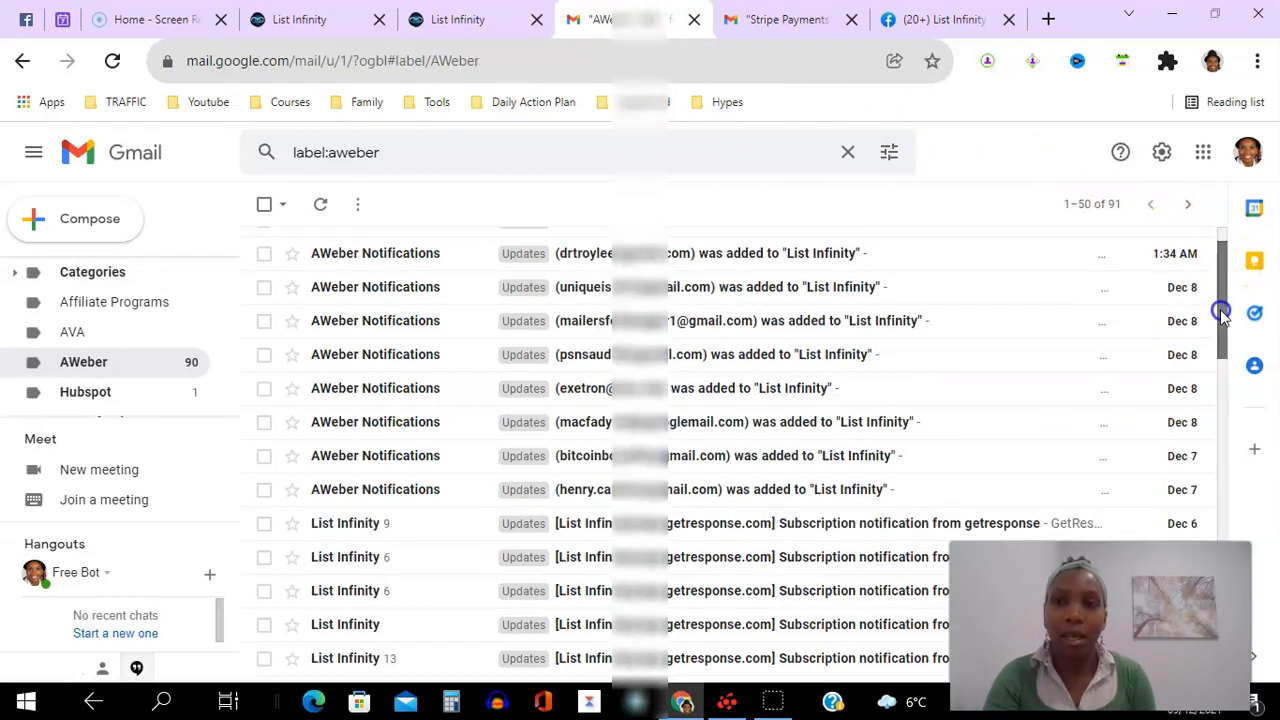
scroll(down, 3)
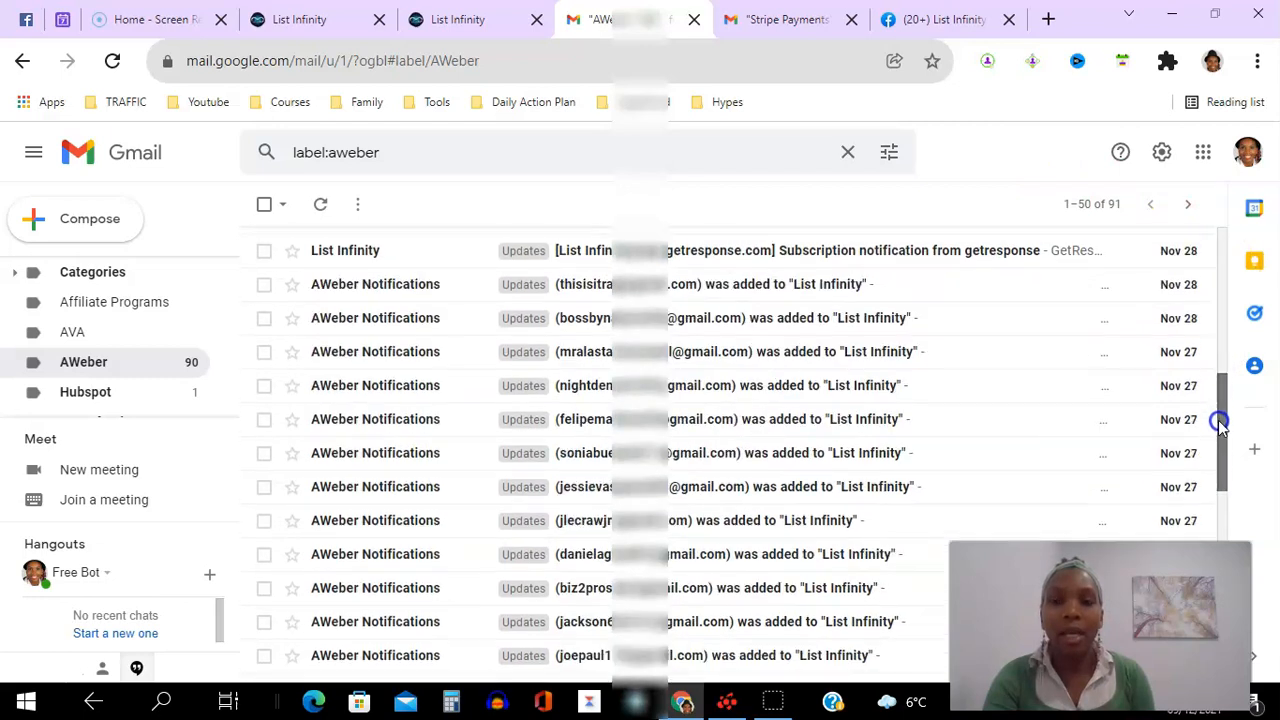
scroll(down, 3)
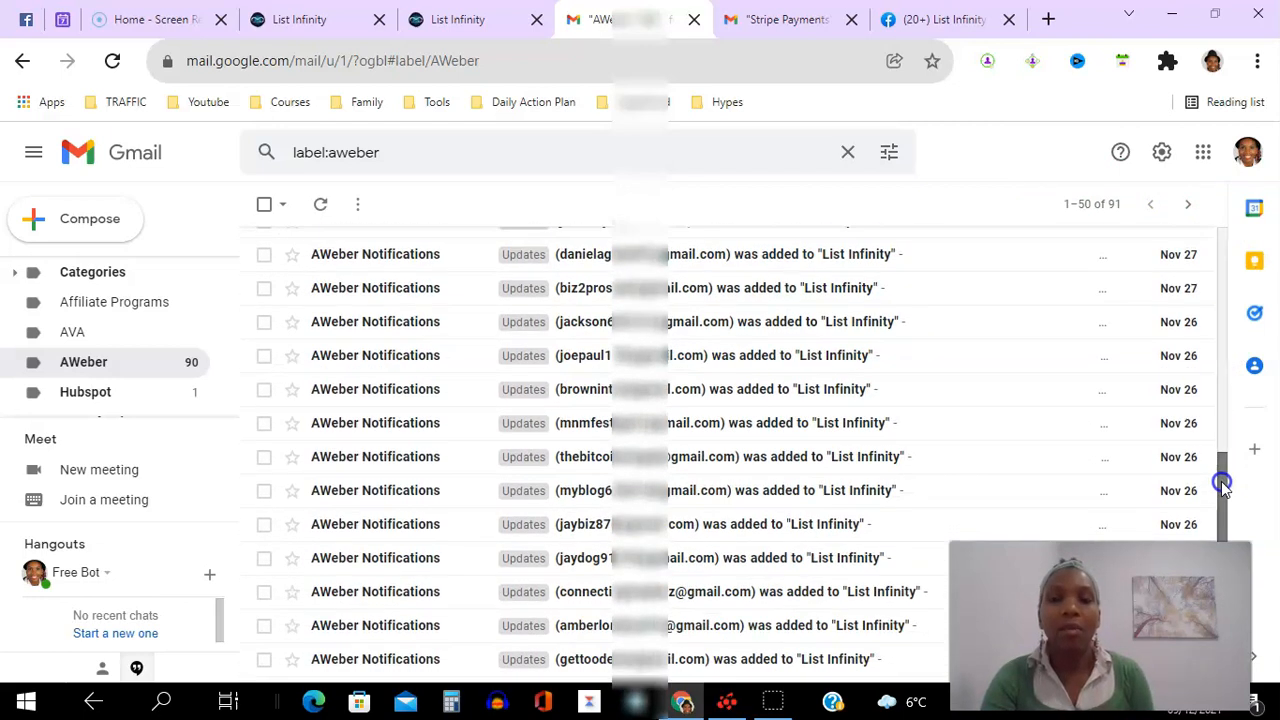
scroll(down, 3)
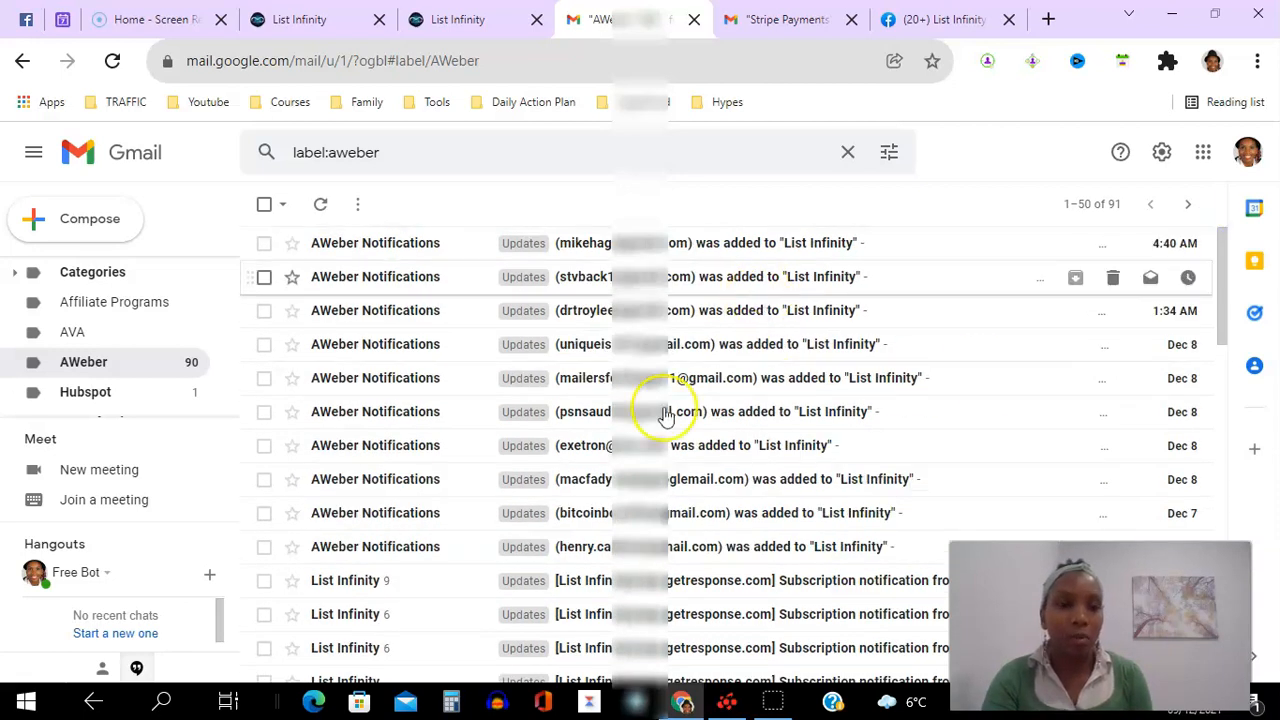
mouse_move(224, 300)
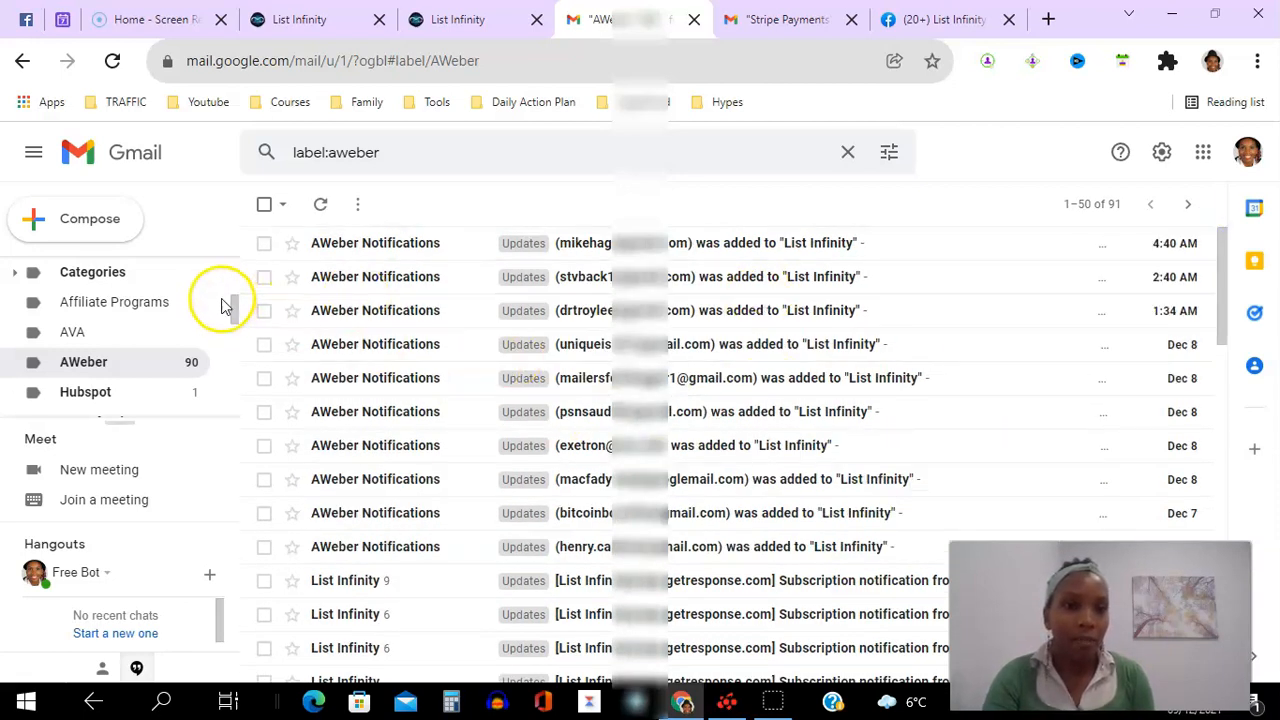
Glance at the List Infinity opt-in page, then return to the AWeber emails and scroll the sidebar
click(293, 20)
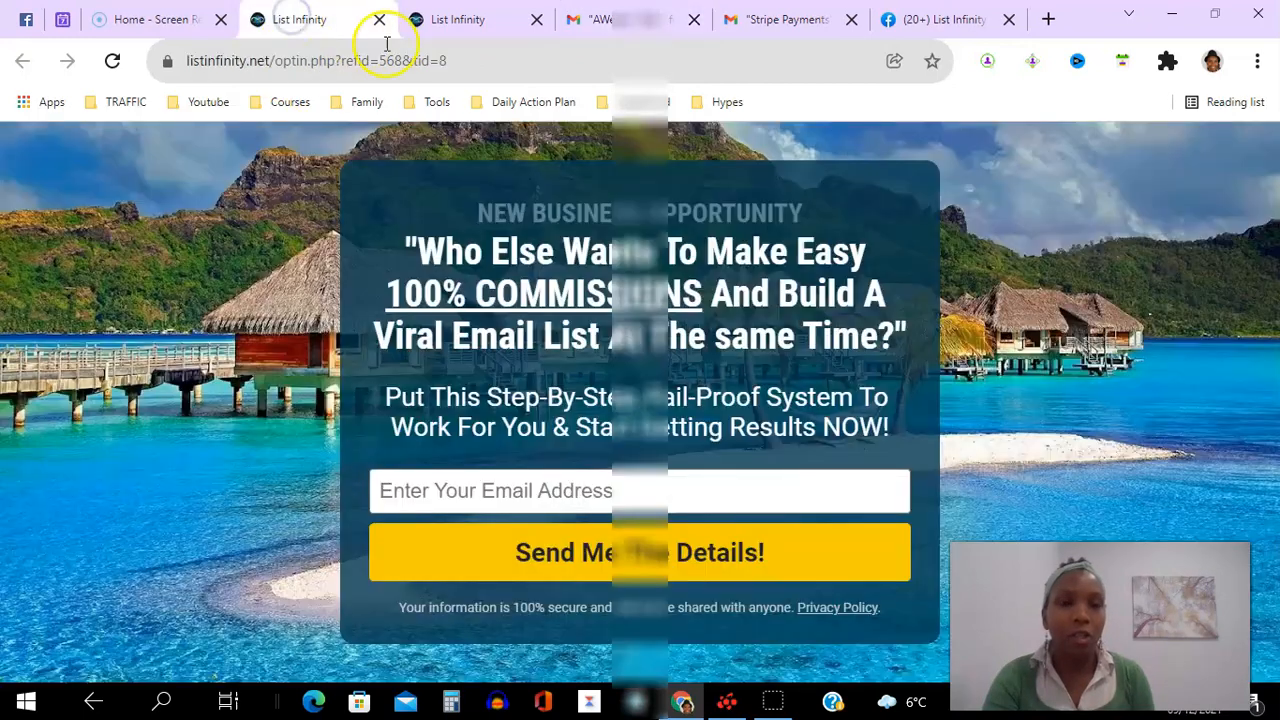
click(590, 20)
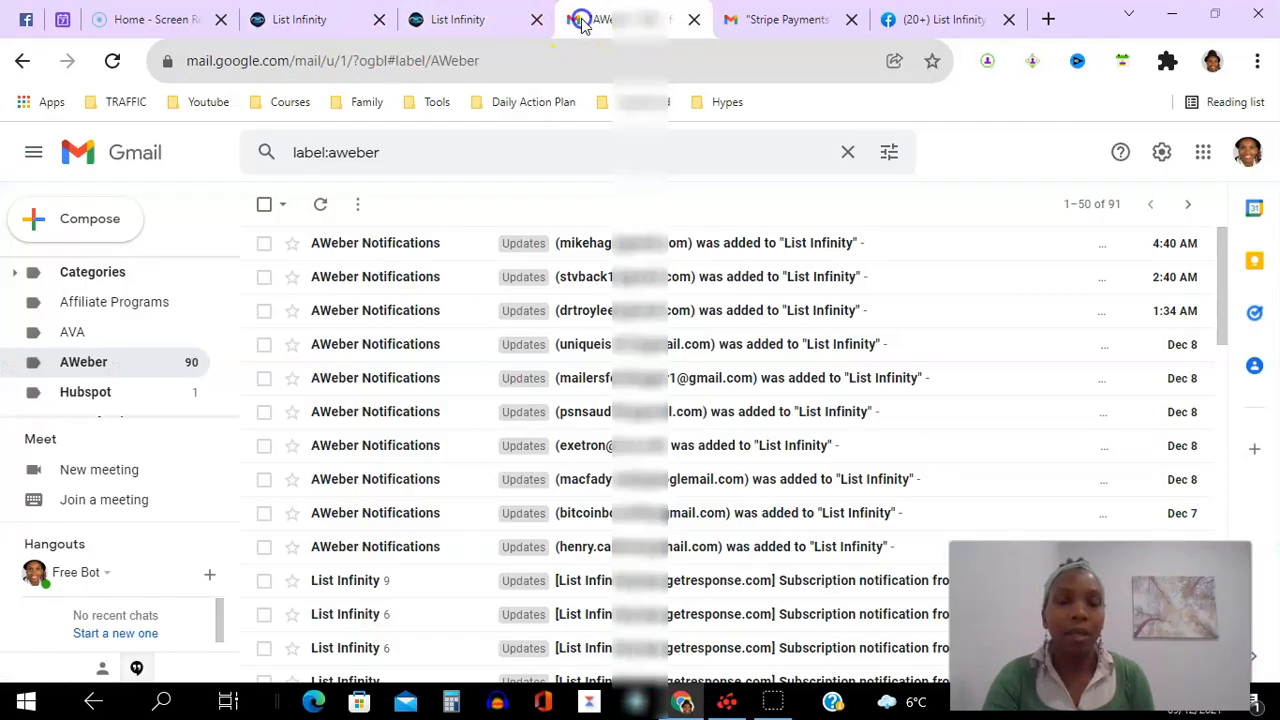
scroll(down, 3)
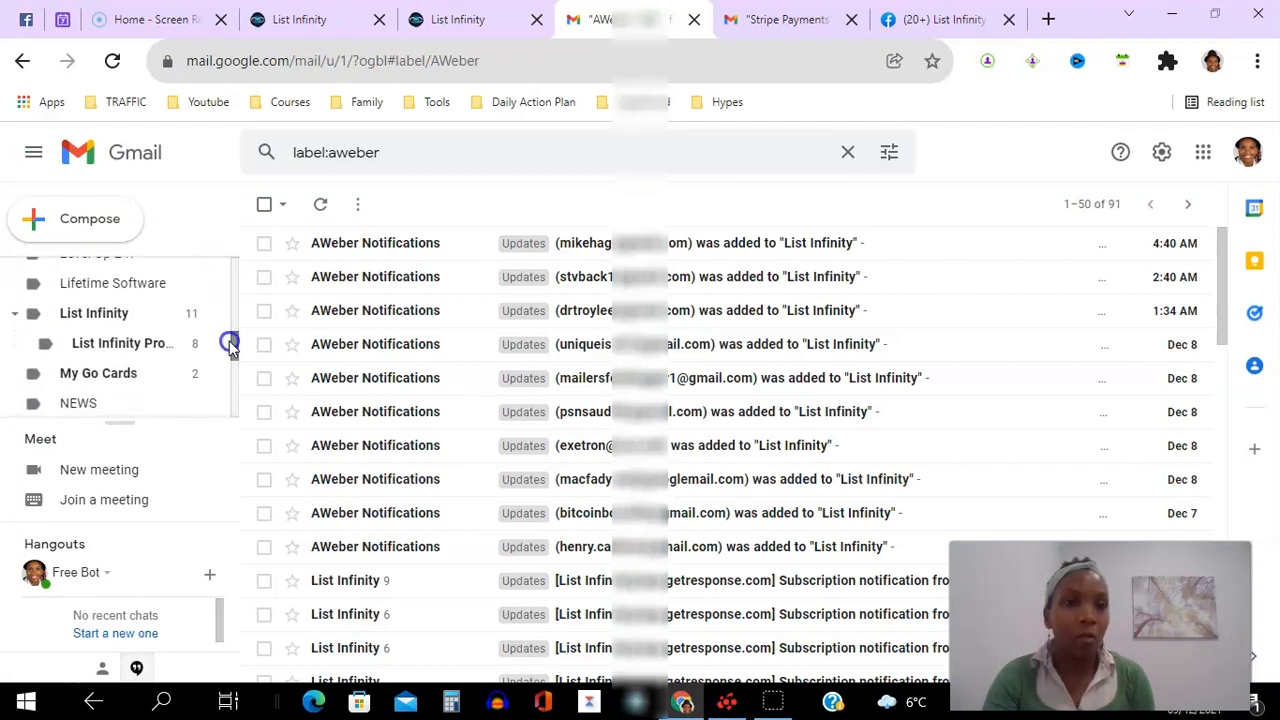
mouse_move(95, 313)
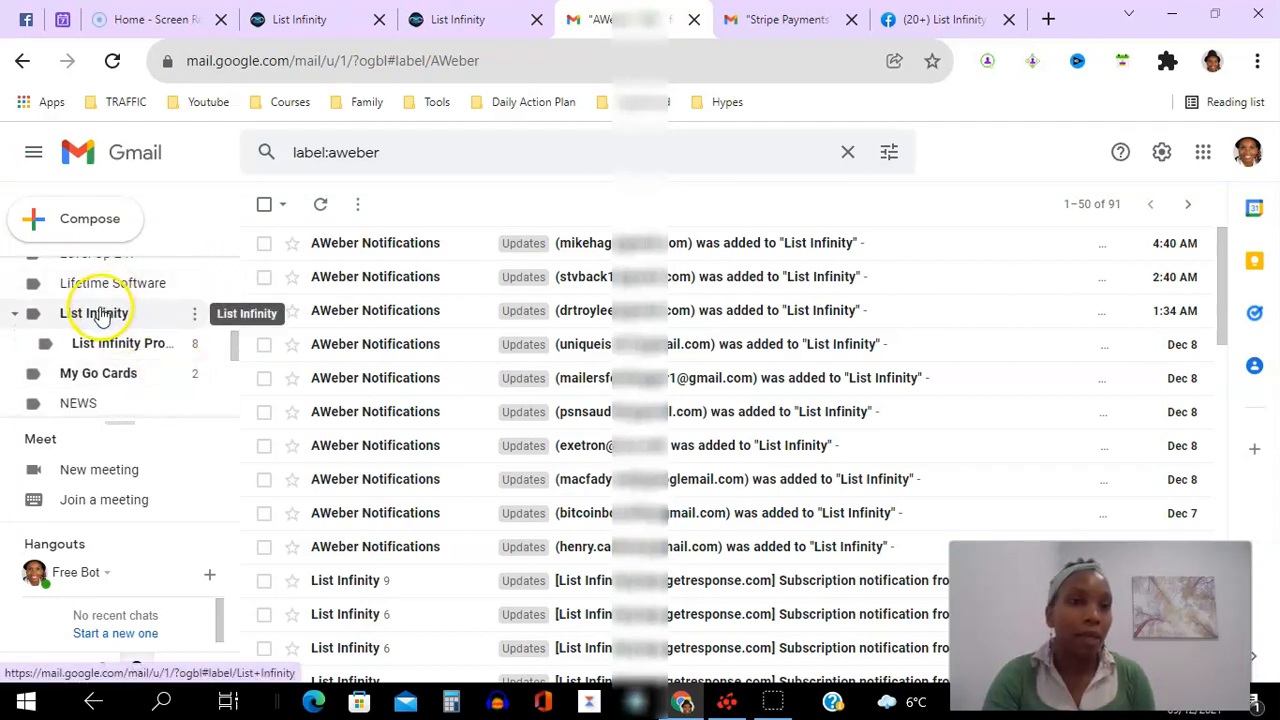
Show the 11 'New Referral' emails, then scroll the sales page to Create Account and testimonials
click(96, 313)
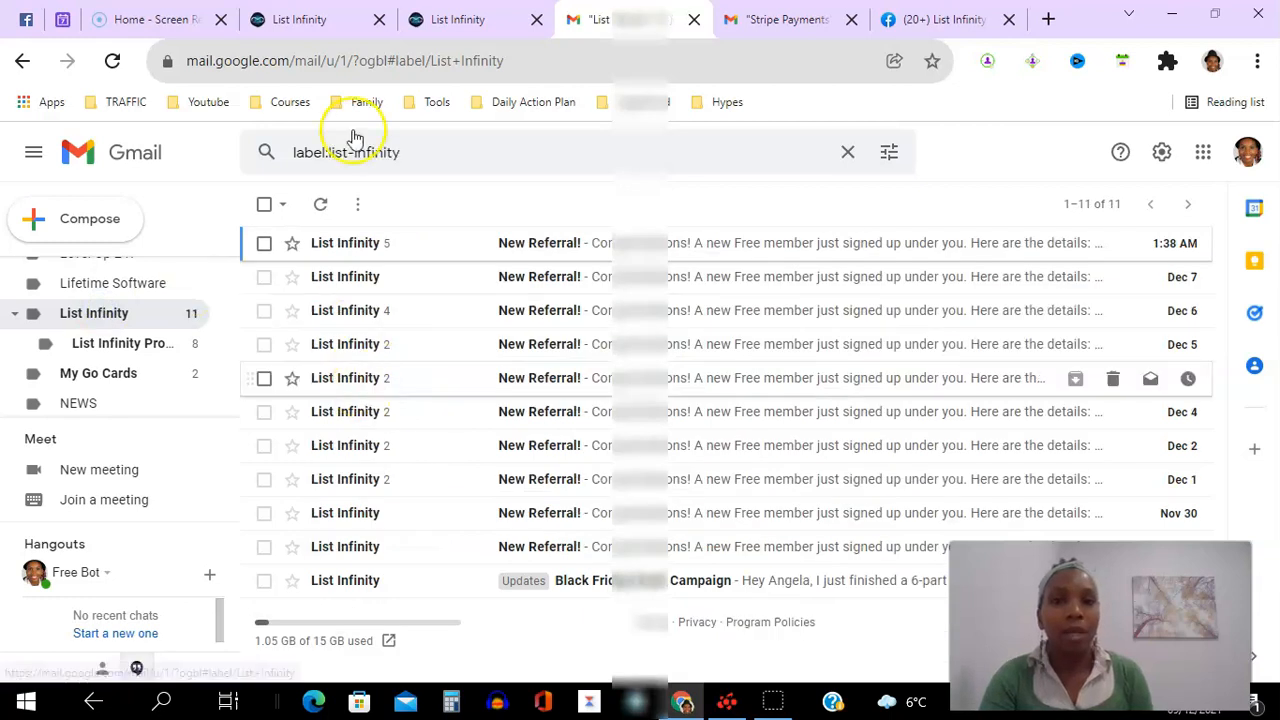
click(455, 19)
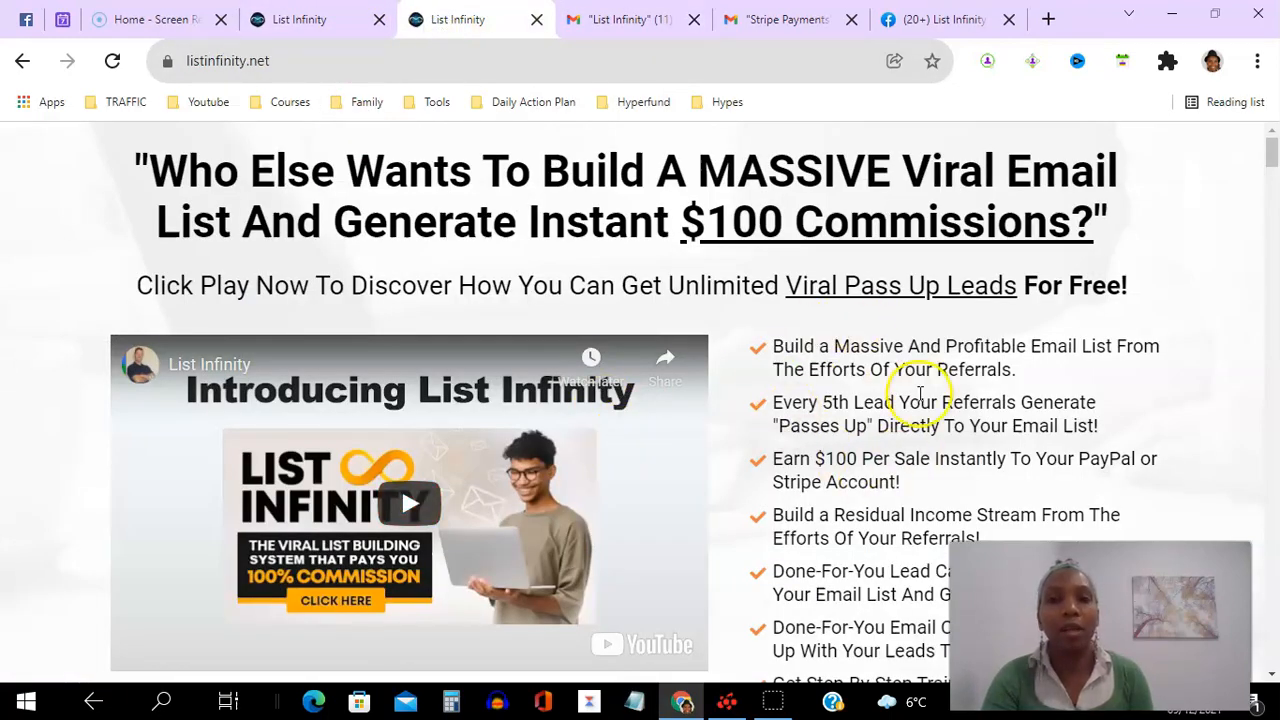
scroll(down, 3)
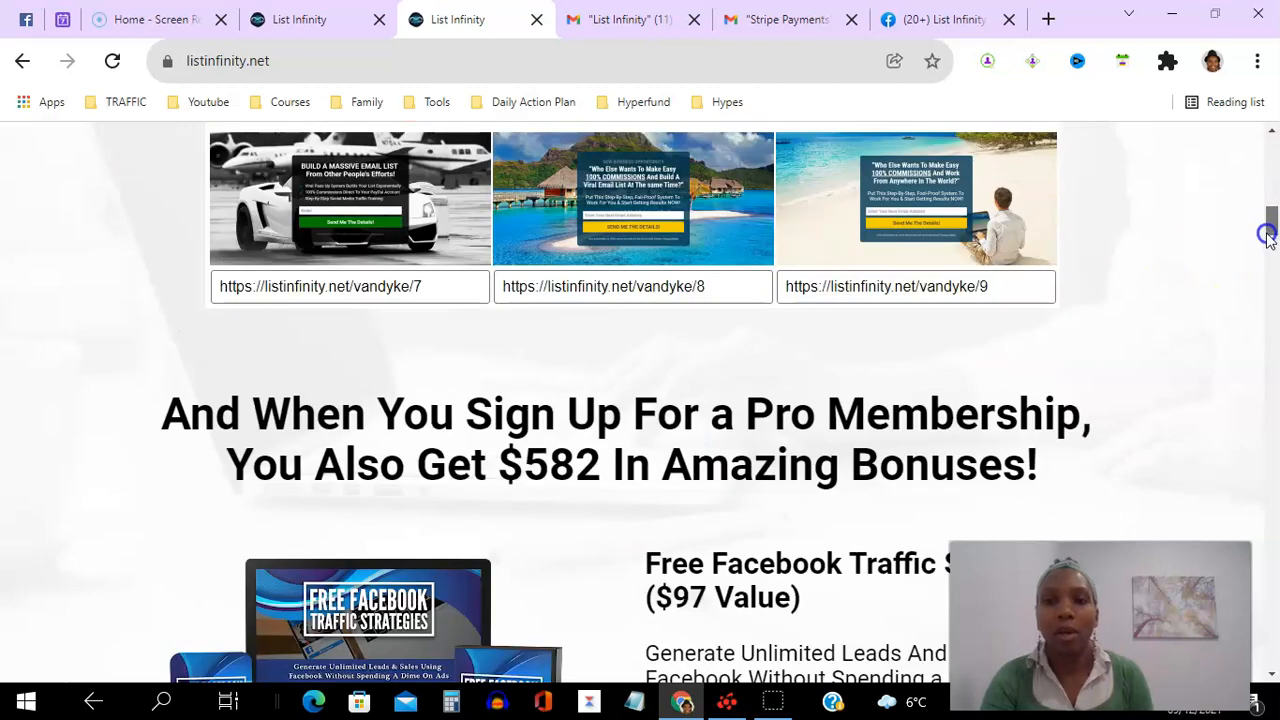
scroll(down, 3)
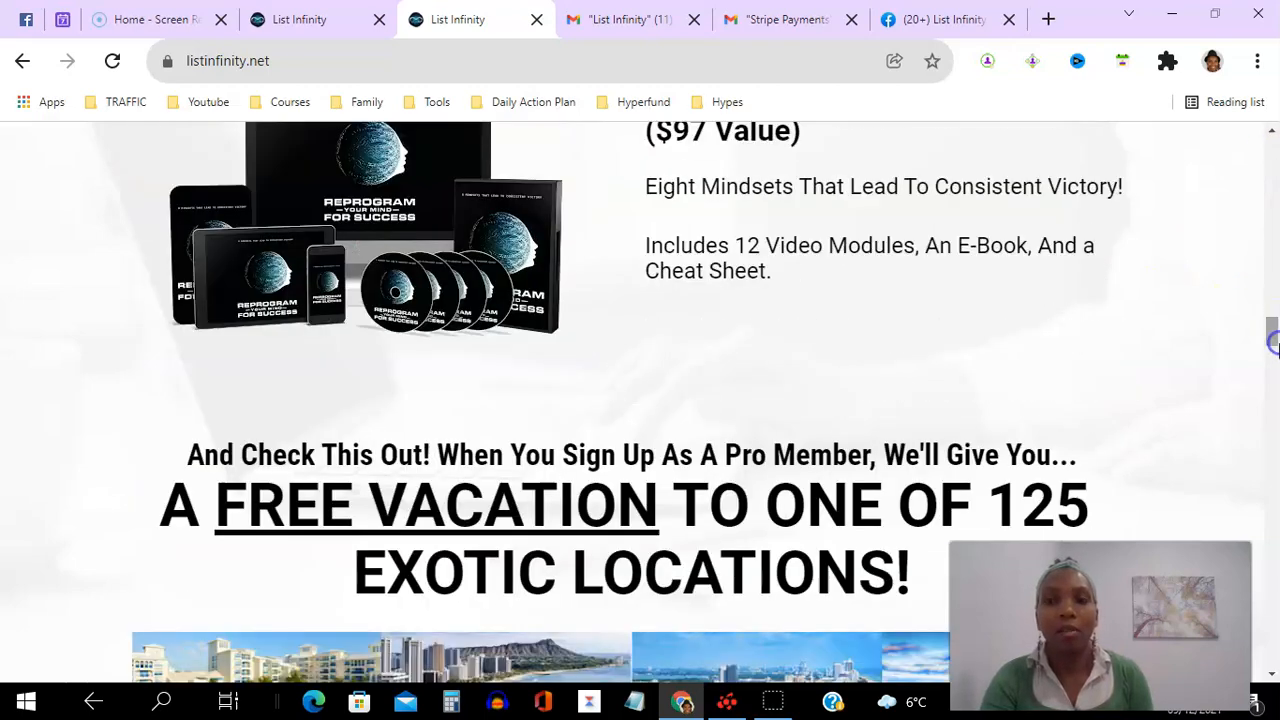
scroll(down, 3)
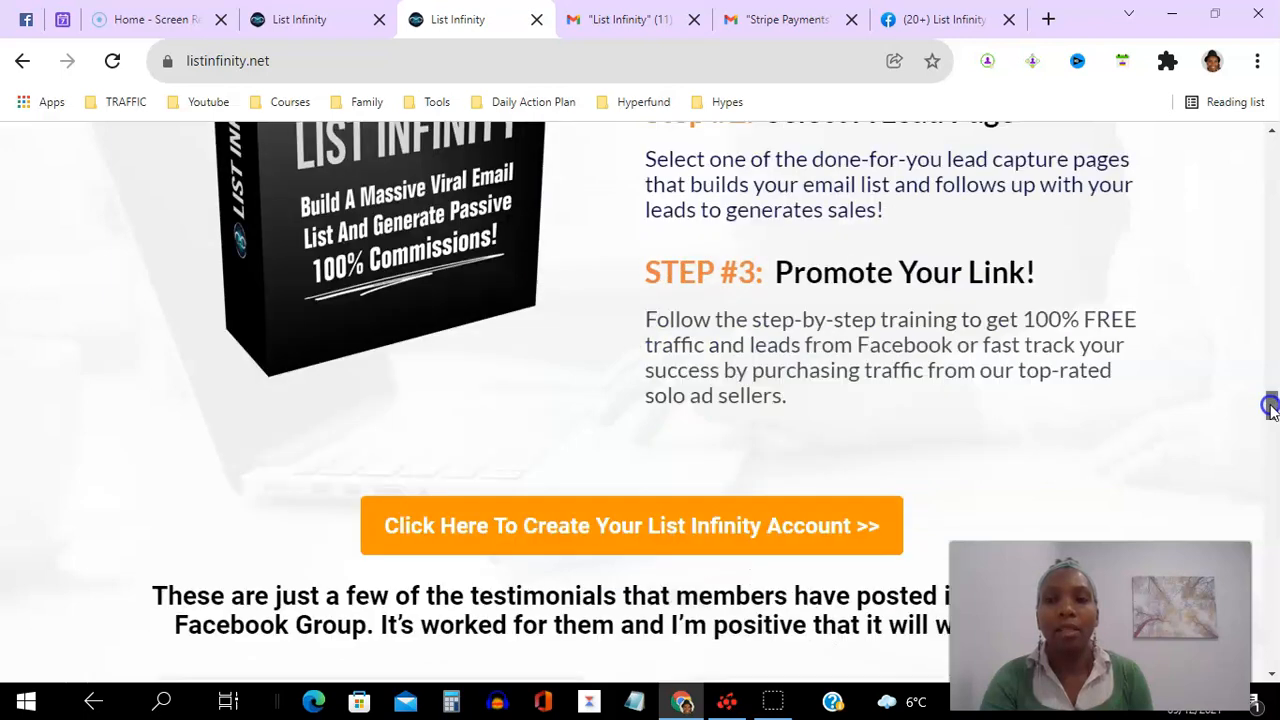
scroll(down, 3)
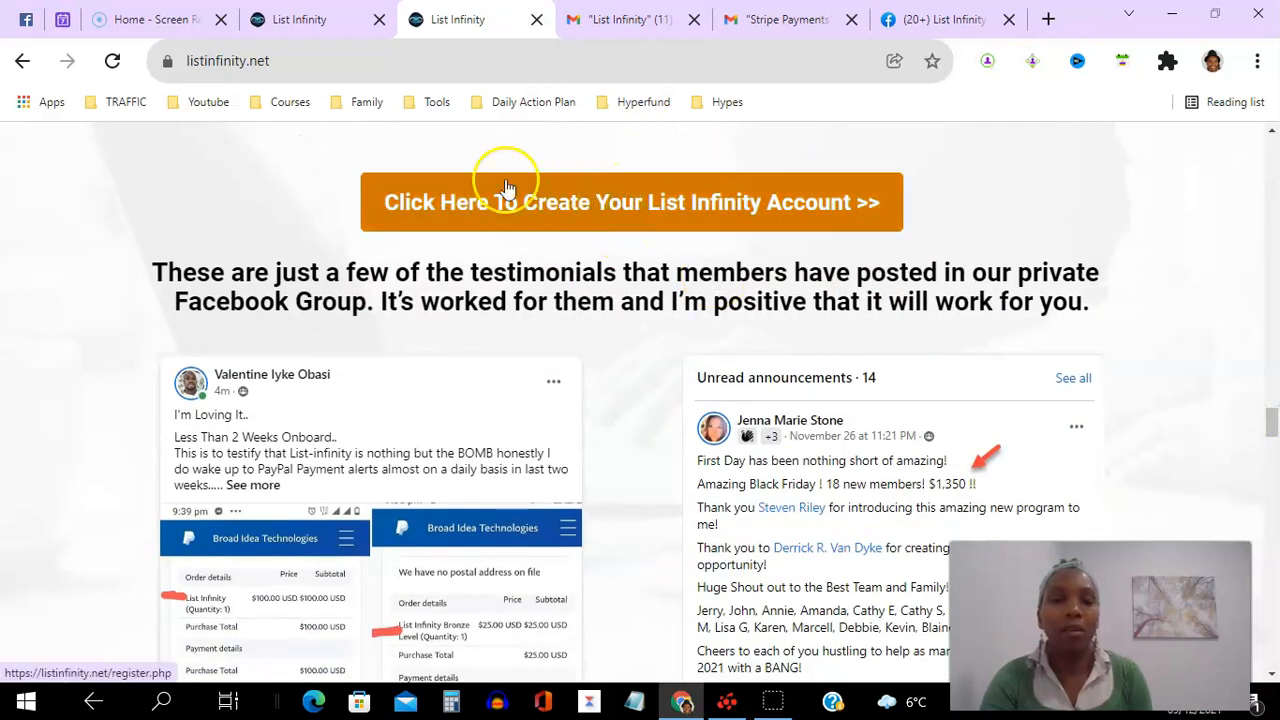
mouse_move(625, 19)
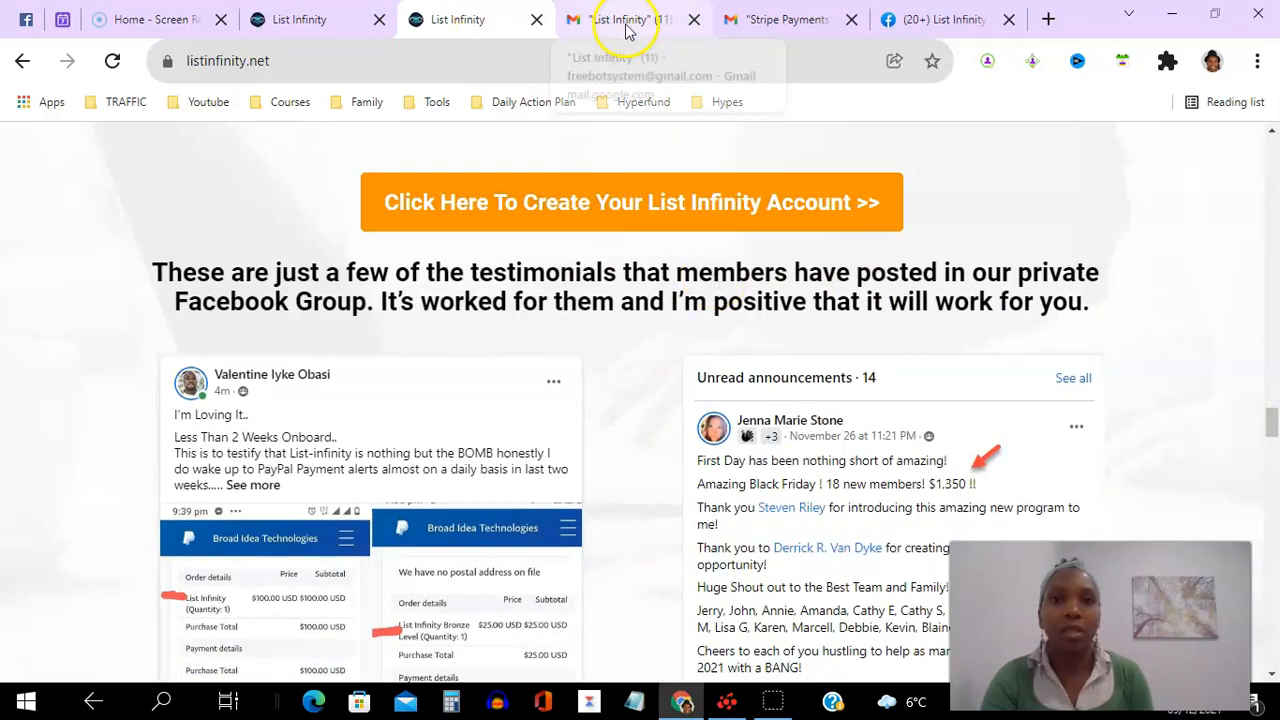
Return to Gmail's 11 'New Referral' emails and select the List Infinity Pro Upgrade sublabel
click(630, 19)
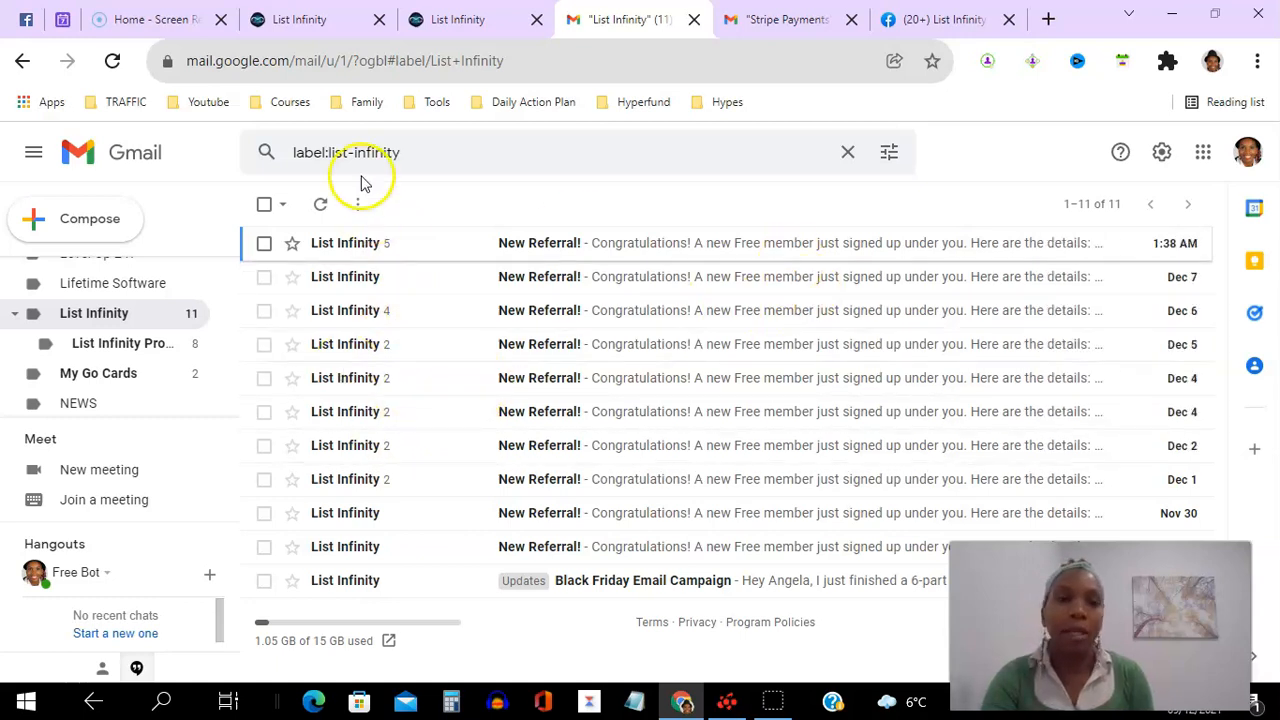
mouse_move(343, 118)
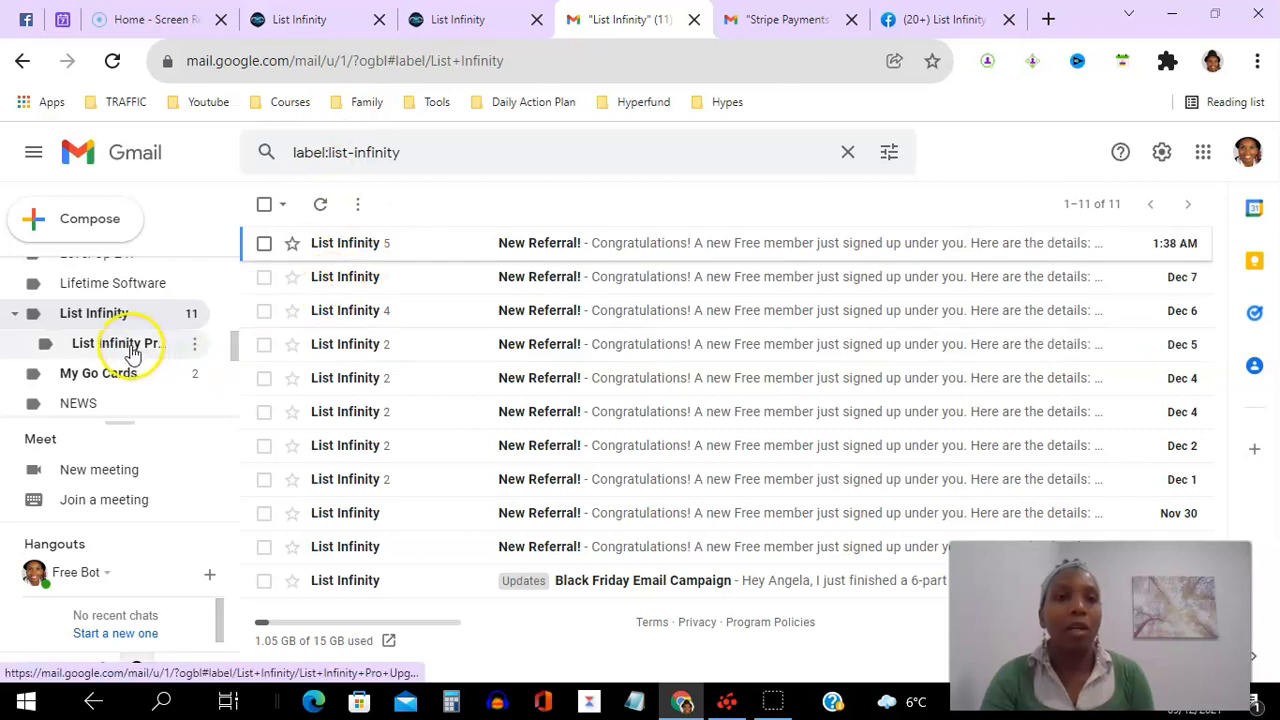
click(120, 343)
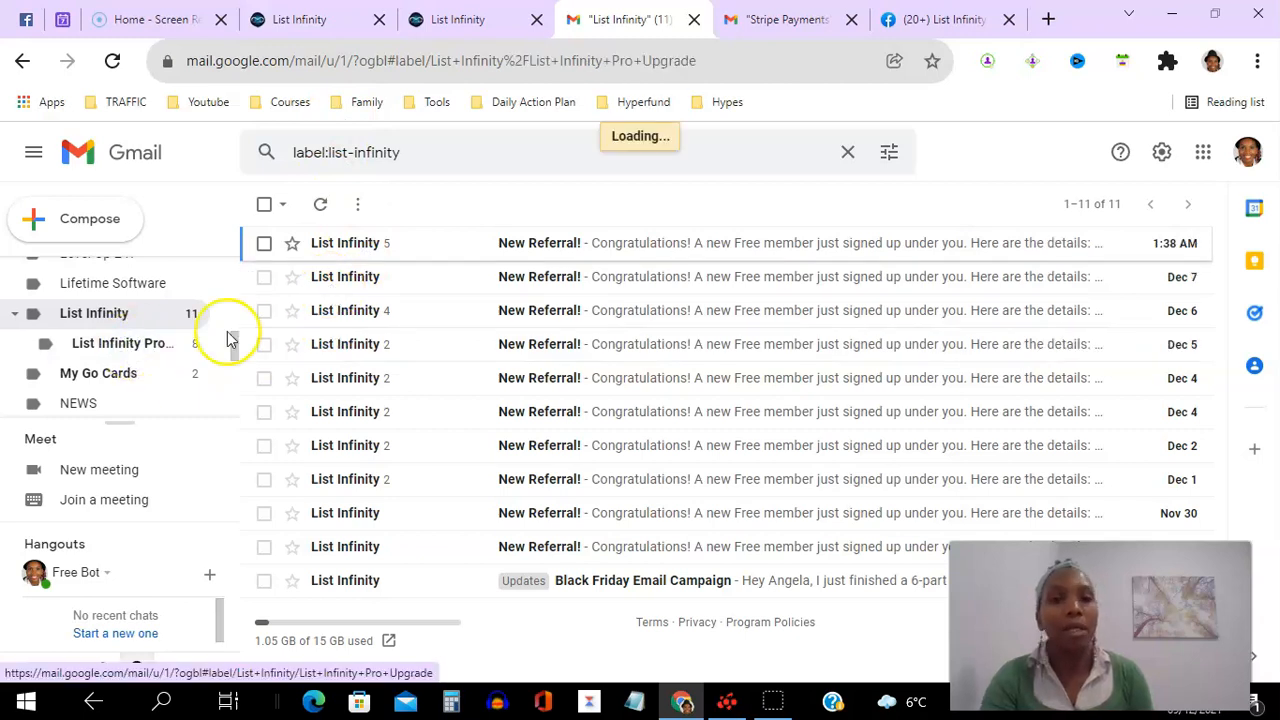
Show the 8 'New Pro Upgrade' emails dated November 19 to December 8
click(122, 343)
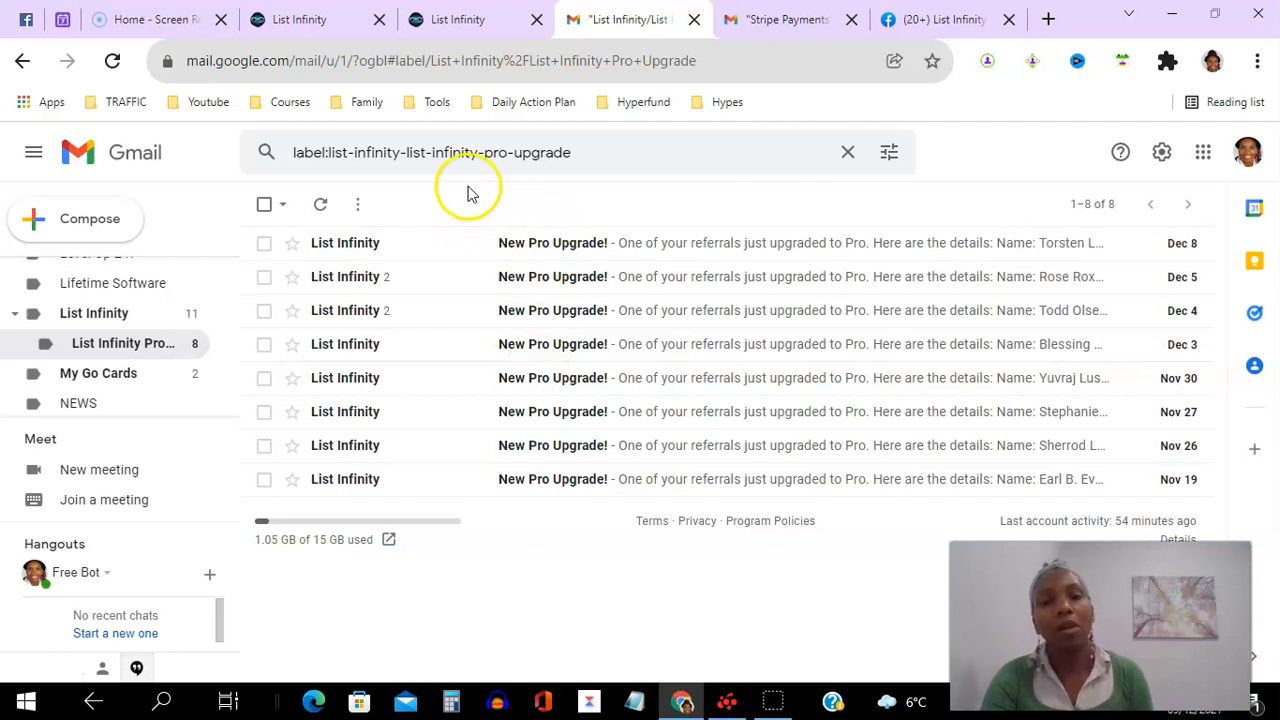
mouse_move(422, 243)
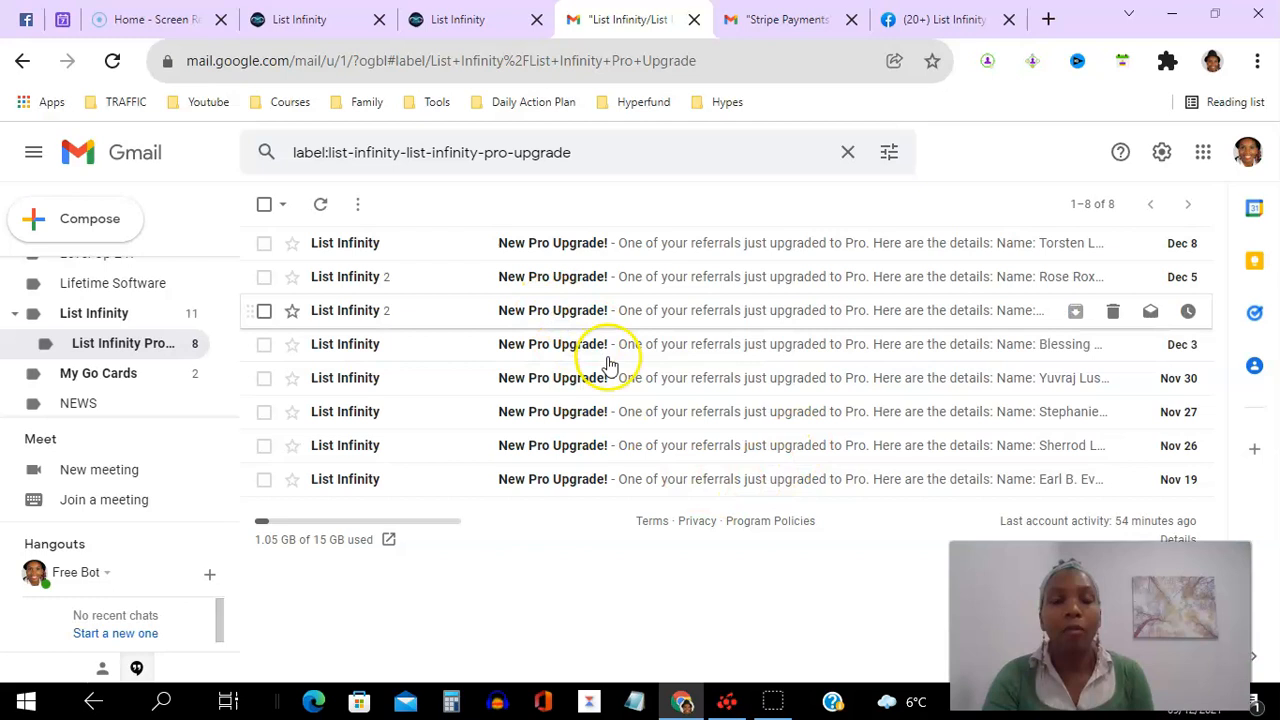
mouse_move(940, 510)
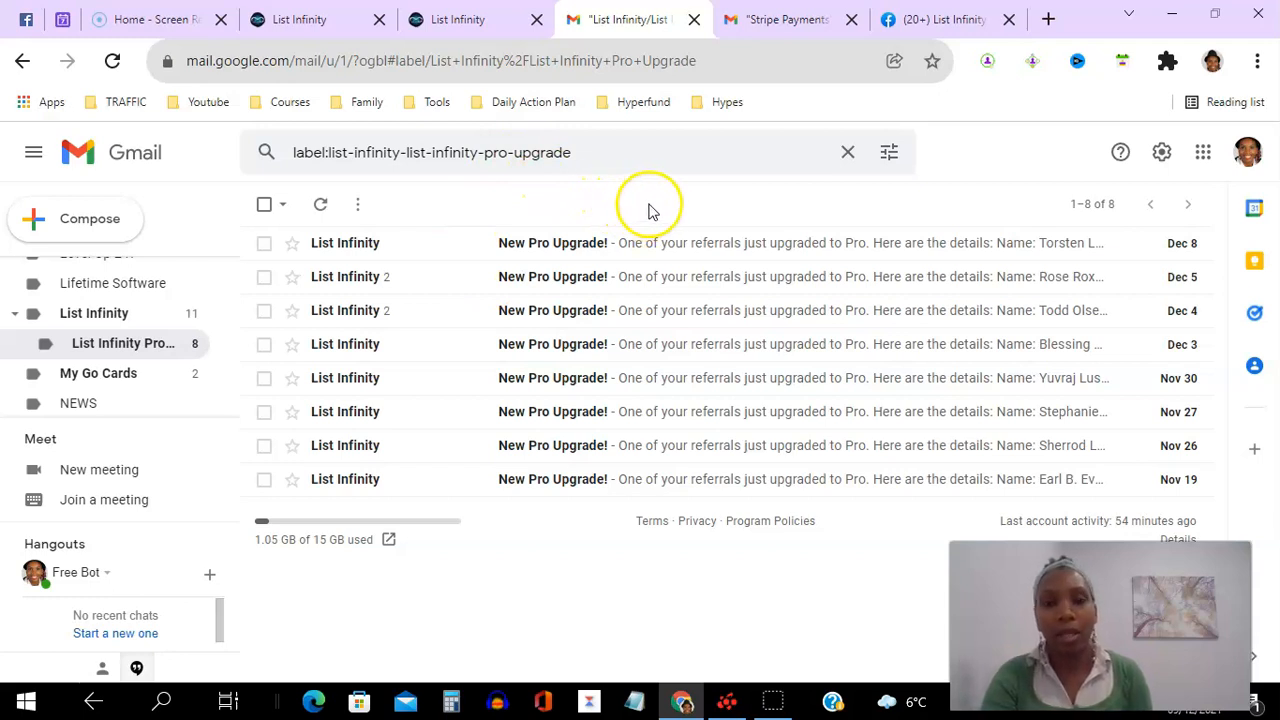
mouse_move(408, 287)
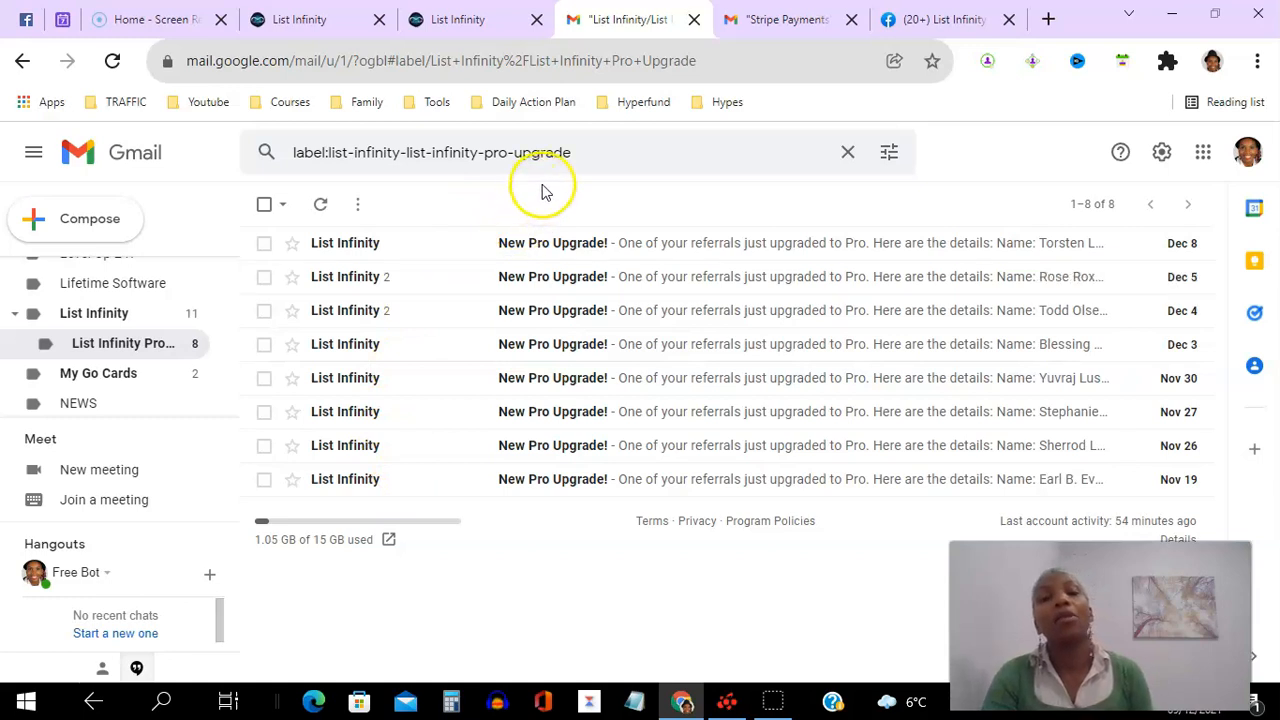
mouse_move(726, 202)
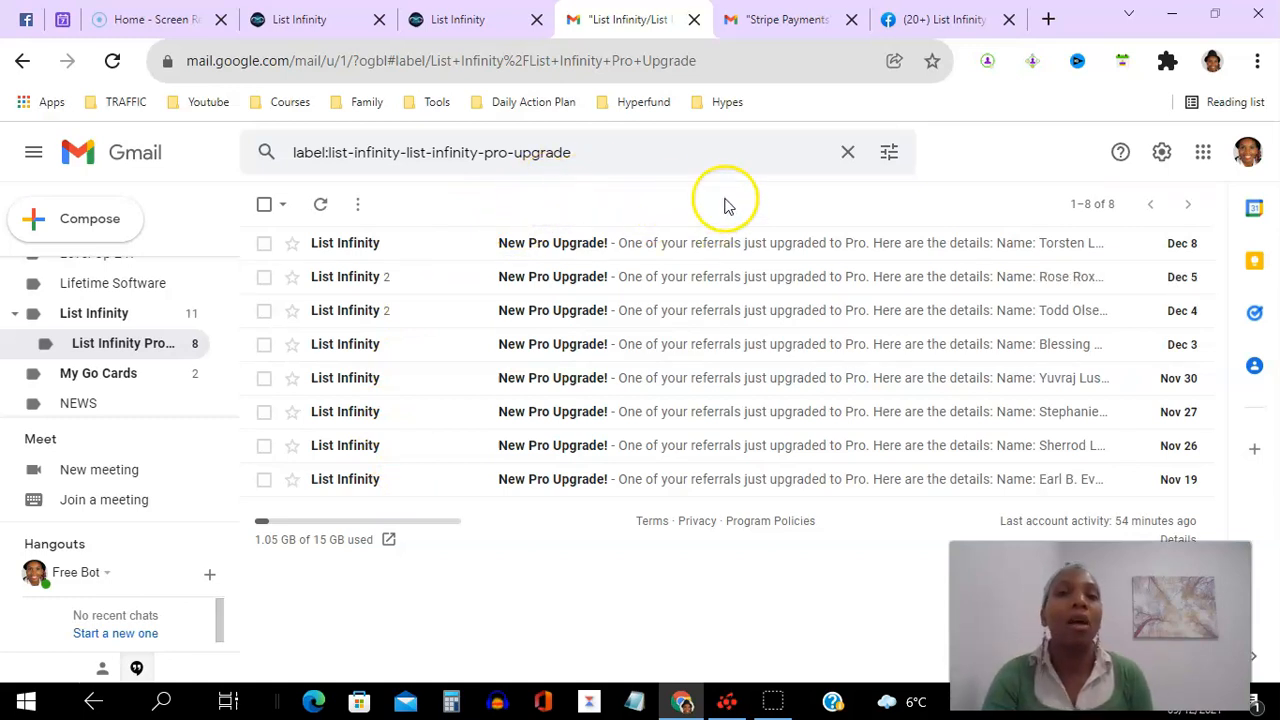
mouse_move(447, 240)
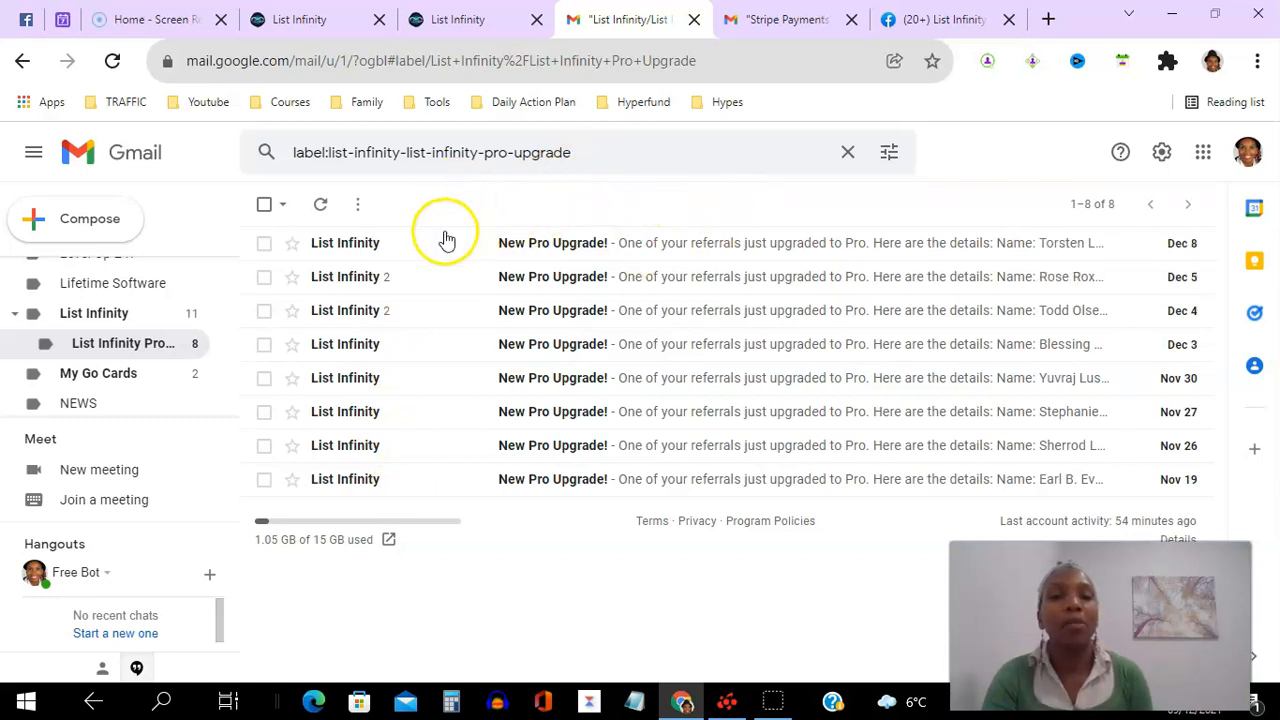
mouse_move(691, 188)
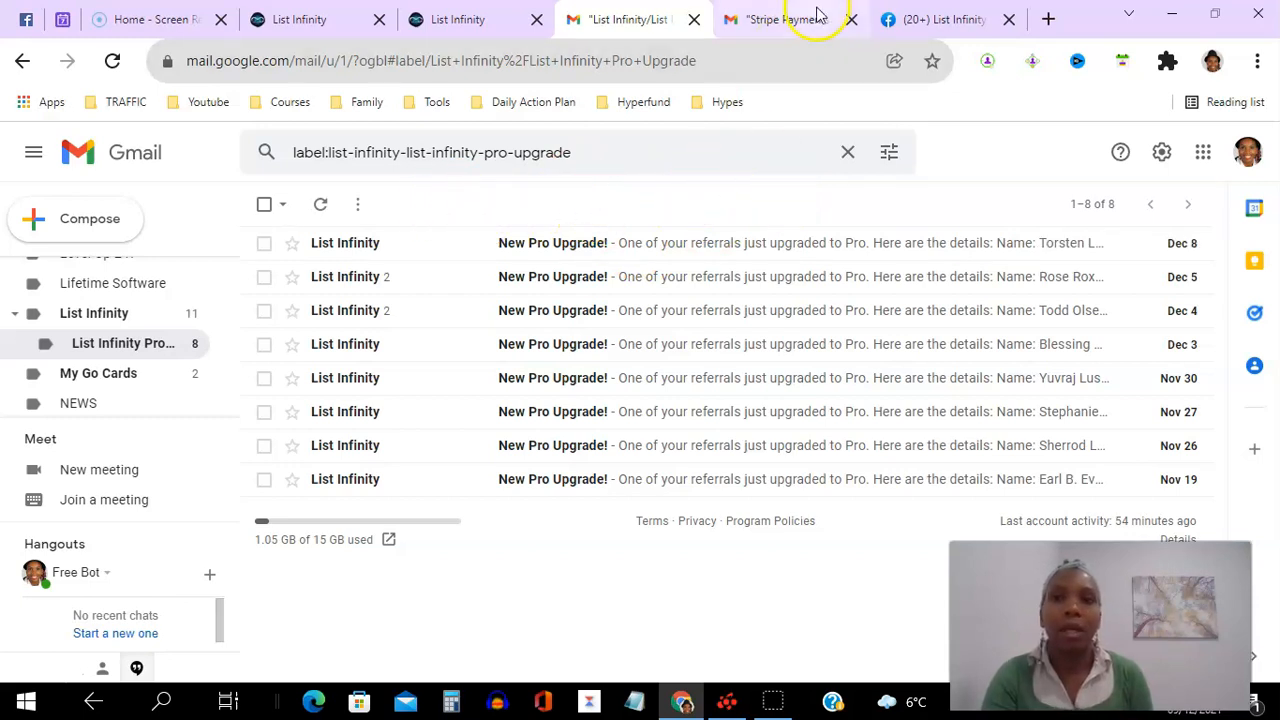
Scroll the Facebook proof group past the $100 PayPal proof and 'List Infinity Superstar' welcome posts
click(930, 19)
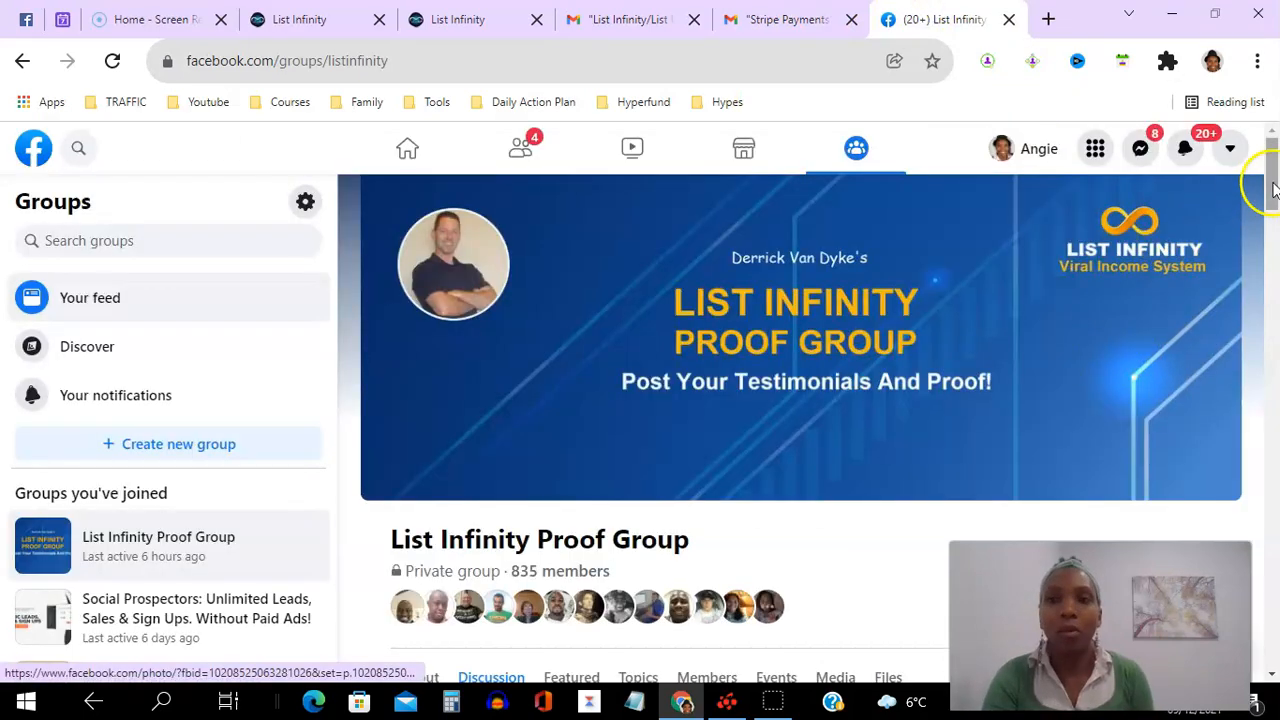
scroll(down, 3)
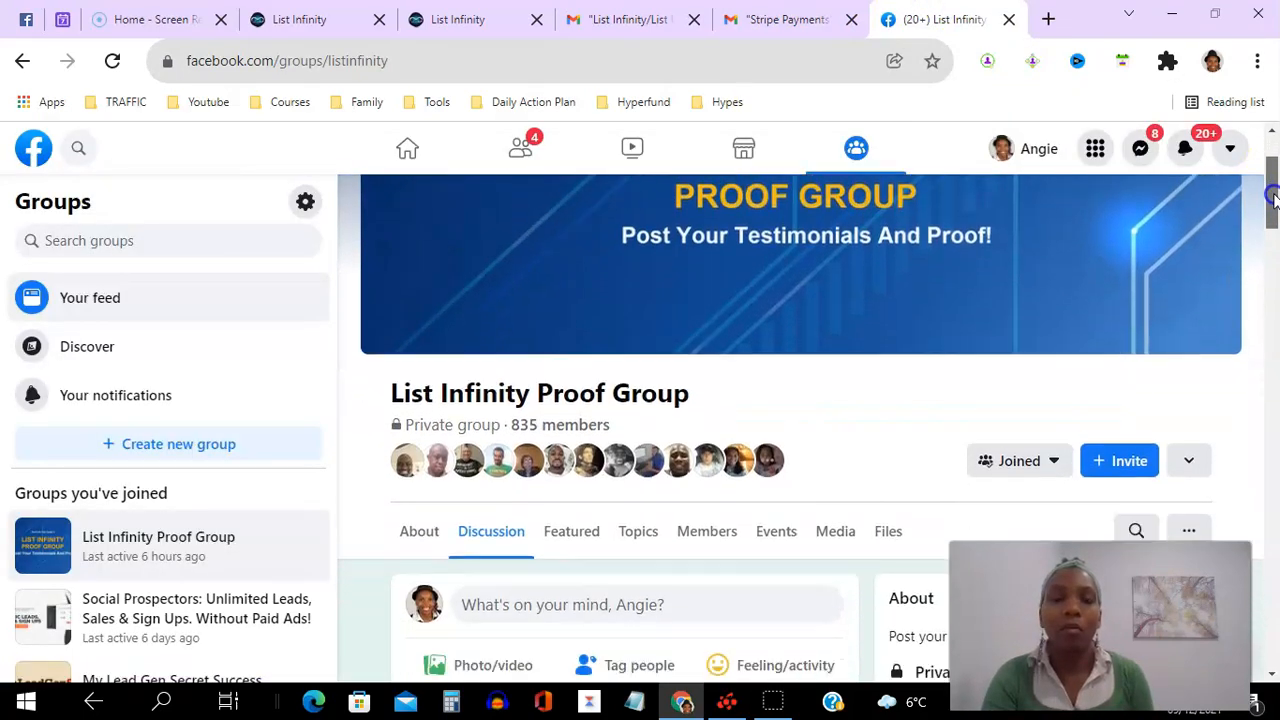
scroll(down, 3)
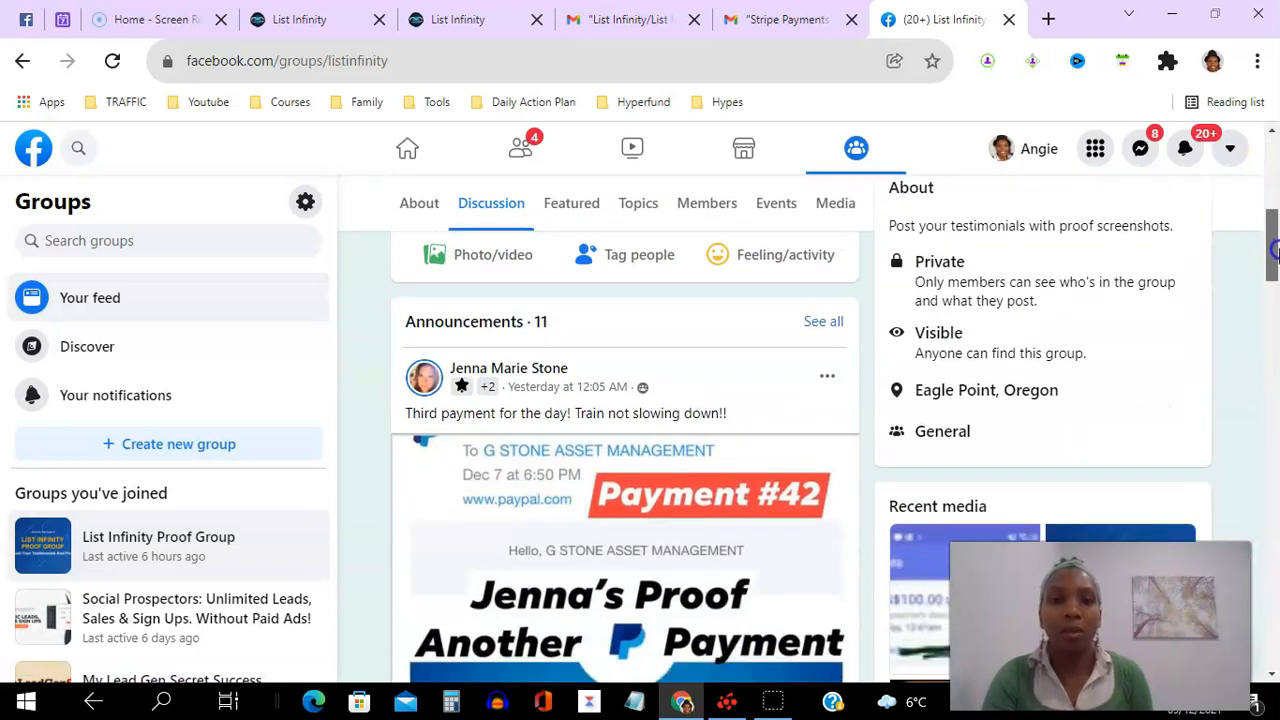
scroll(down, 3)
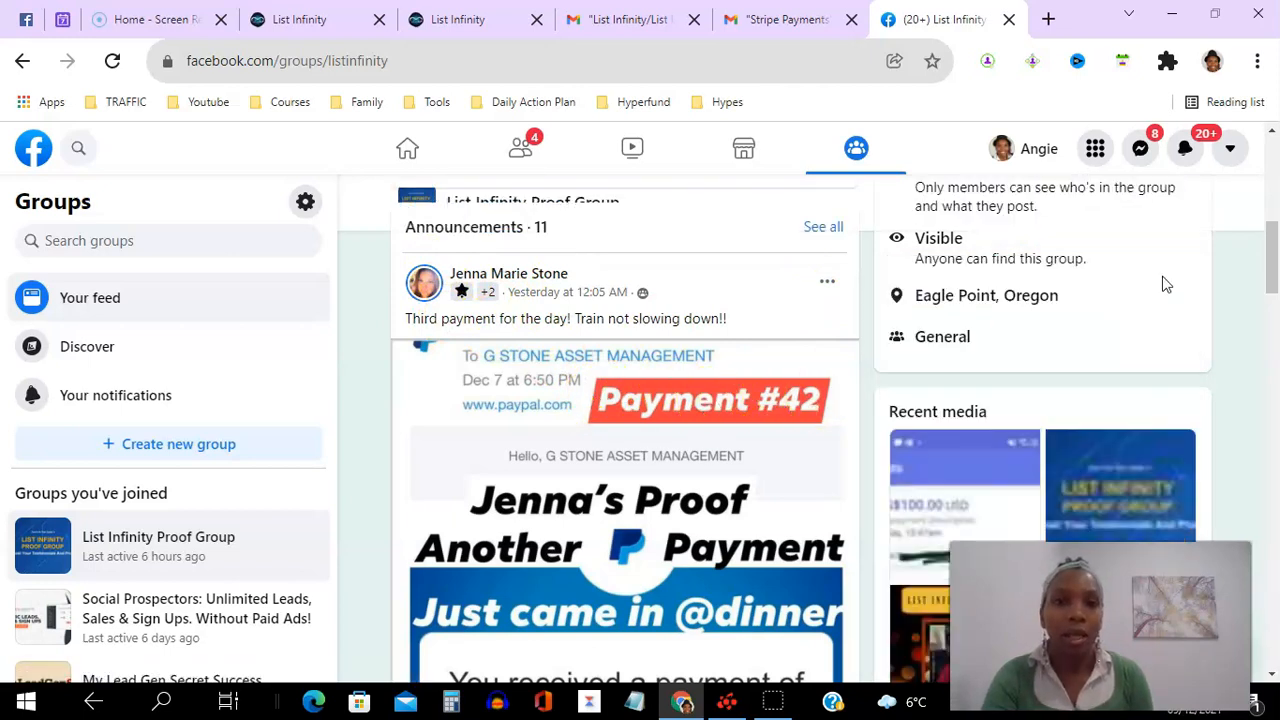
mouse_move(1245, 295)
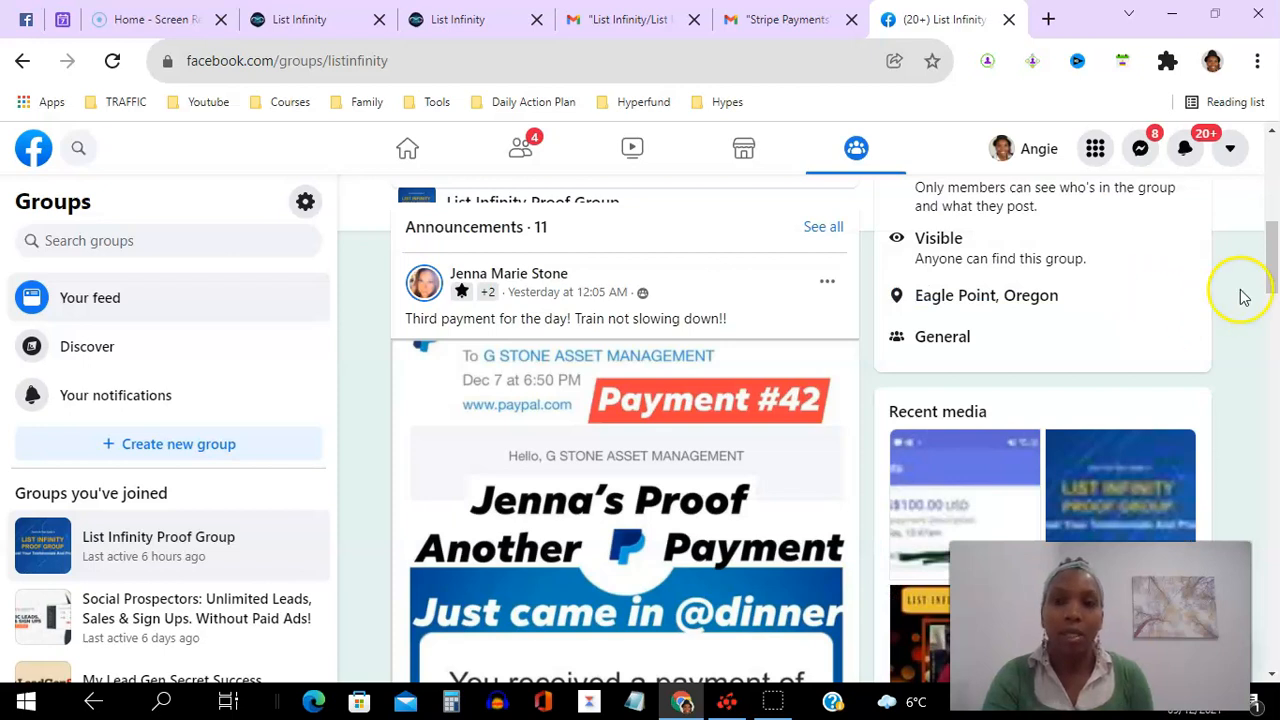
scroll(down, 3)
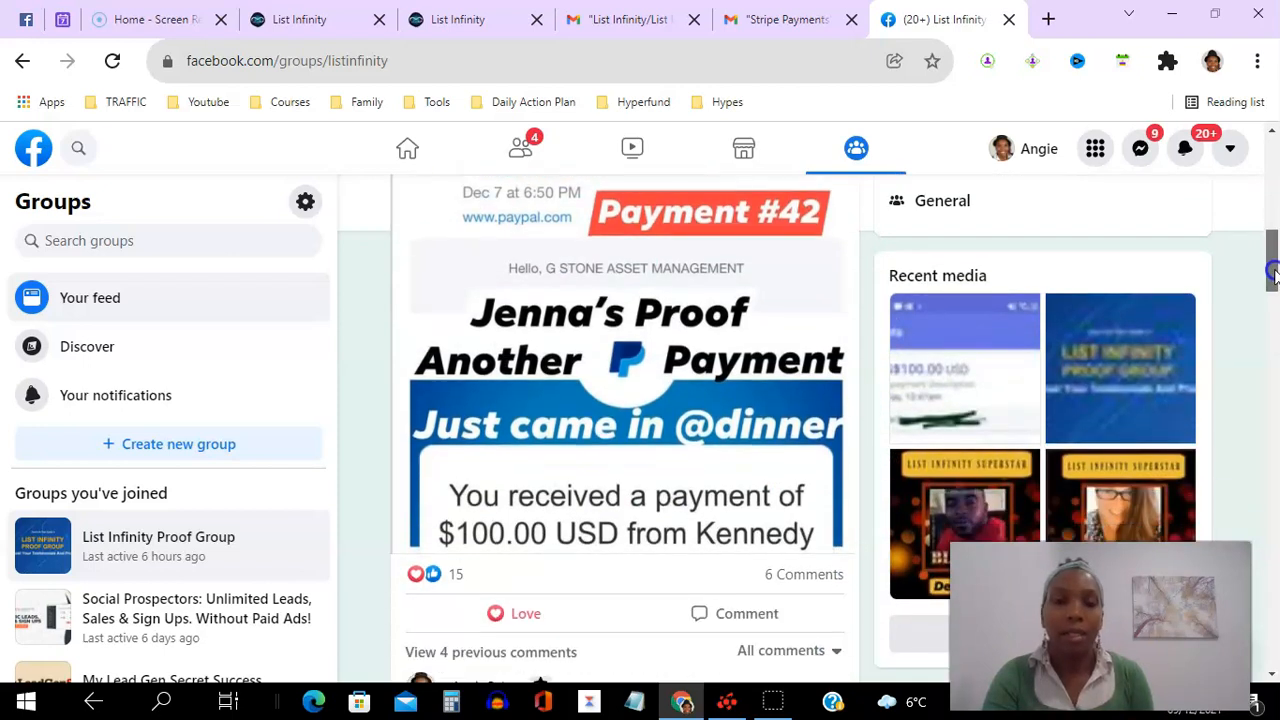
scroll(down, 3)
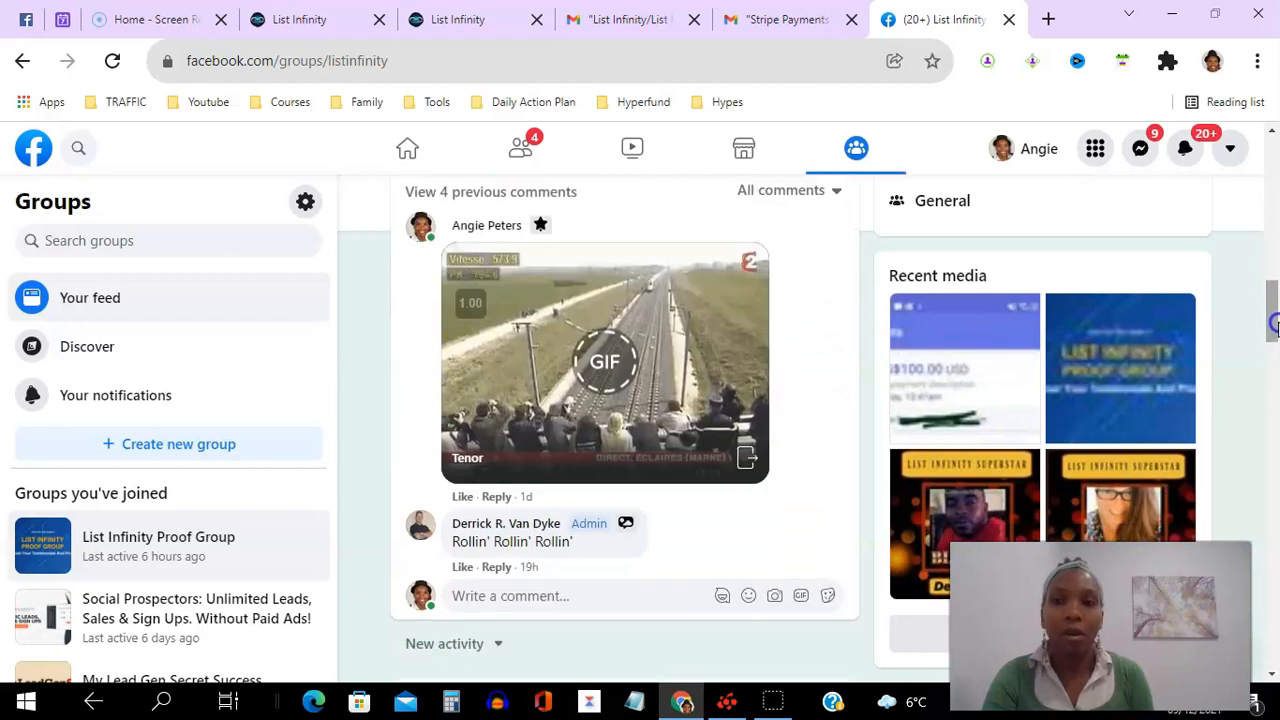
scroll(down, 3)
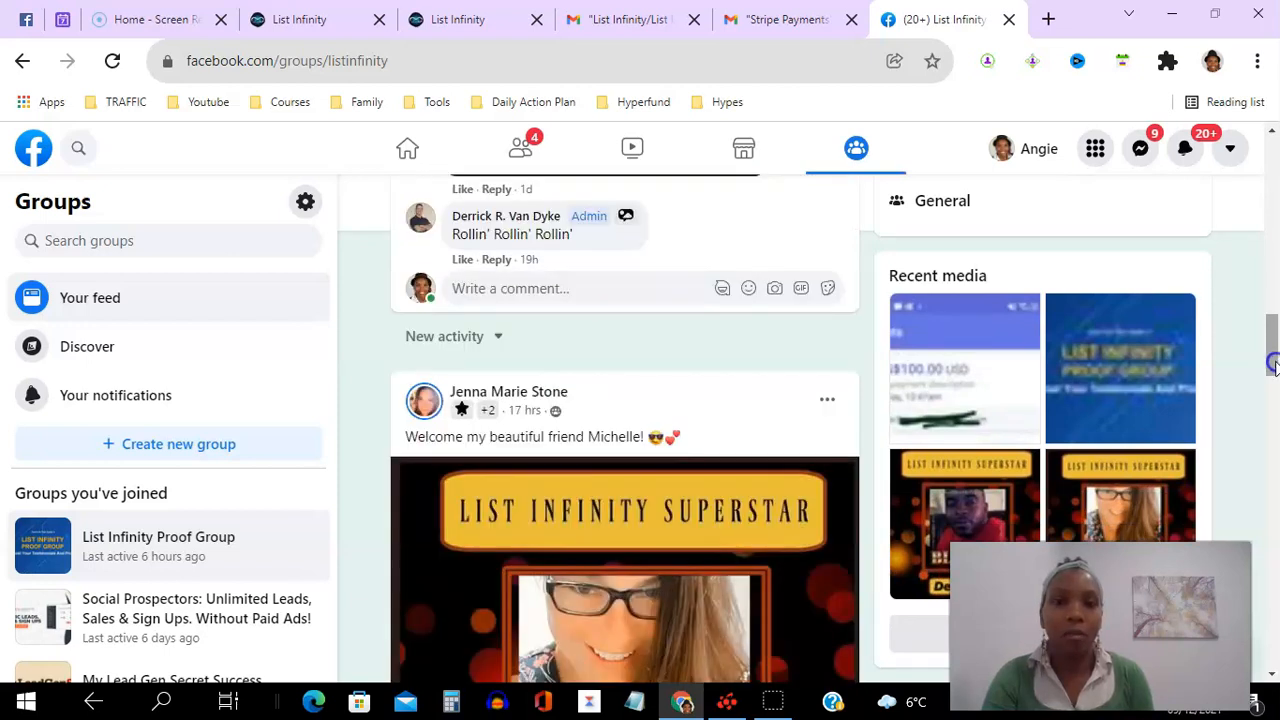
scroll(down, 3)
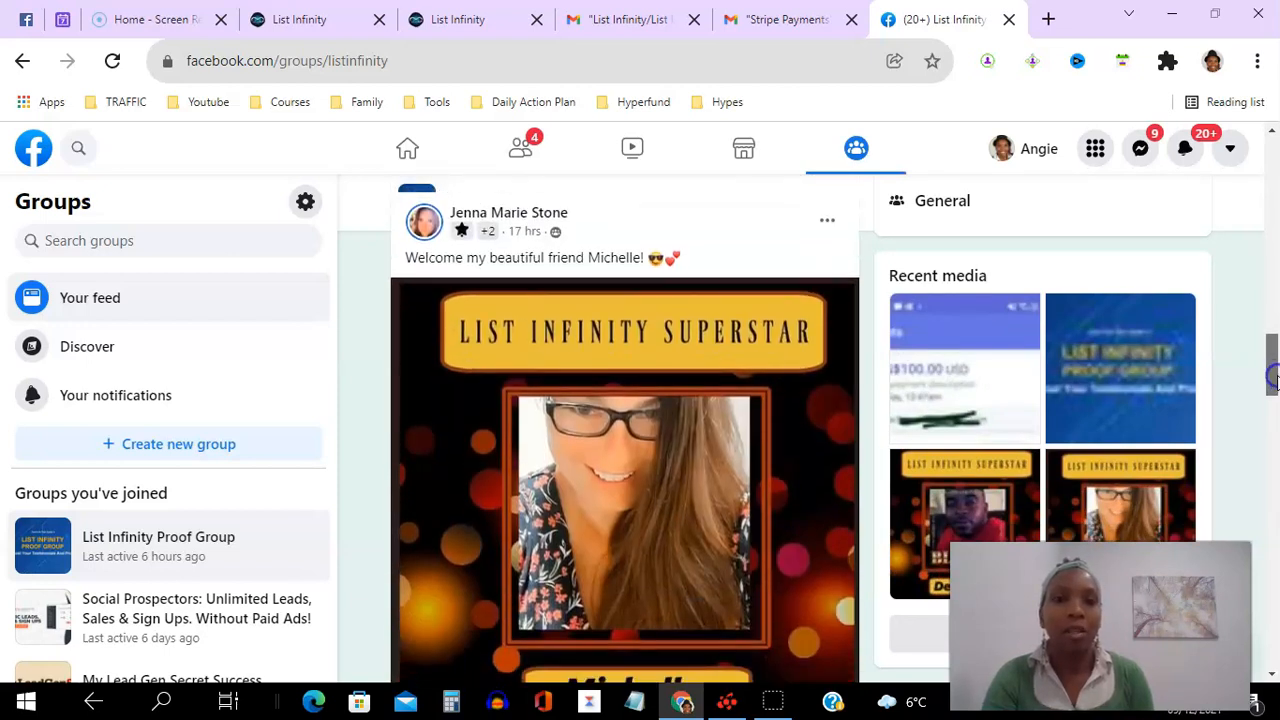
scroll(down, 3)
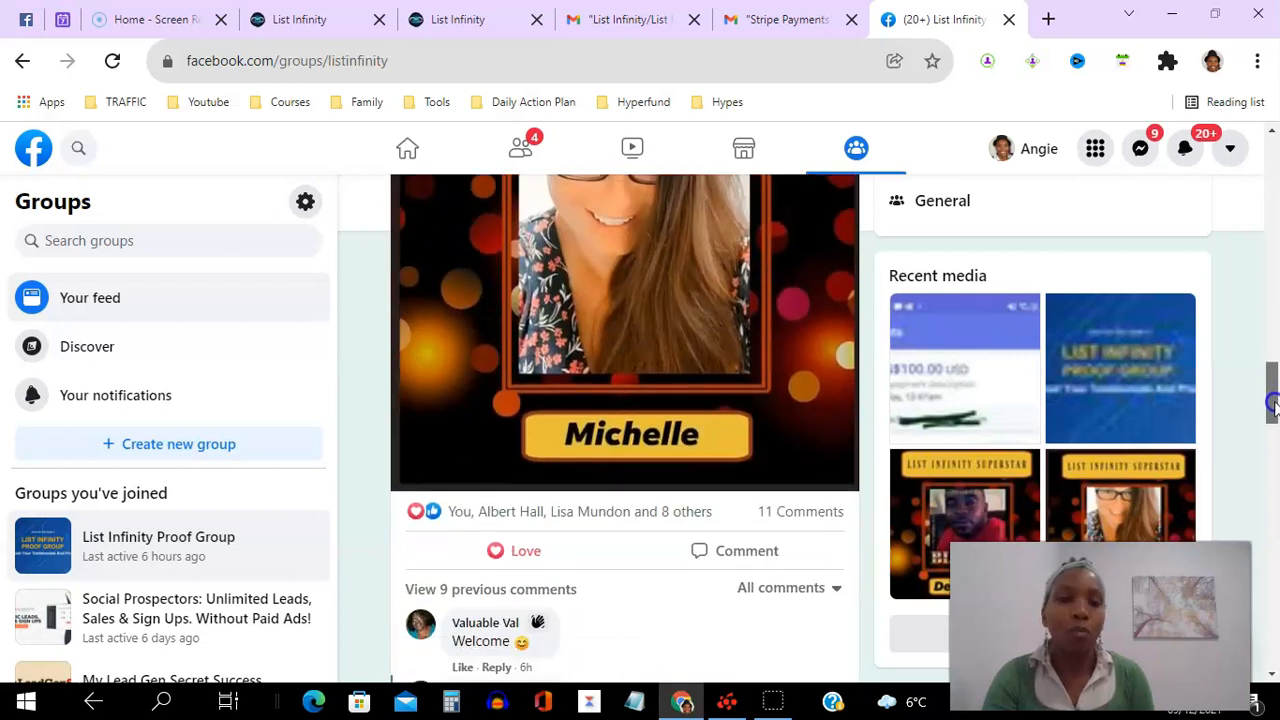
scroll(down, 3)
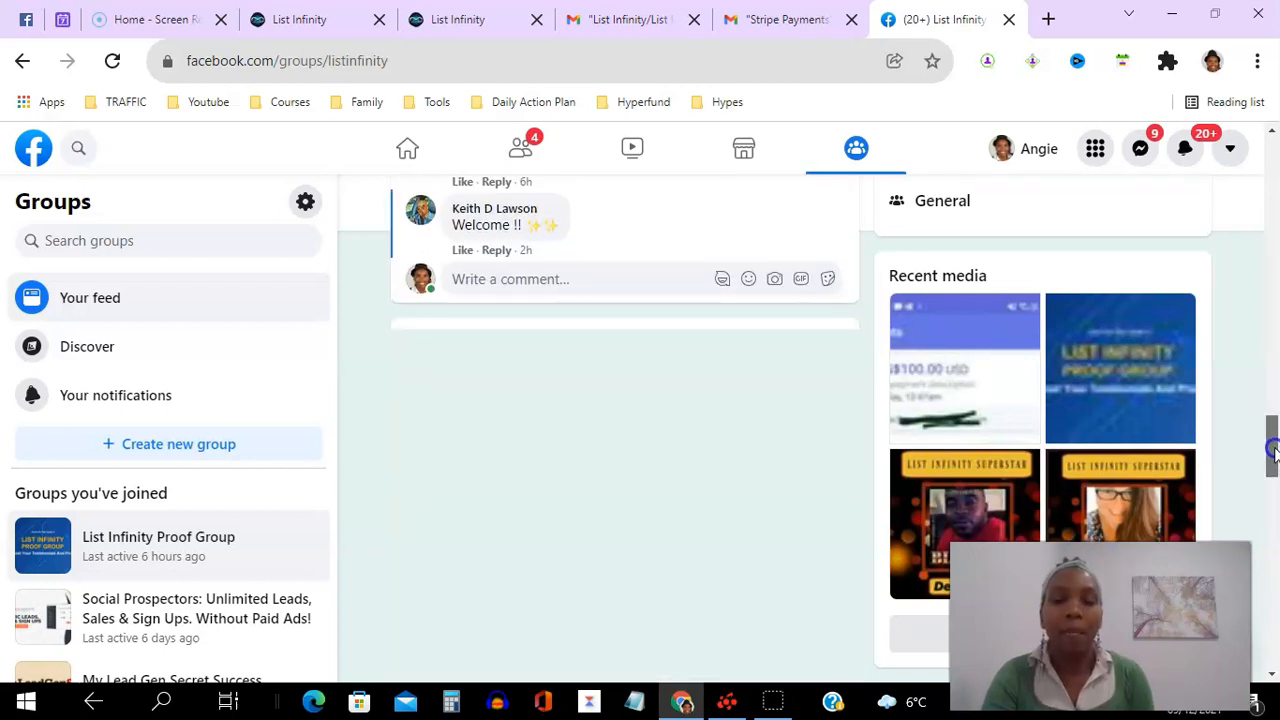
scroll(down, 3)
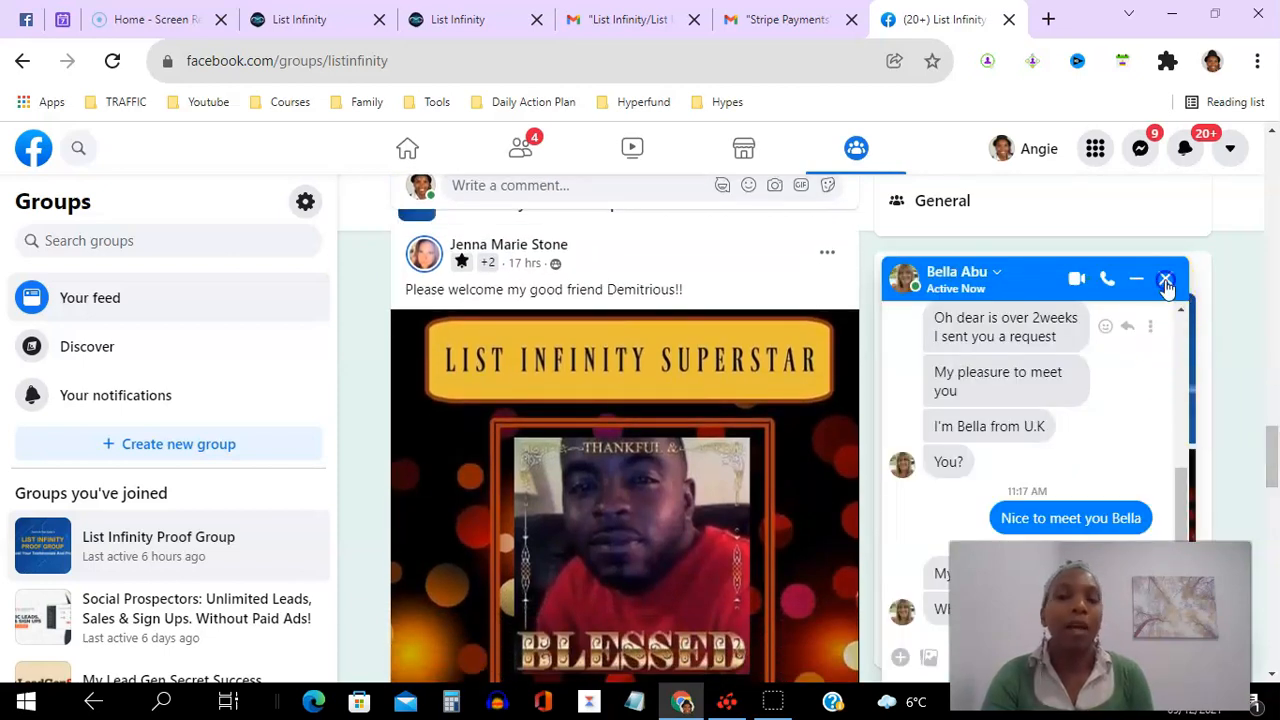
click(1164, 278)
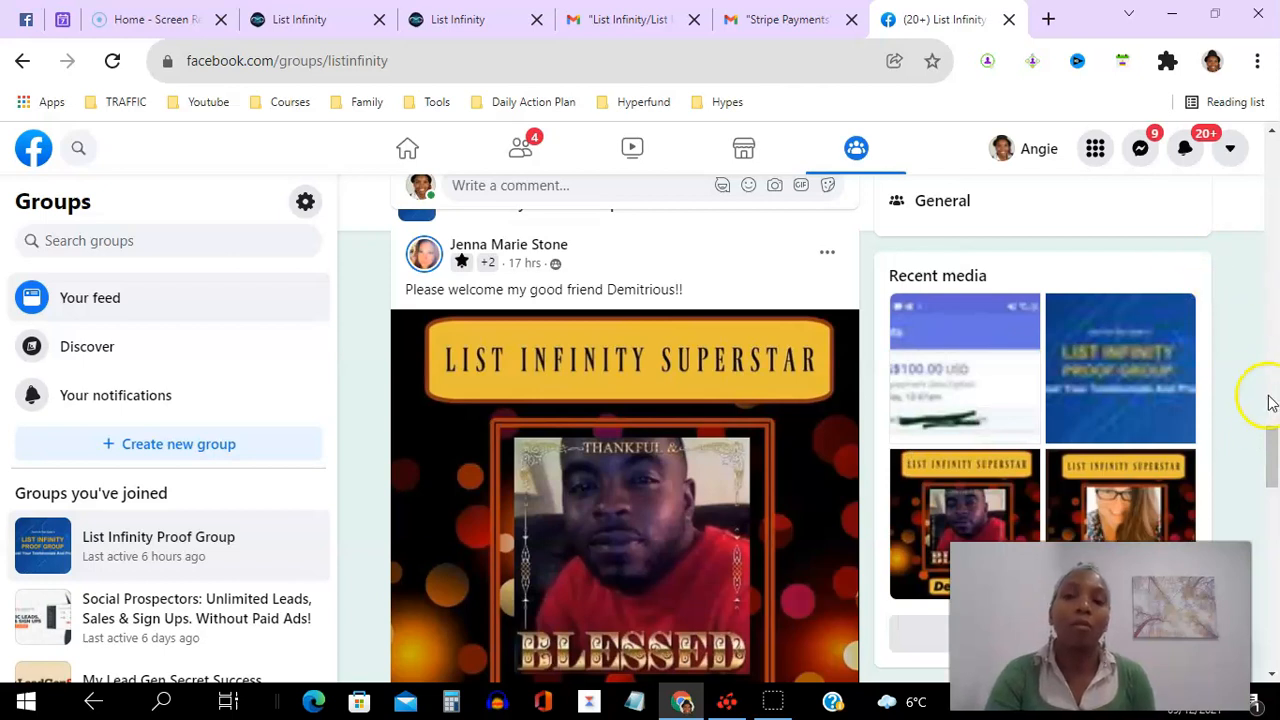
Scroll the group feed through member welcome posts and the new cover photo
scroll(down, 3)
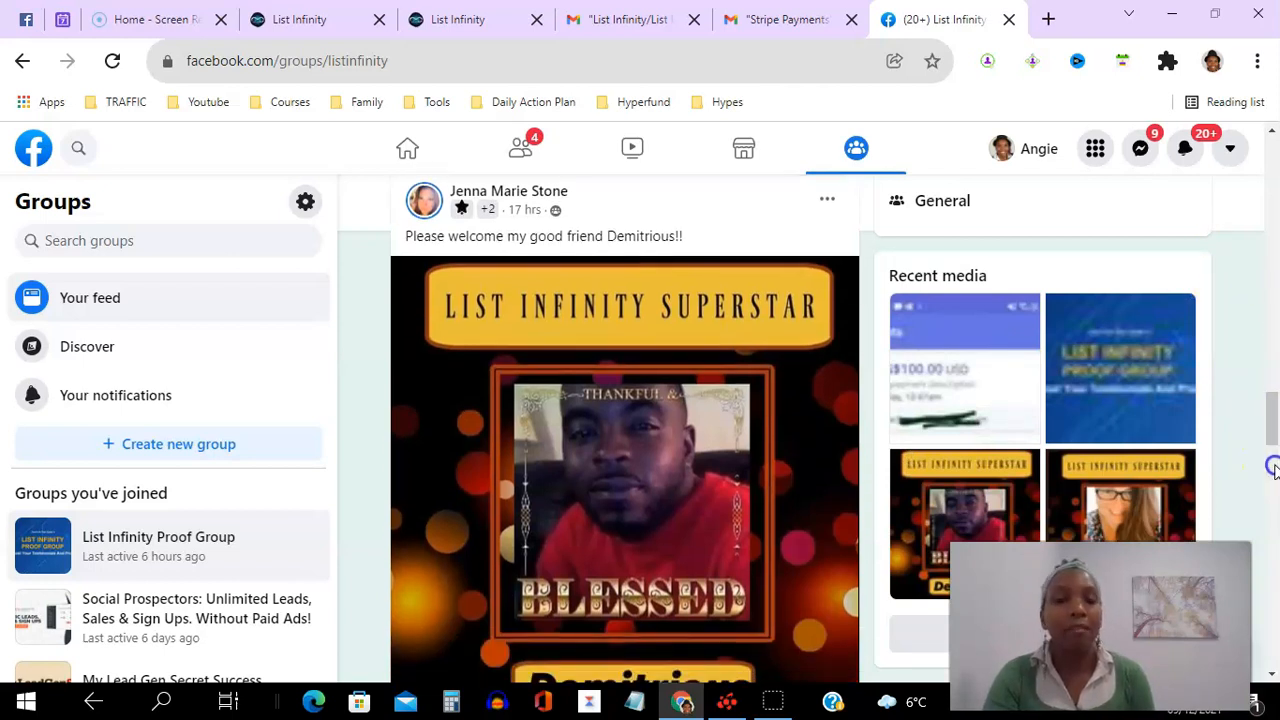
scroll(down, 3)
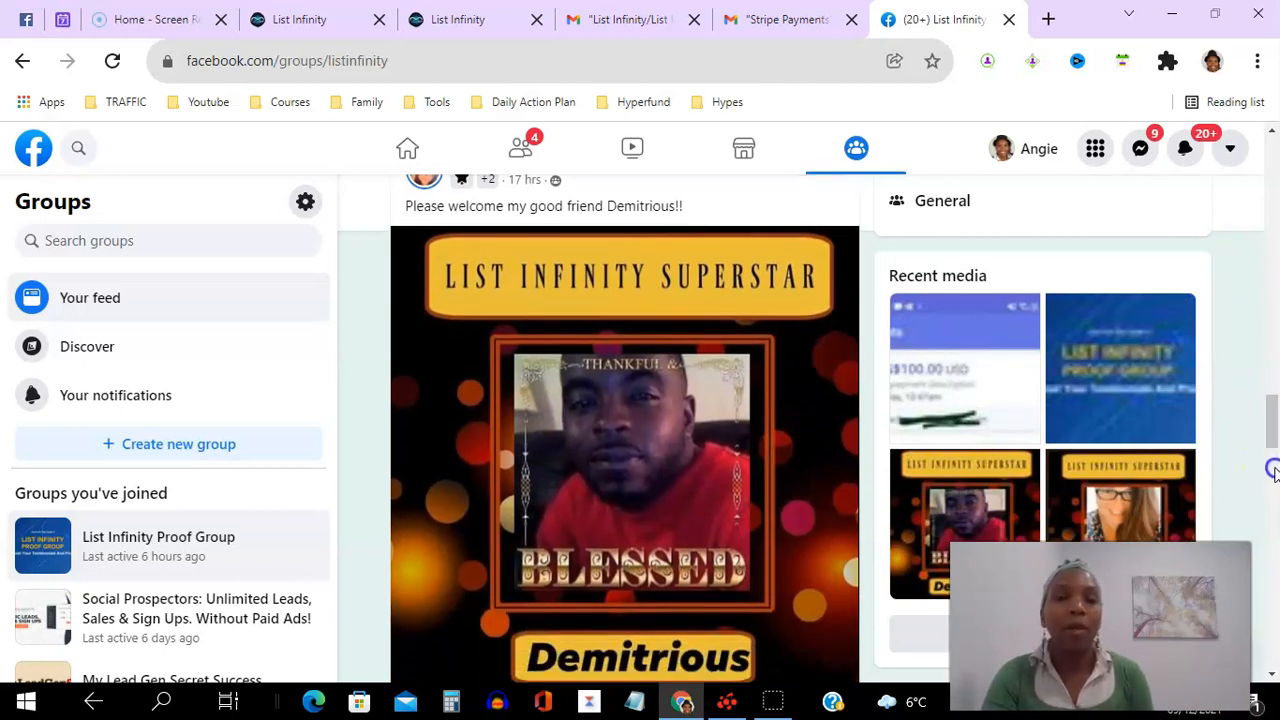
scroll(down, 3)
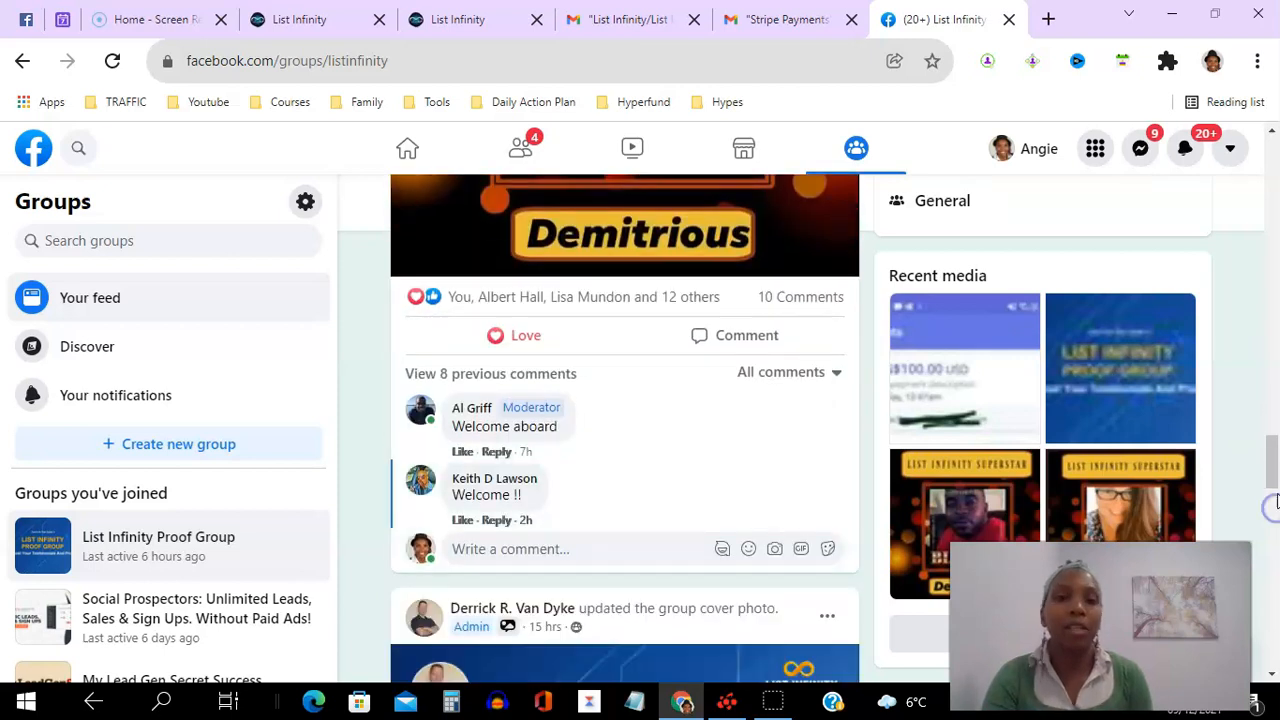
scroll(down, 3)
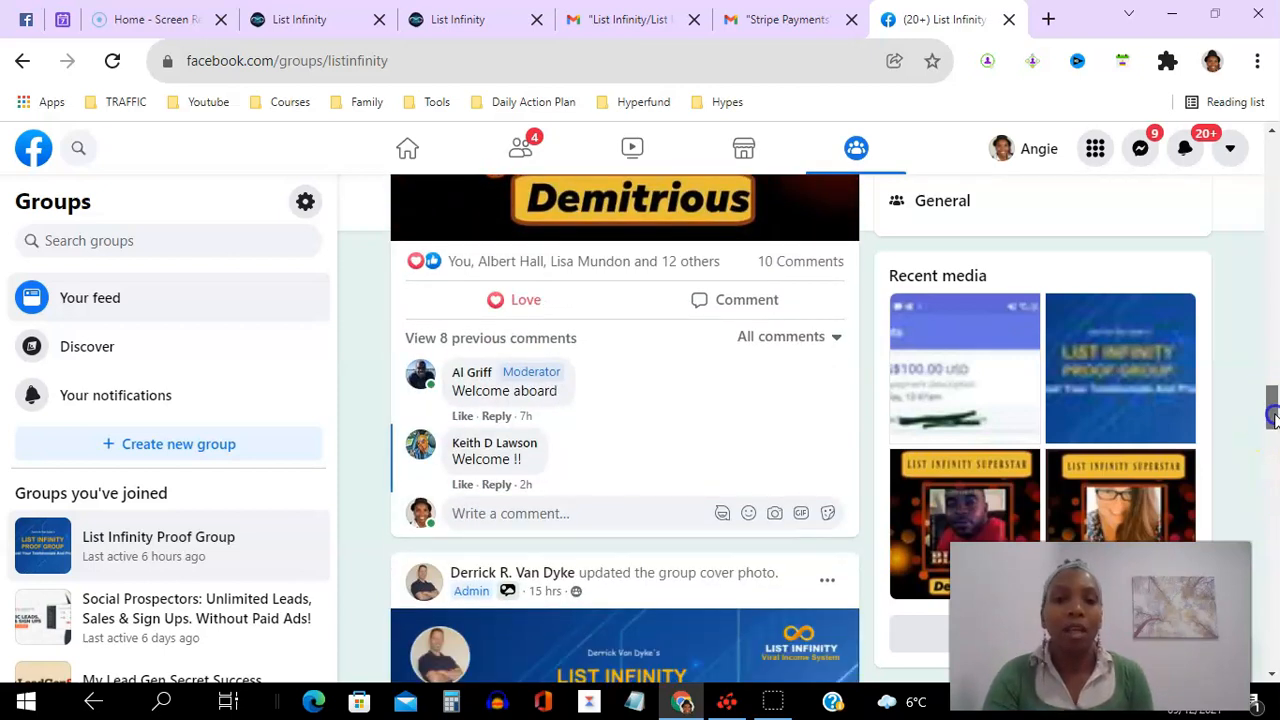
scroll(down, 3)
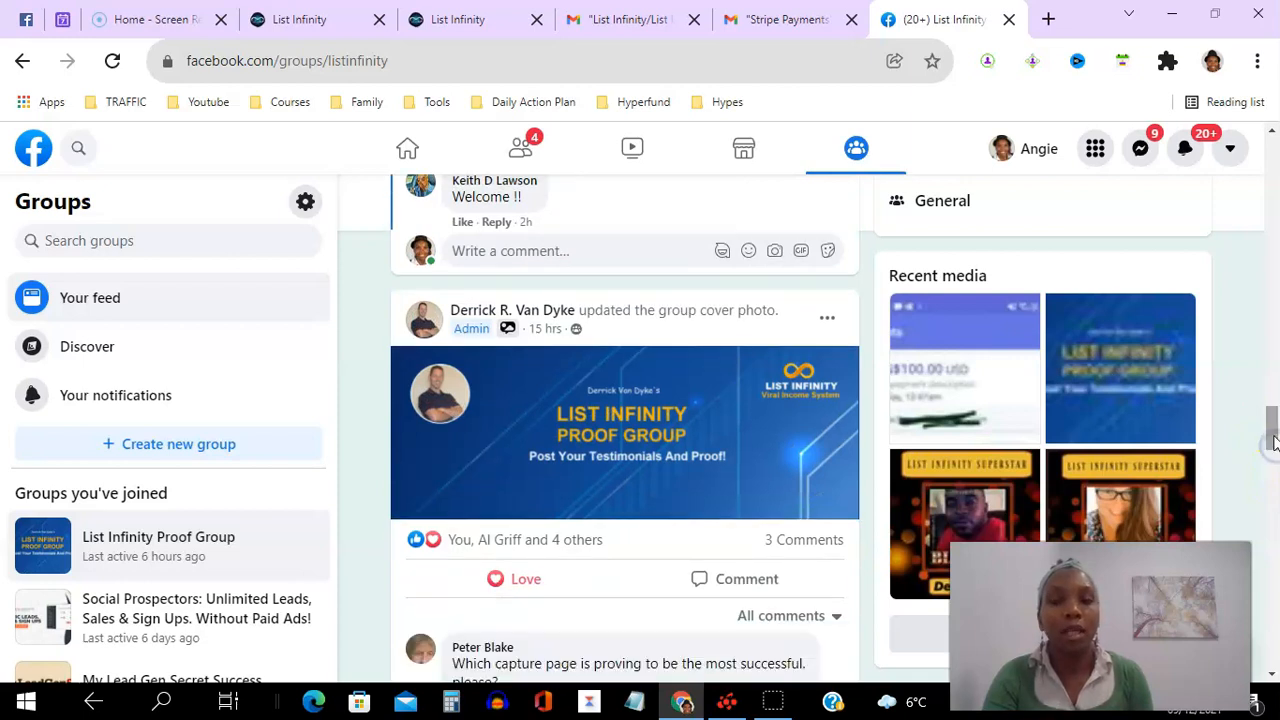
scroll(down, 3)
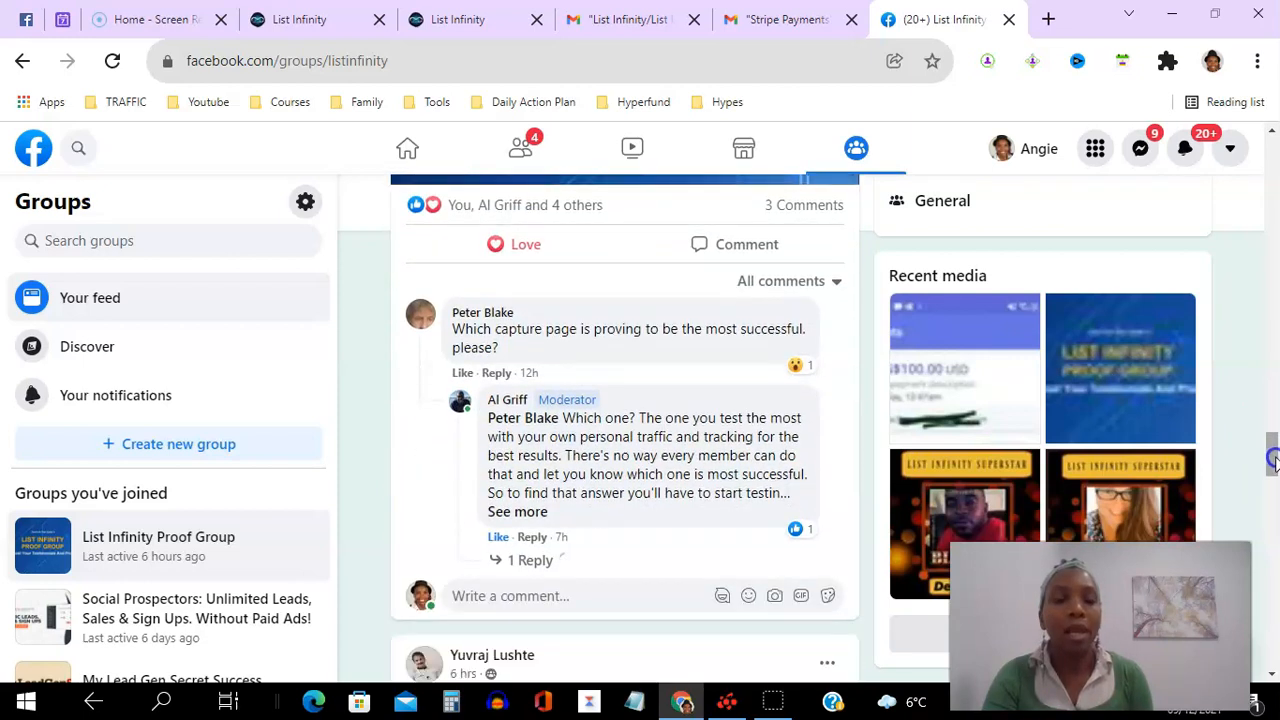
scroll(down, 3)
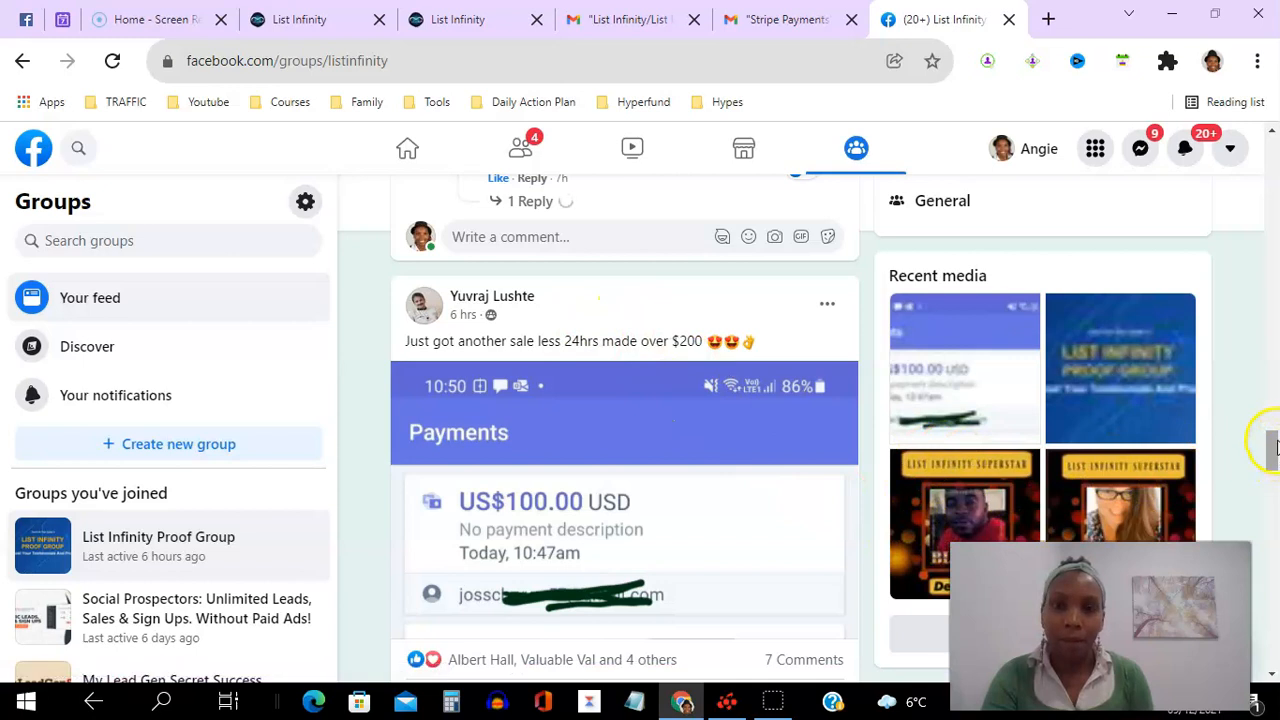
scroll(down, 3)
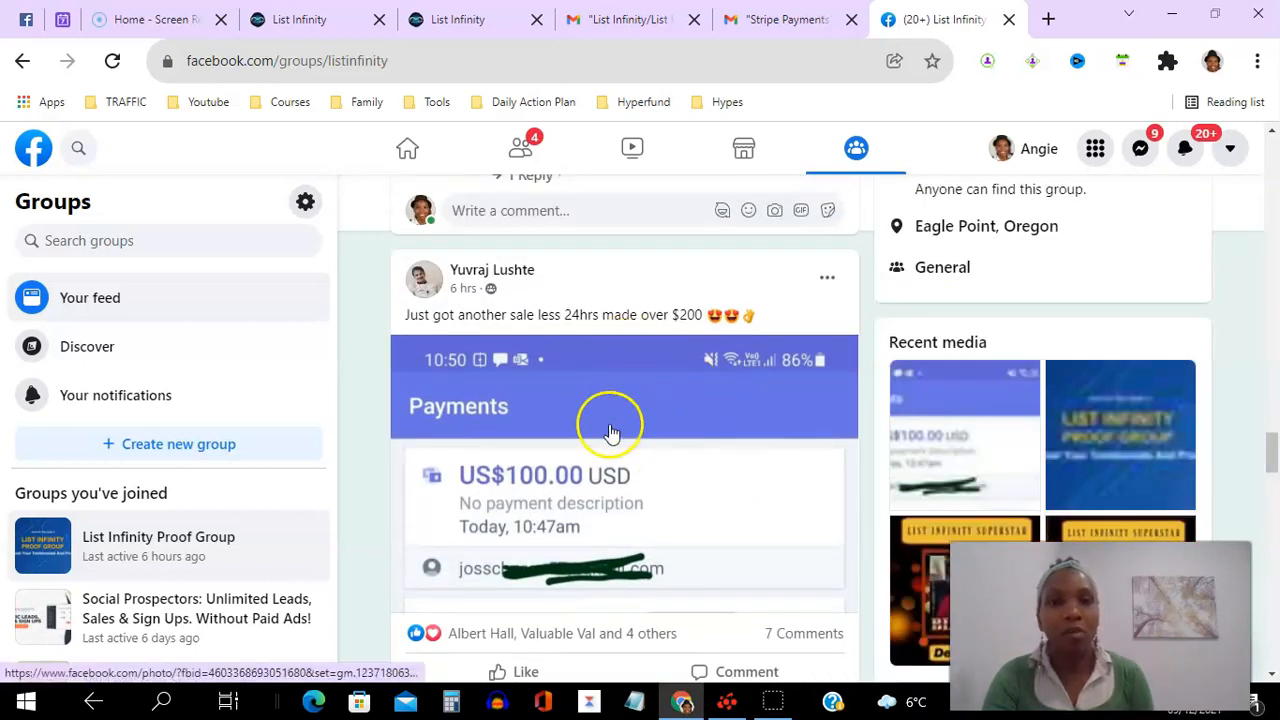
mouse_move(1108, 385)
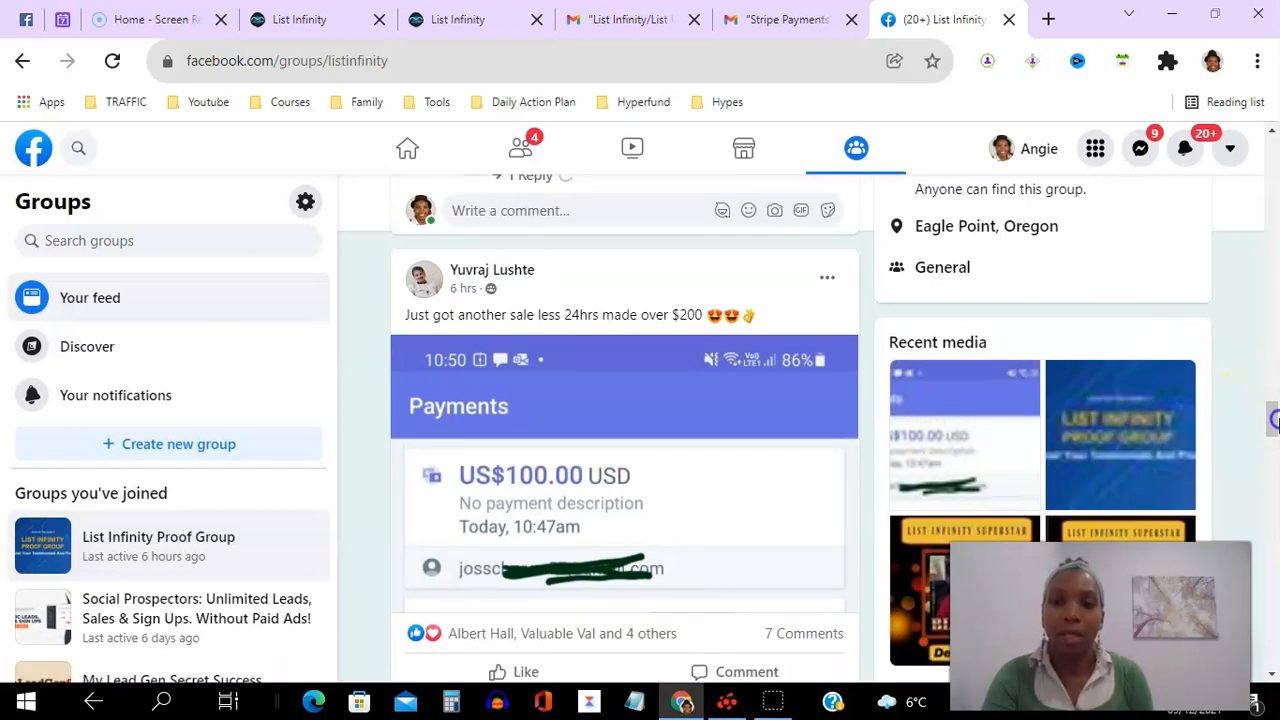
Scroll on past the $100 sale post and three-new-members welcome, then return to the feed
scroll(down, 3)
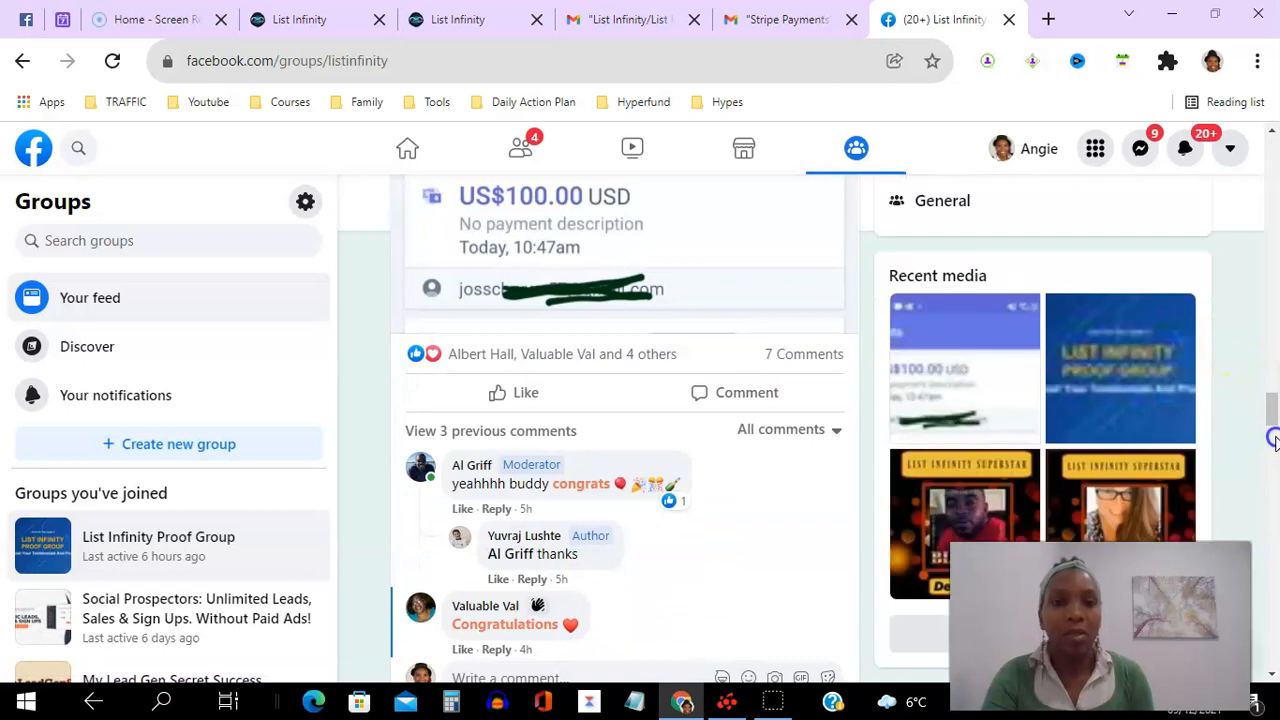
scroll(down, 3)
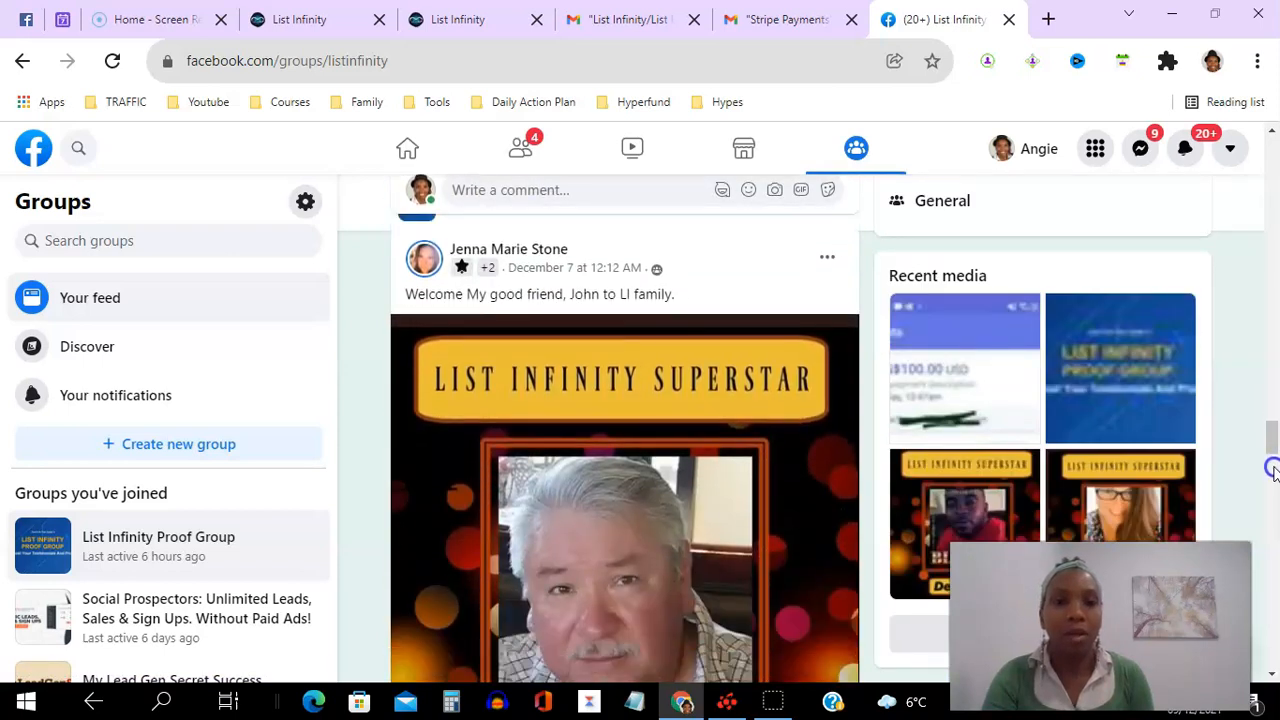
scroll(down, 3)
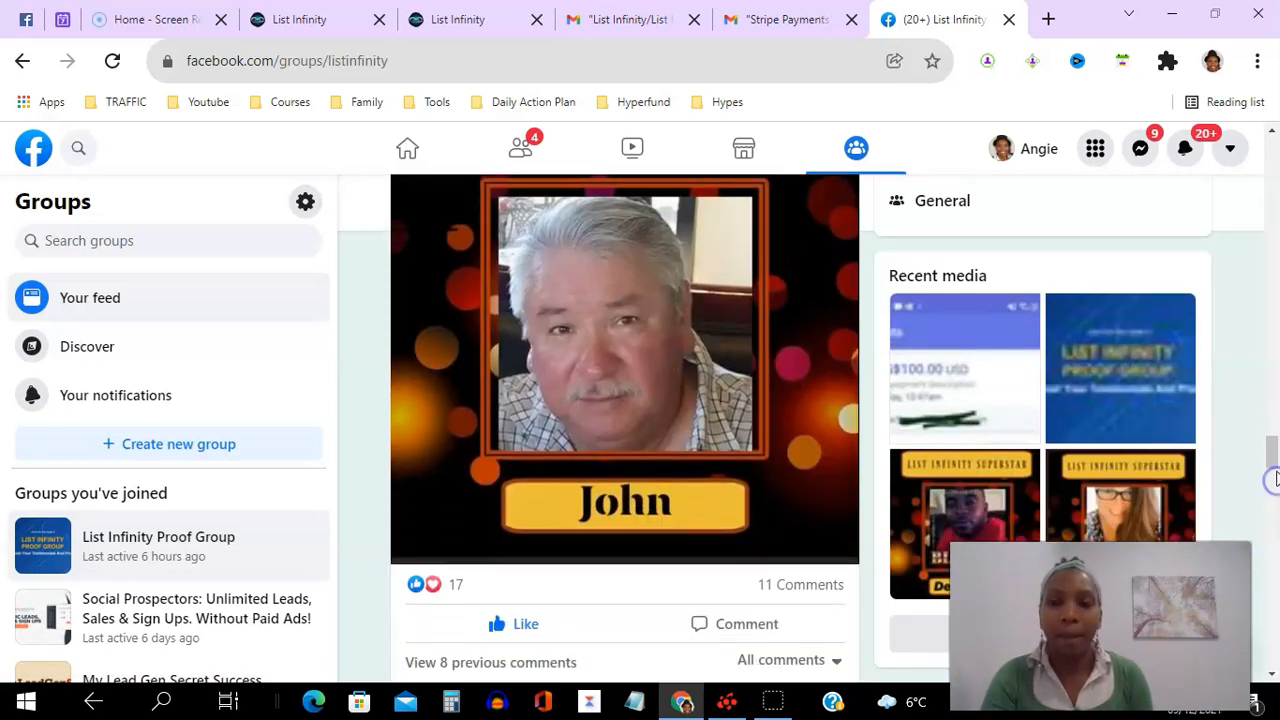
scroll(down, 3)
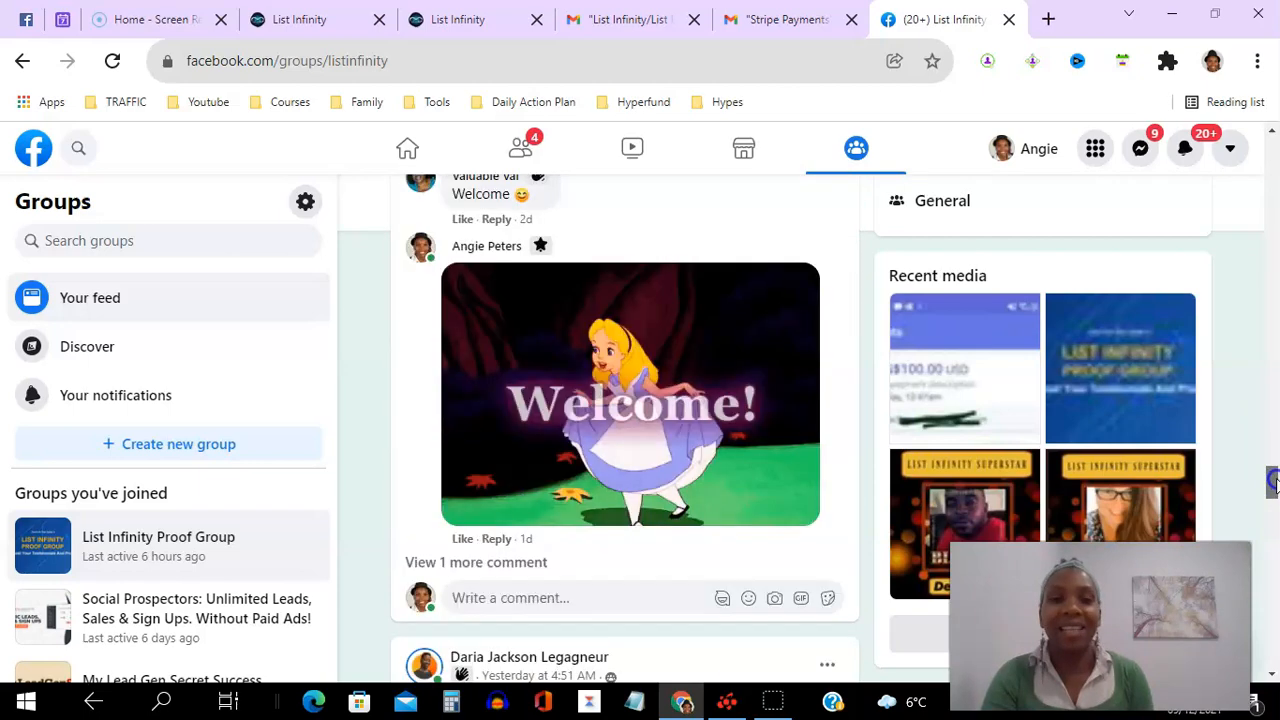
scroll(down, 3)
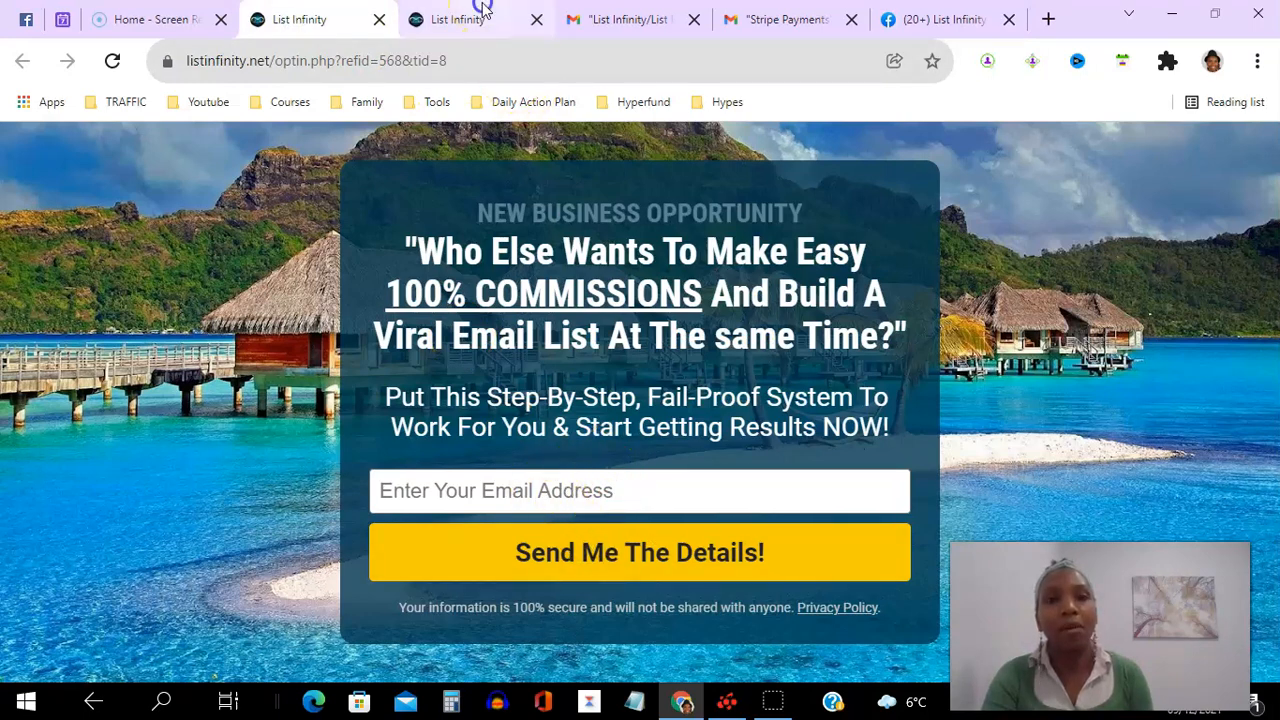
click(935, 19)
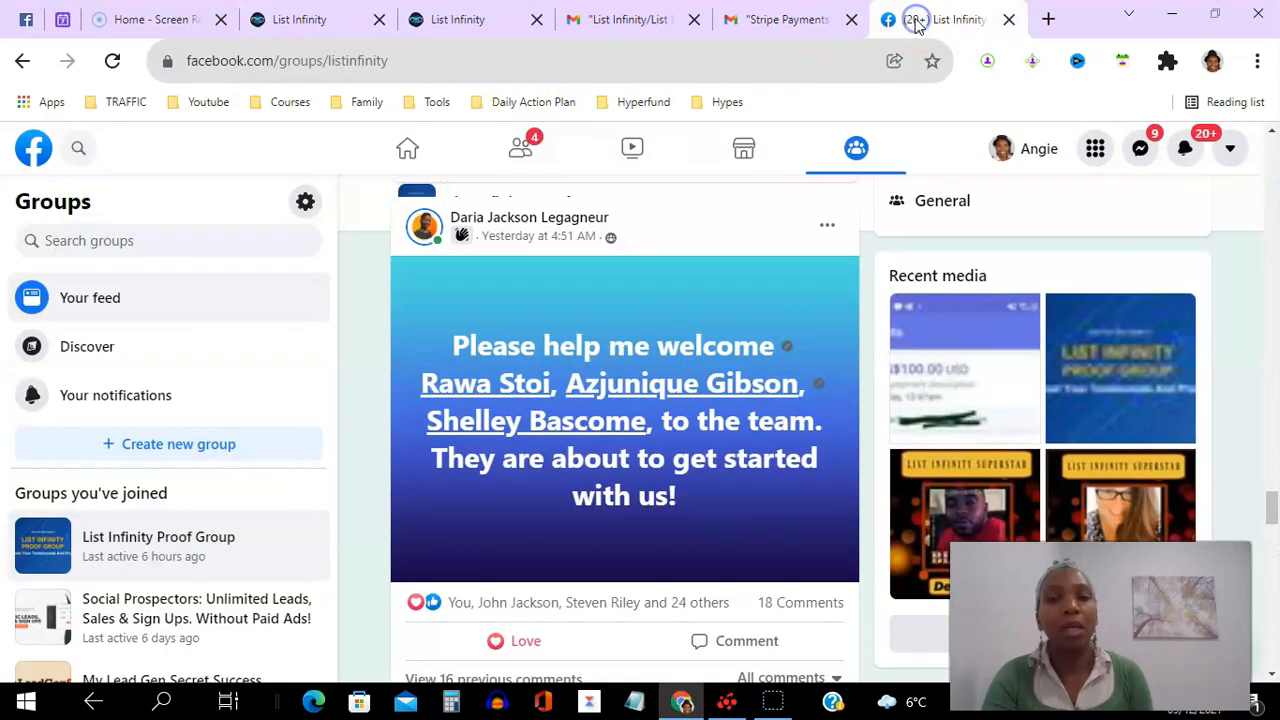
Scroll further down the group feed past the welcome post for Jazleigh
scroll(down, 3)
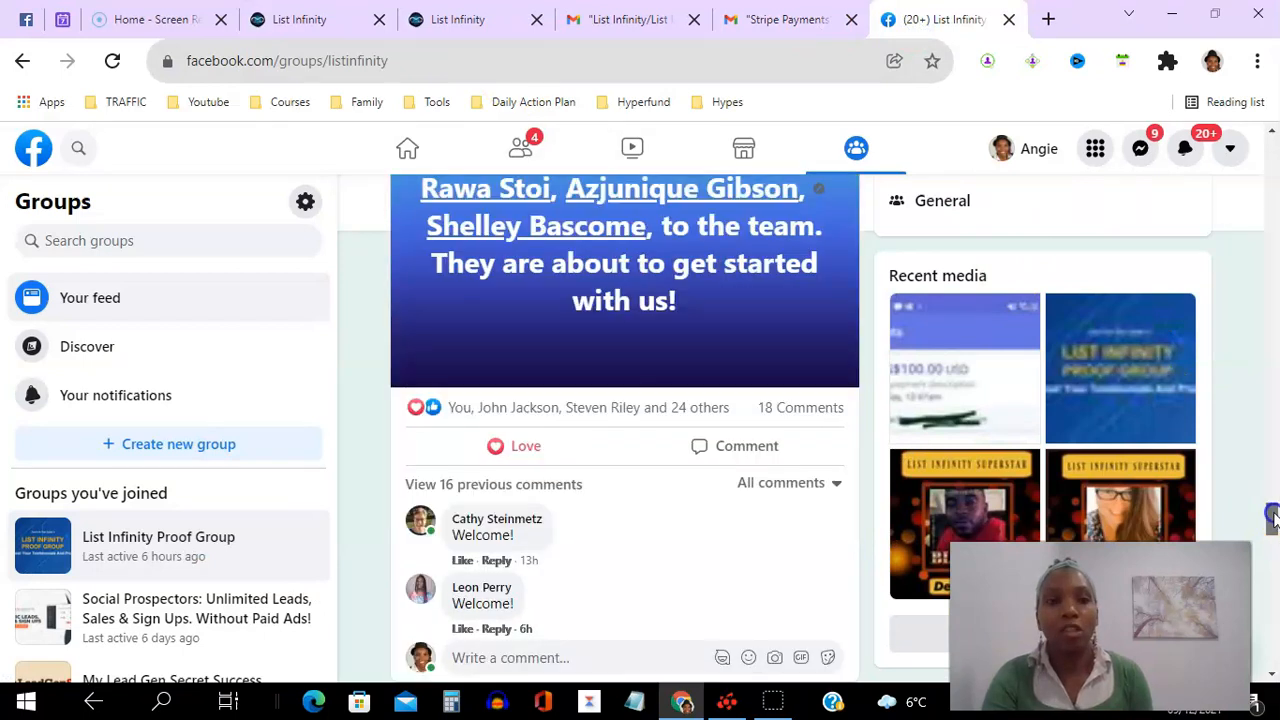
scroll(down, 3)
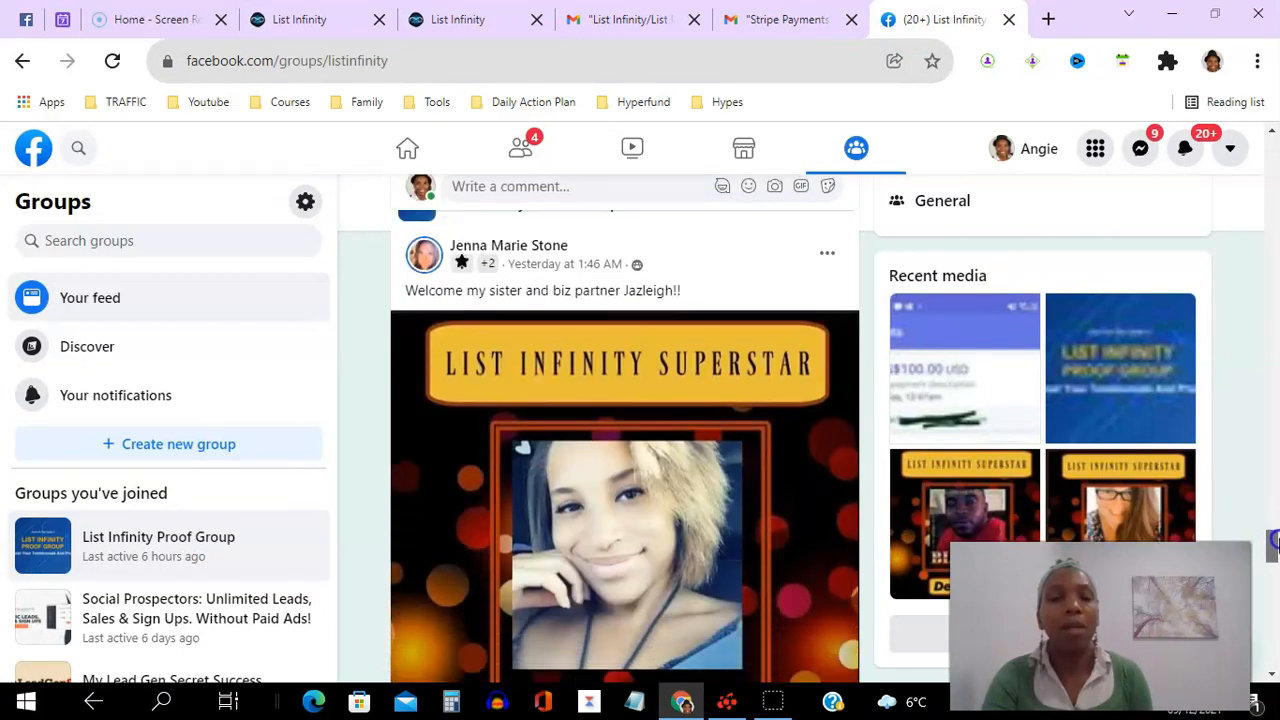
scroll(down, 3)
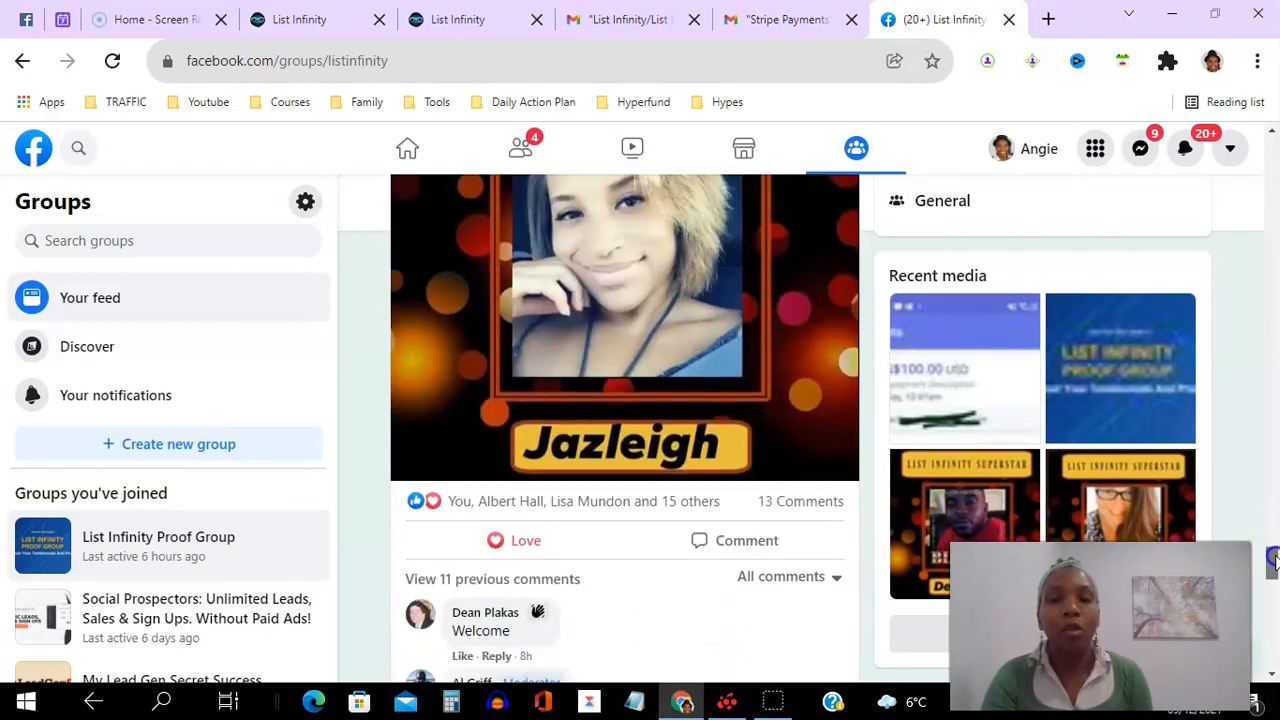
scroll(down, 3)
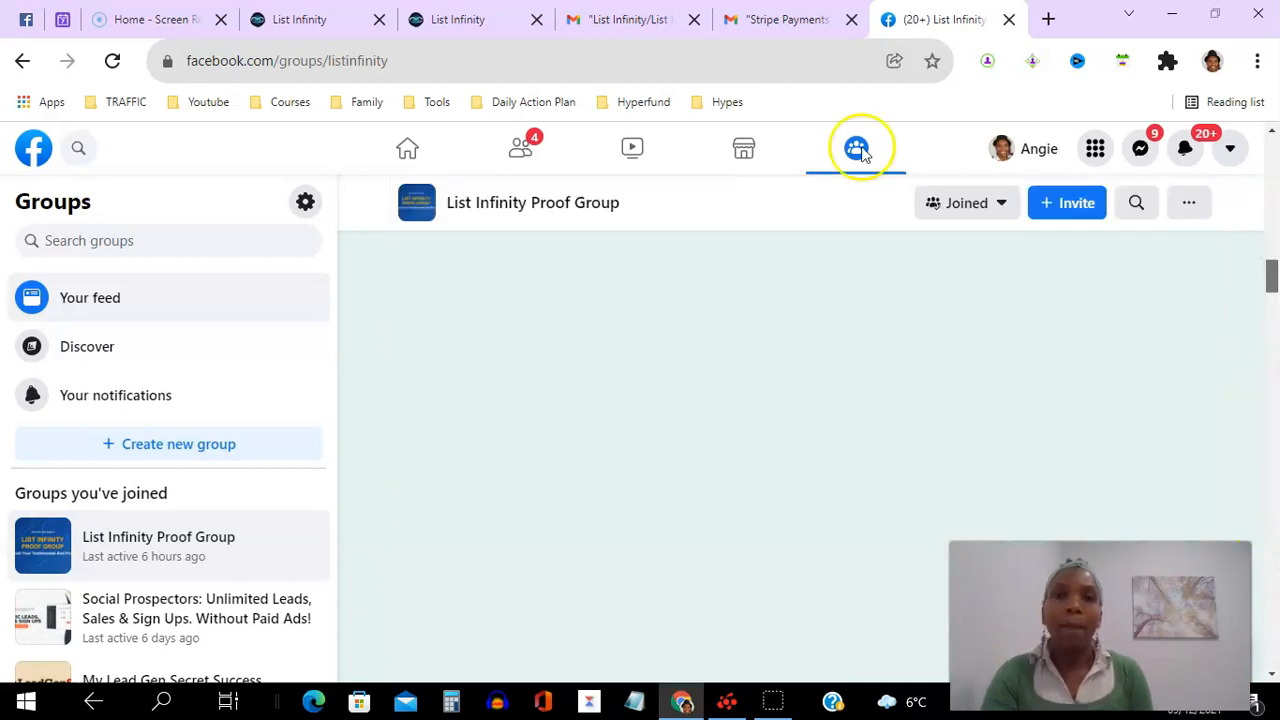
click(295, 19)
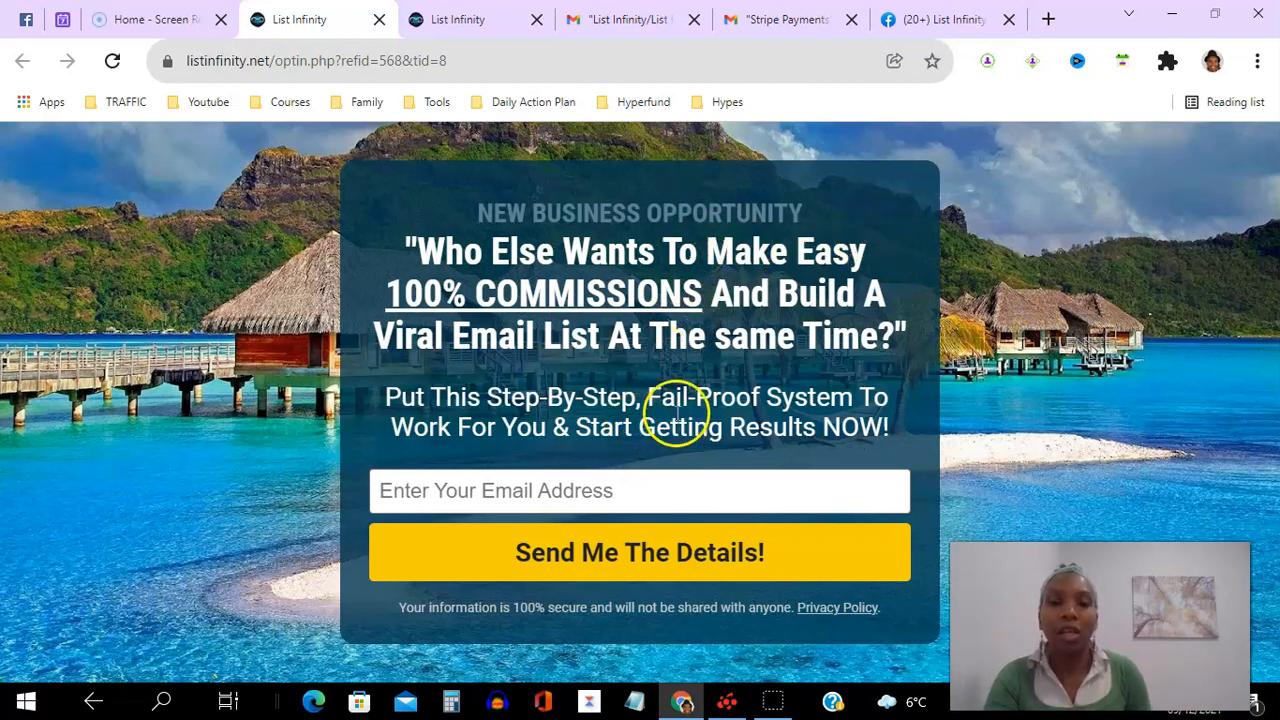
mouse_move(533, 111)
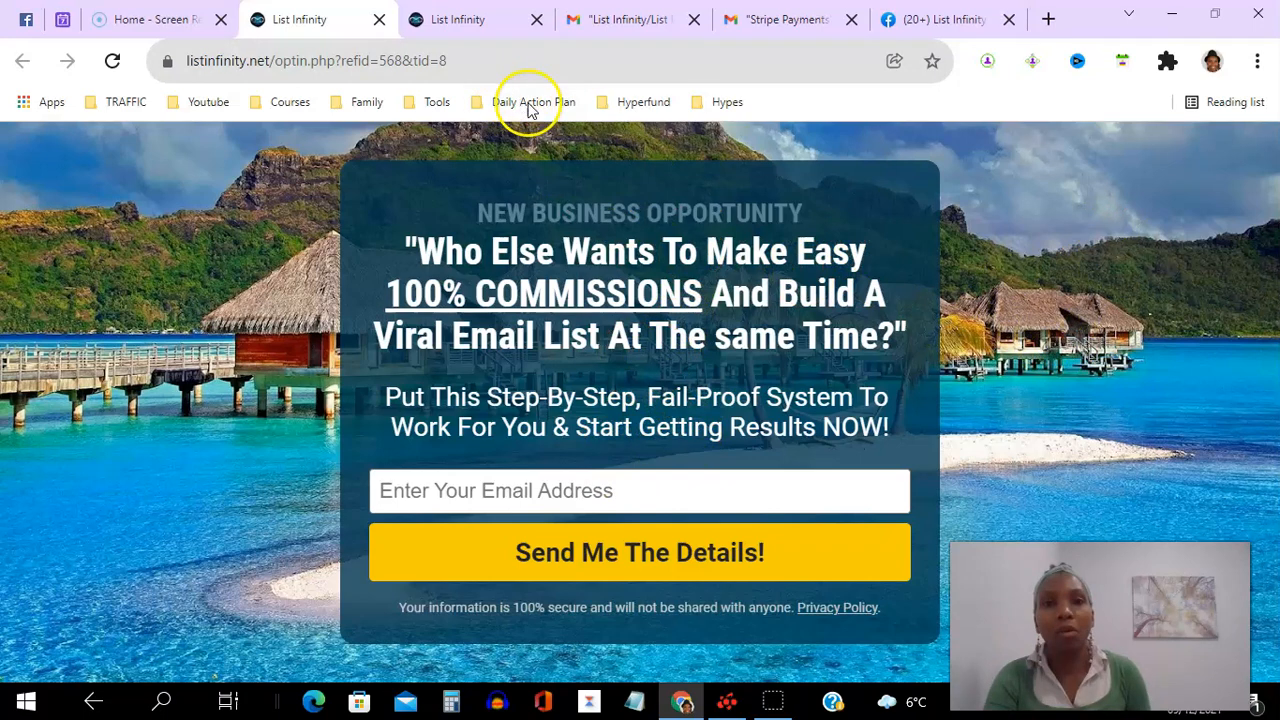
mouse_move(926, 311)
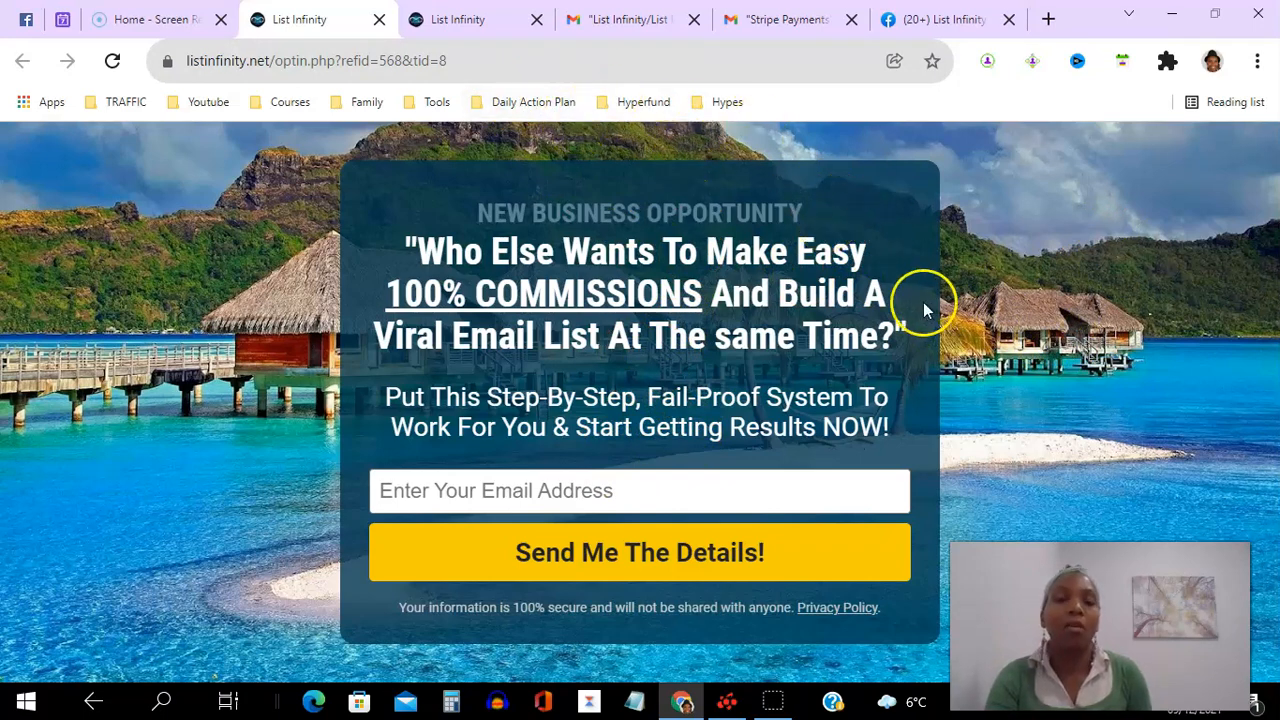
mouse_move(999, 377)
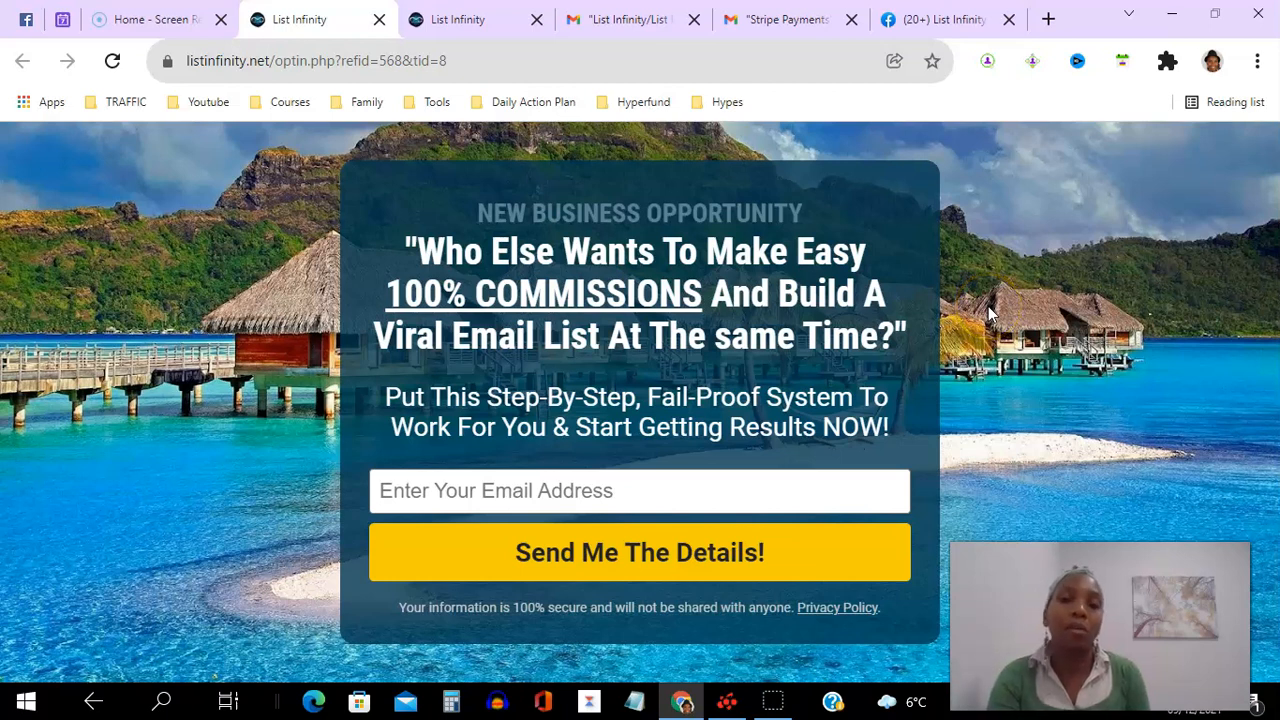
mouse_move(455, 335)
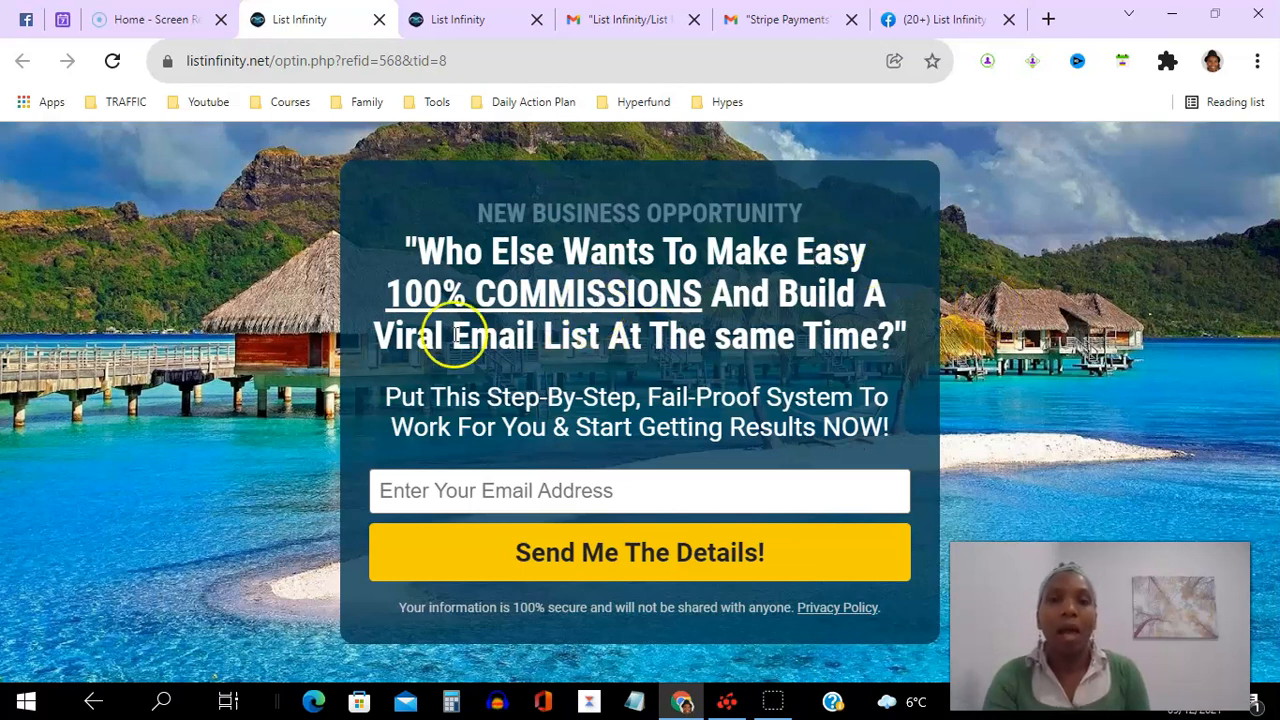
mouse_move(114, 488)
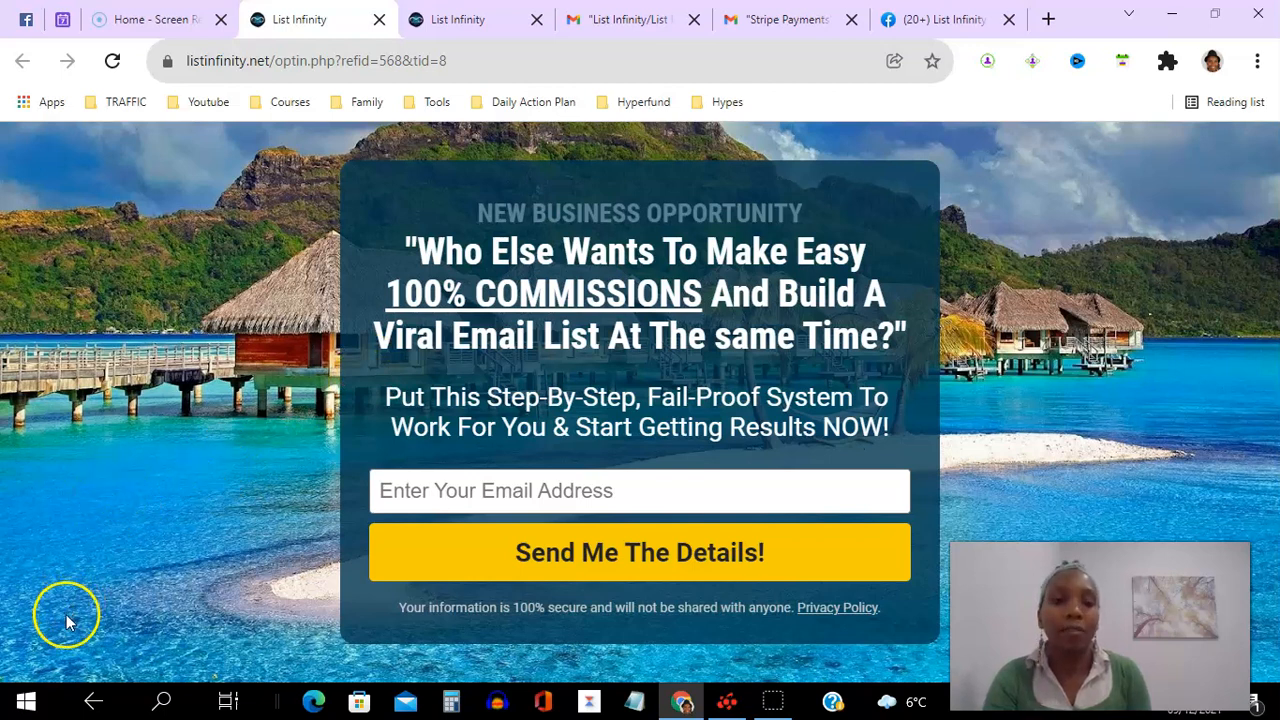
mouse_move(37, 678)
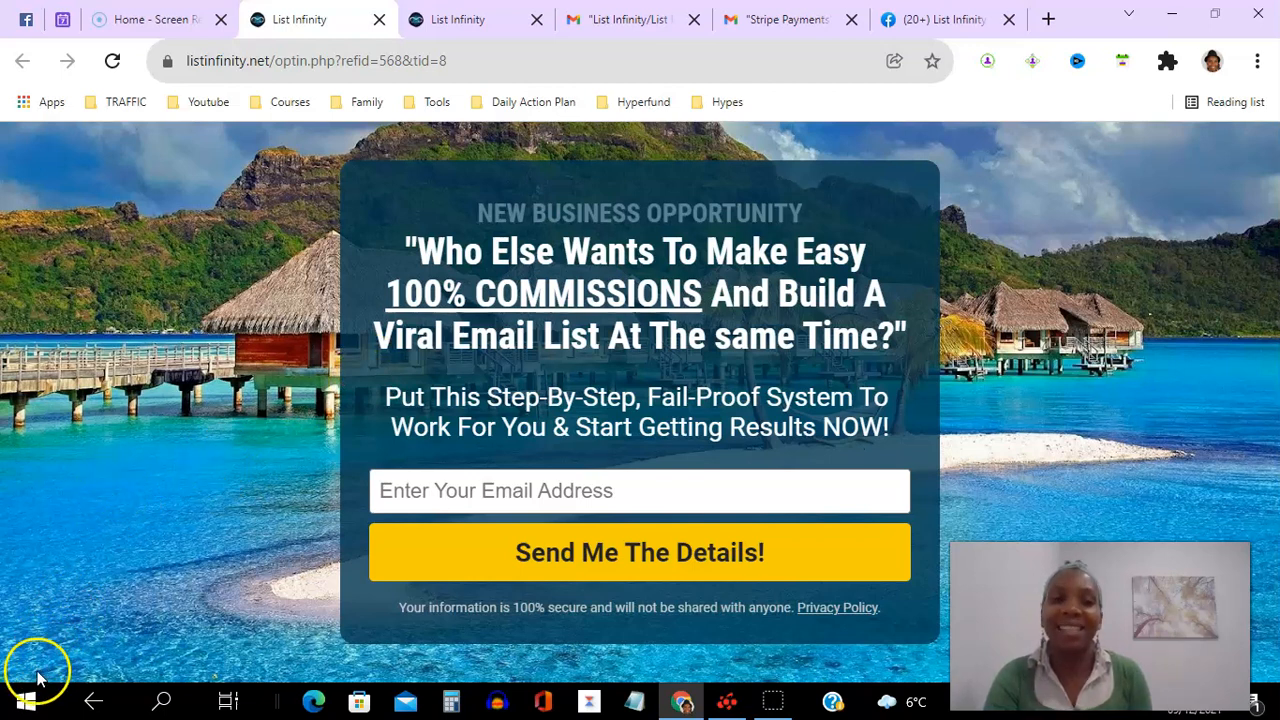